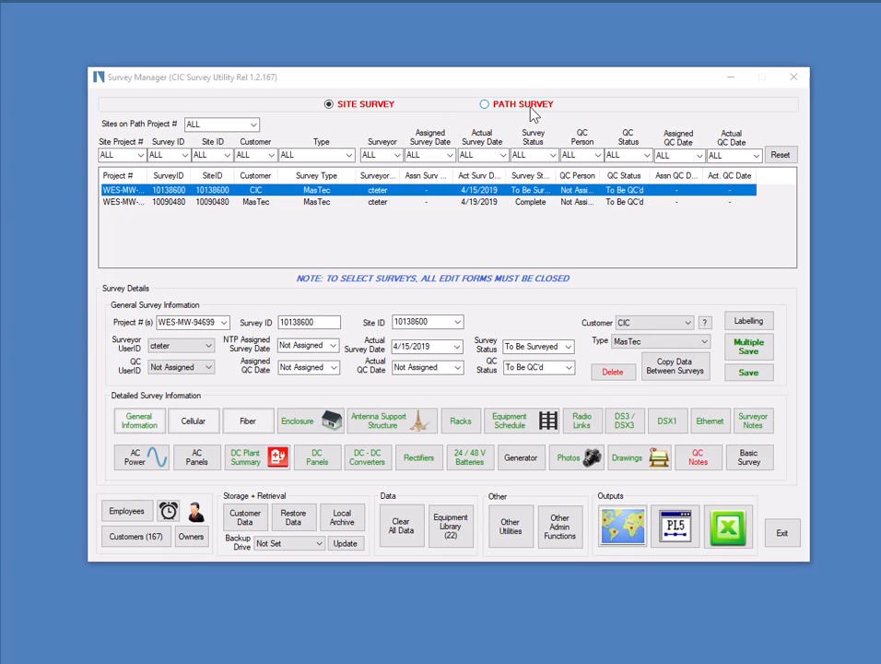
mouse_move(544, 468)
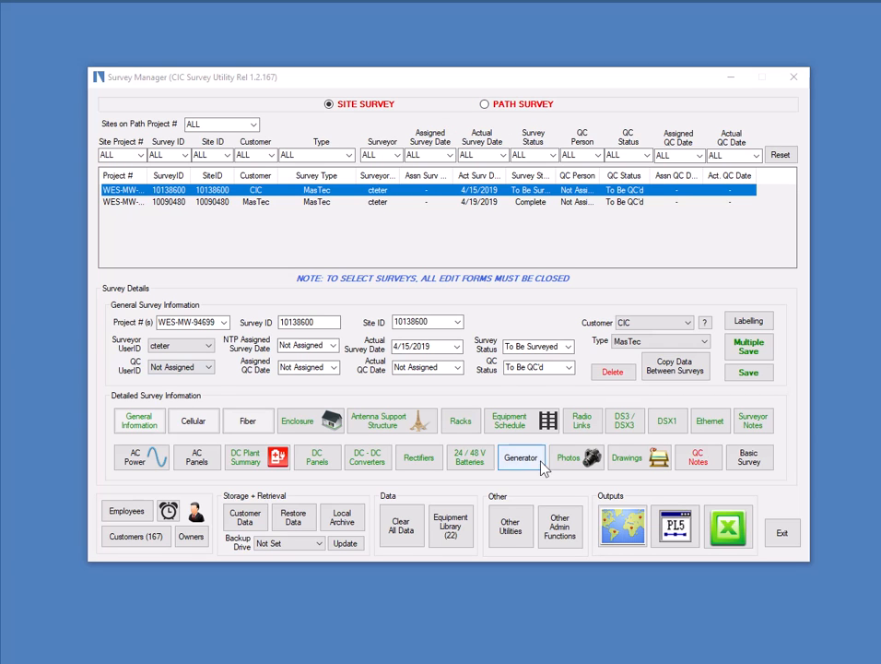
mouse_move(633, 437)
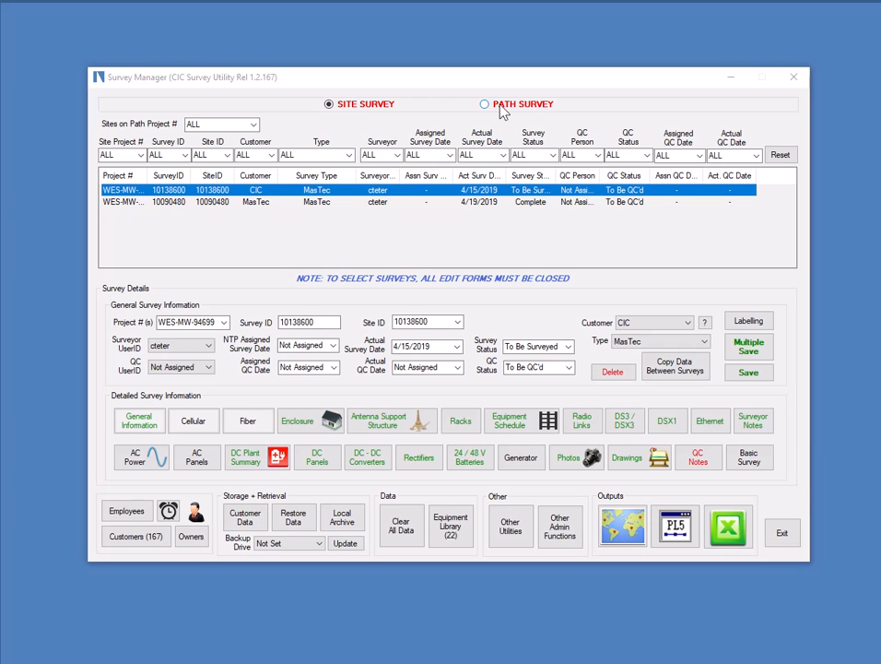
Step: List path surveys with the site filter set to N/A, showing Path 1
click(505, 104)
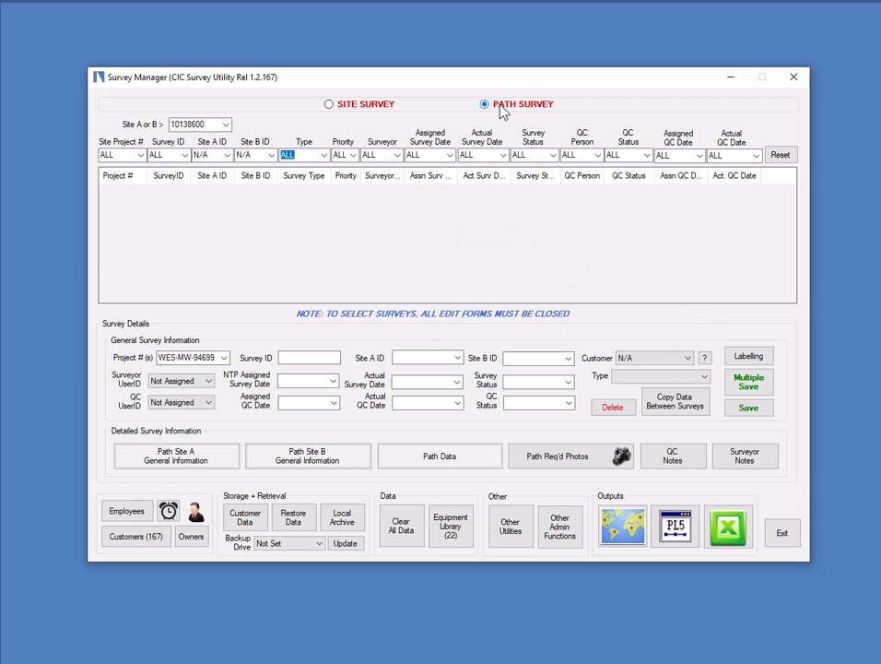
click(224, 124)
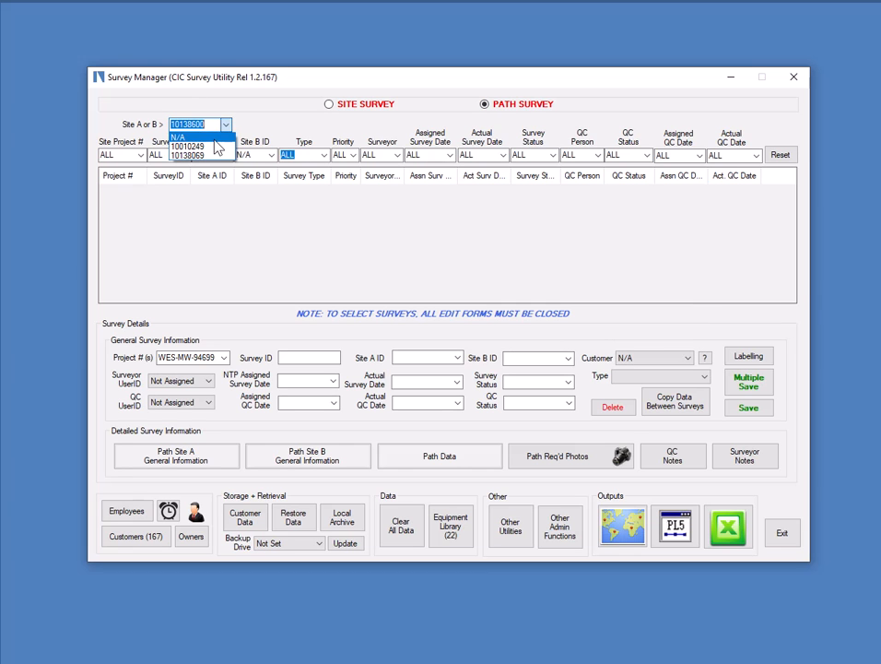
click(189, 145)
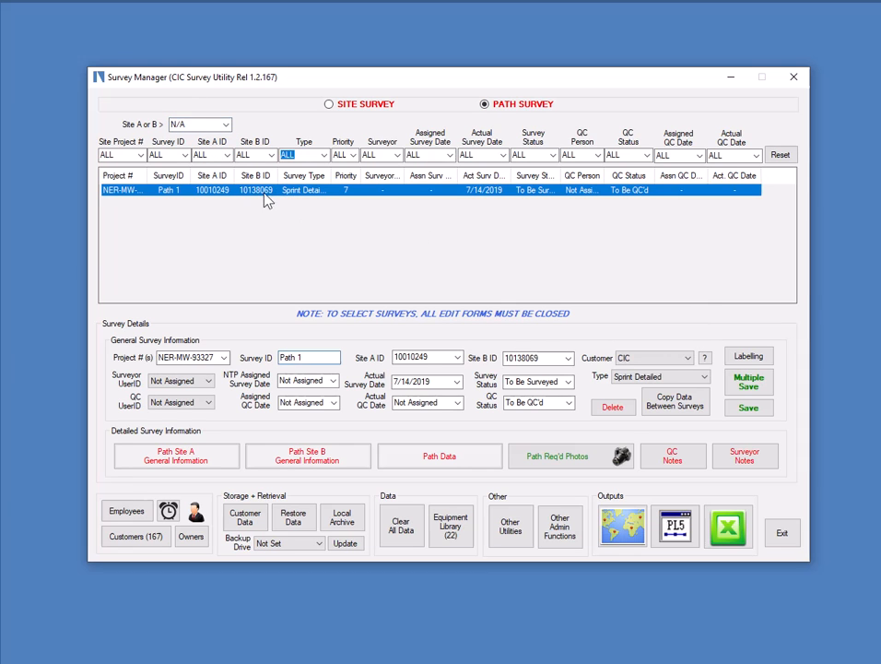
mouse_move(358, 496)
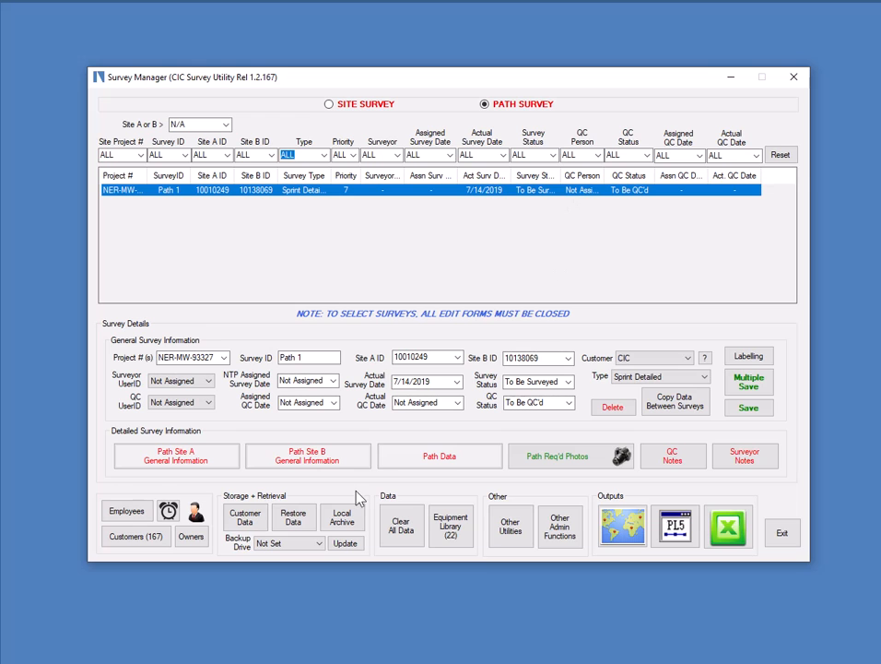
mouse_move(745, 459)
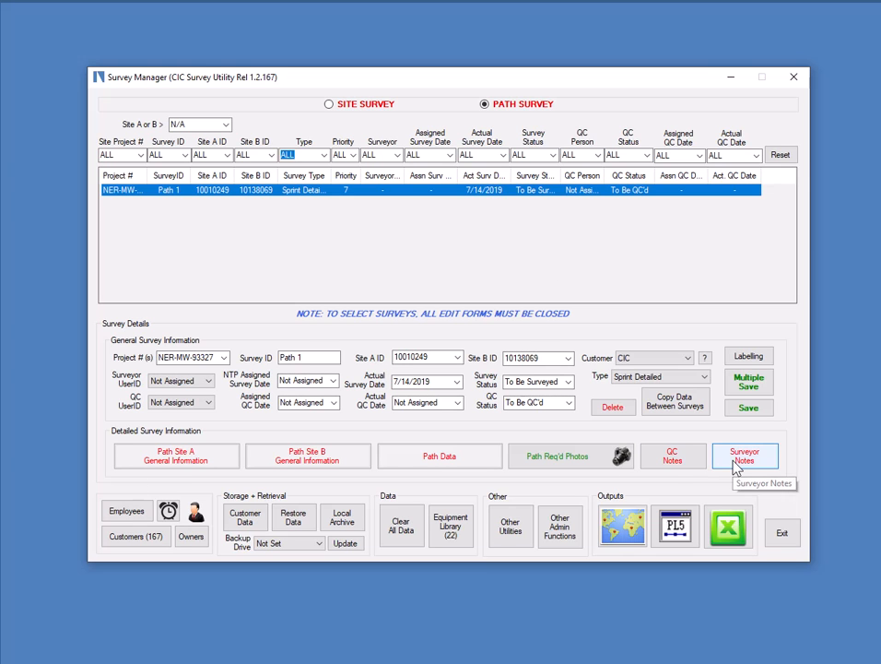
mouse_move(744, 459)
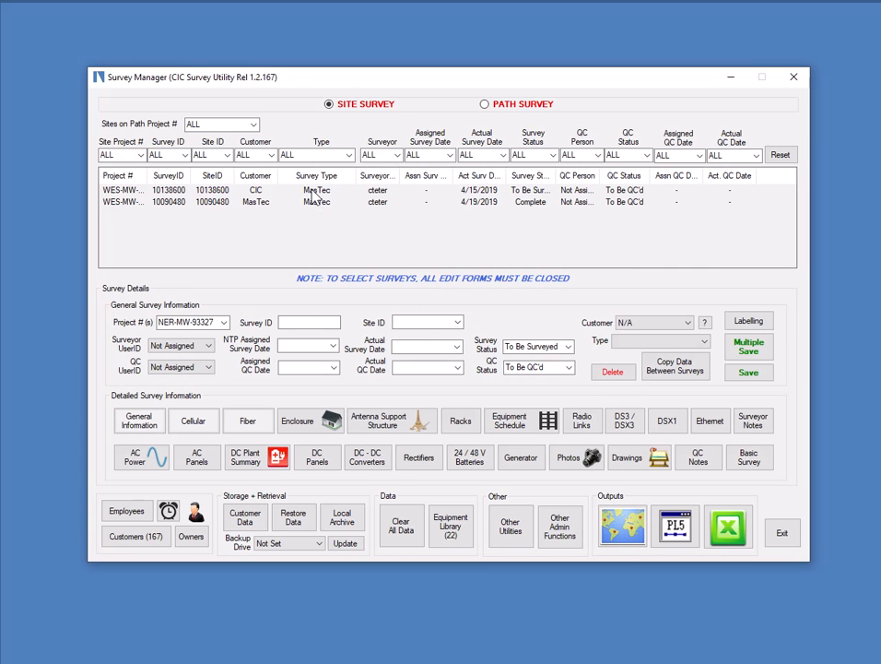
Step: Load the details of survey 10090480 from the survey grid
click(314, 190)
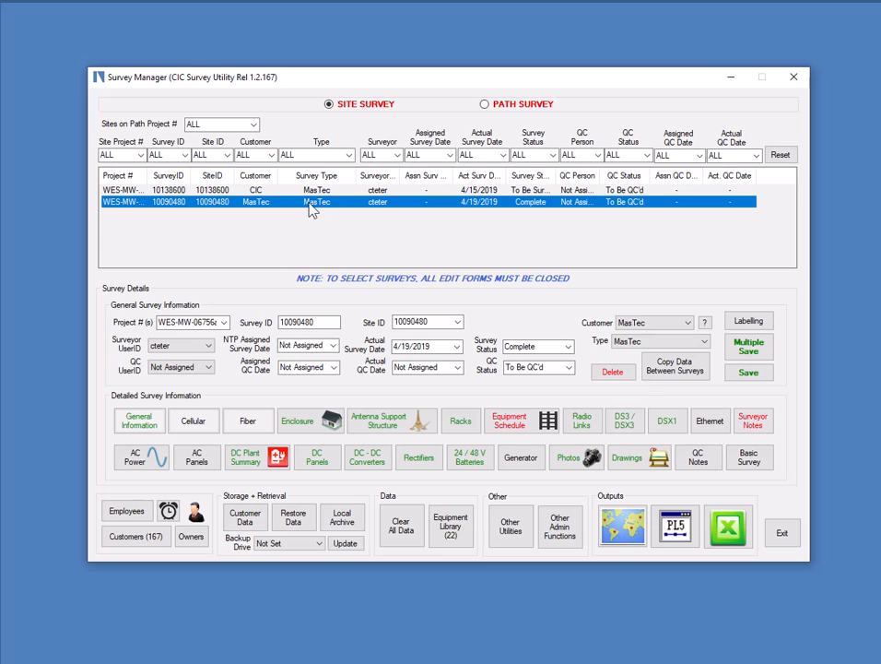
mouse_move(321, 198)
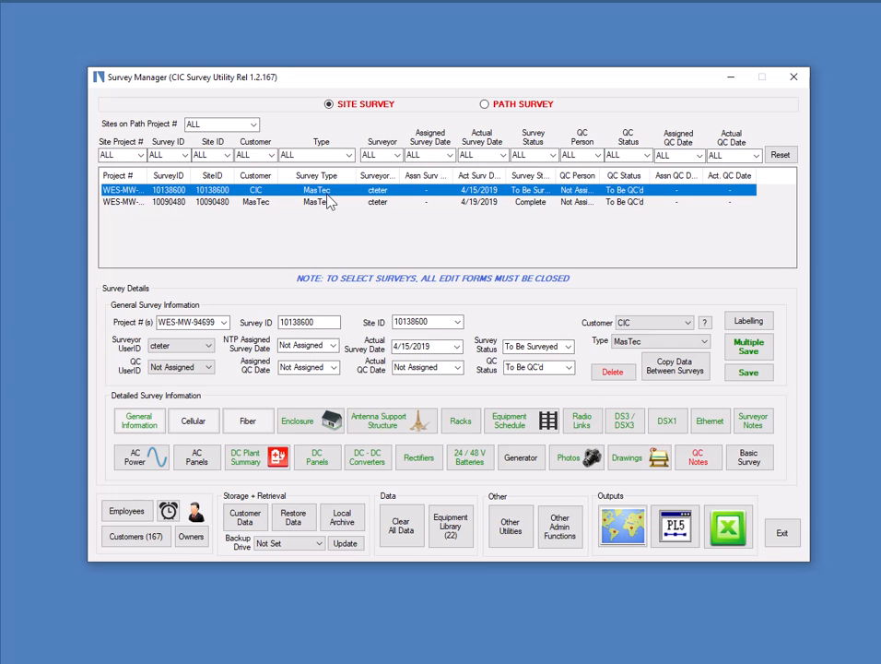
mouse_move(273, 195)
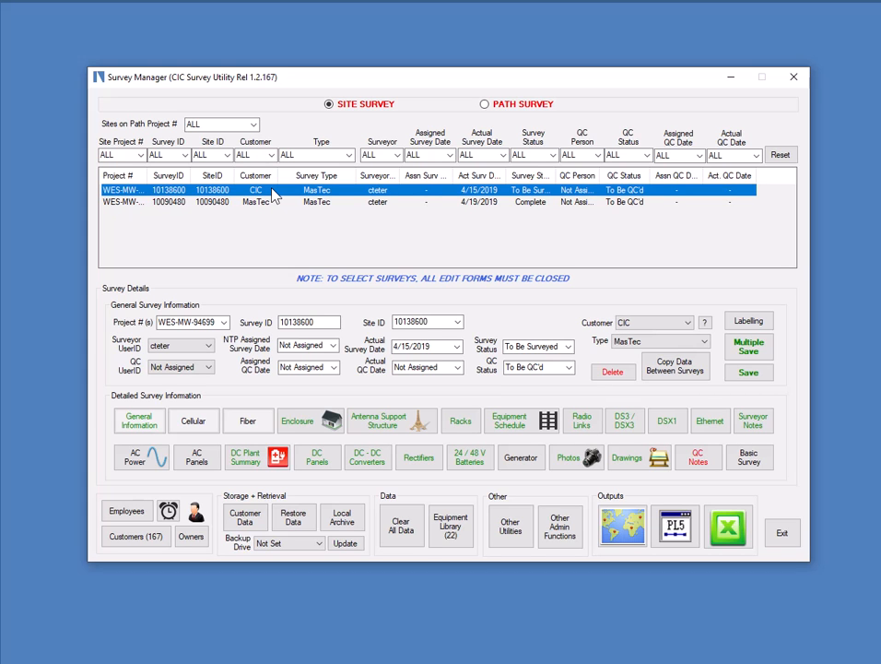
mouse_move(622, 205)
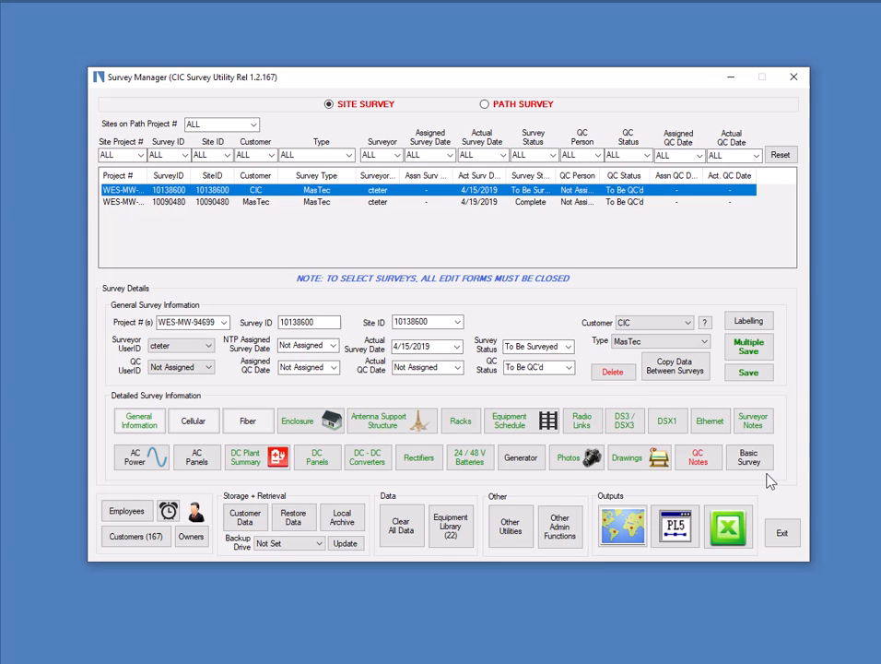
mouse_move(253, 457)
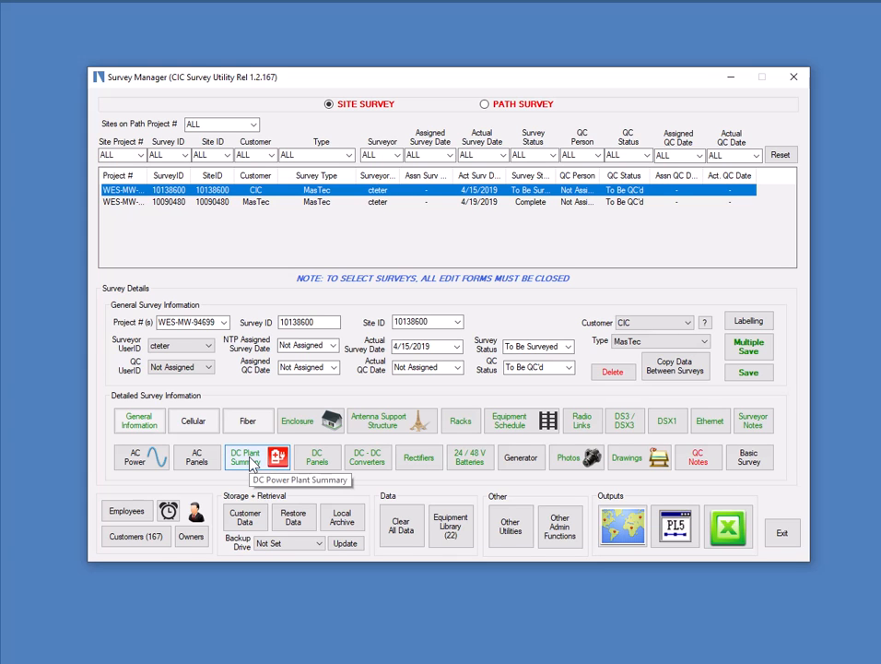
mouse_move(248, 421)
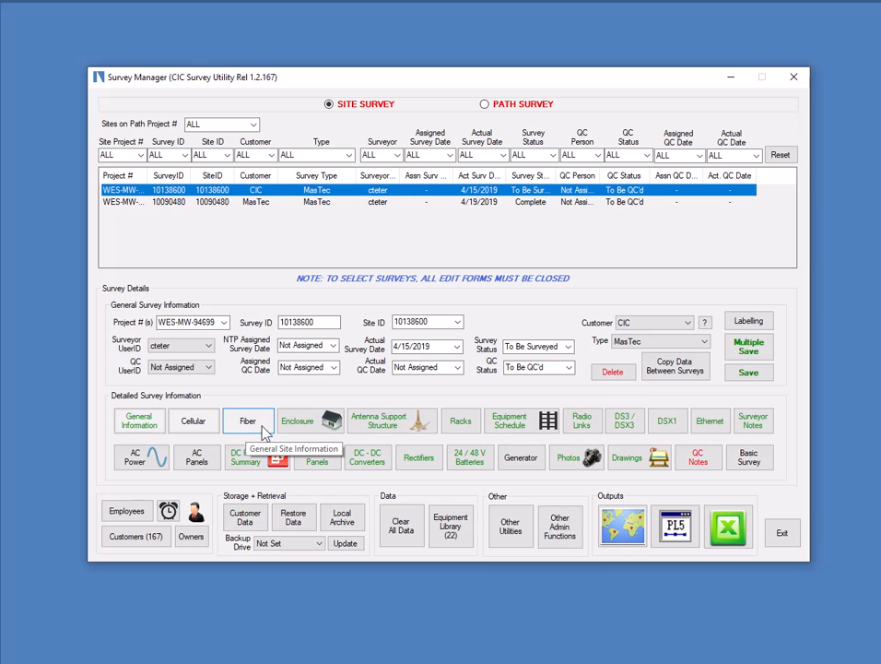
mouse_move(140, 480)
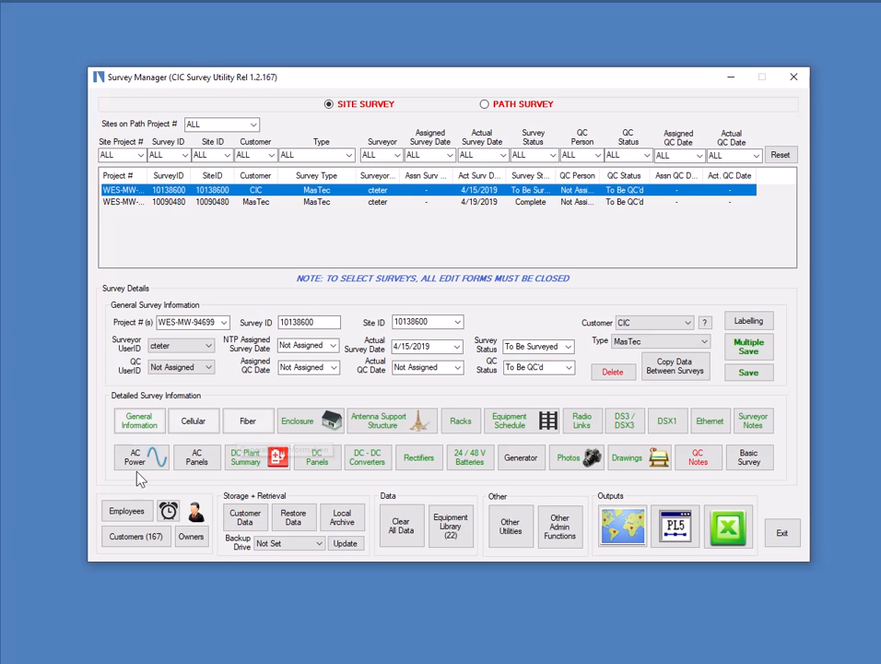
mouse_move(196, 458)
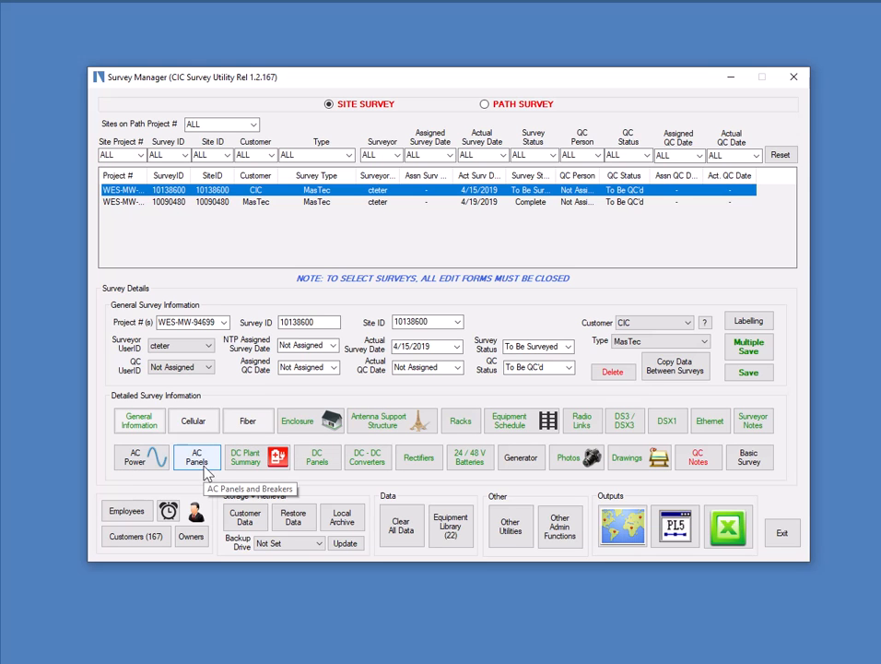
mouse_move(401, 425)
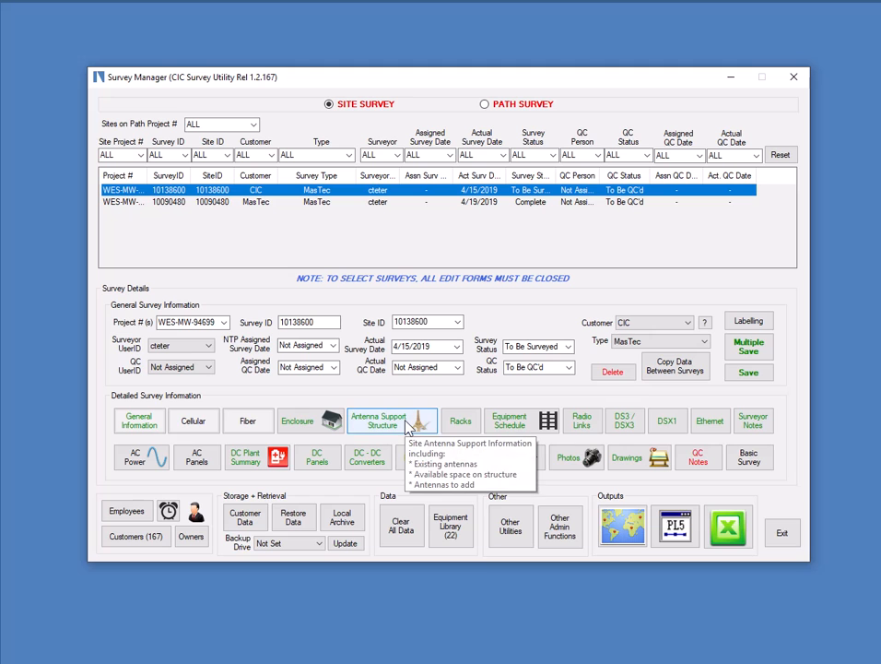
mouse_move(616, 506)
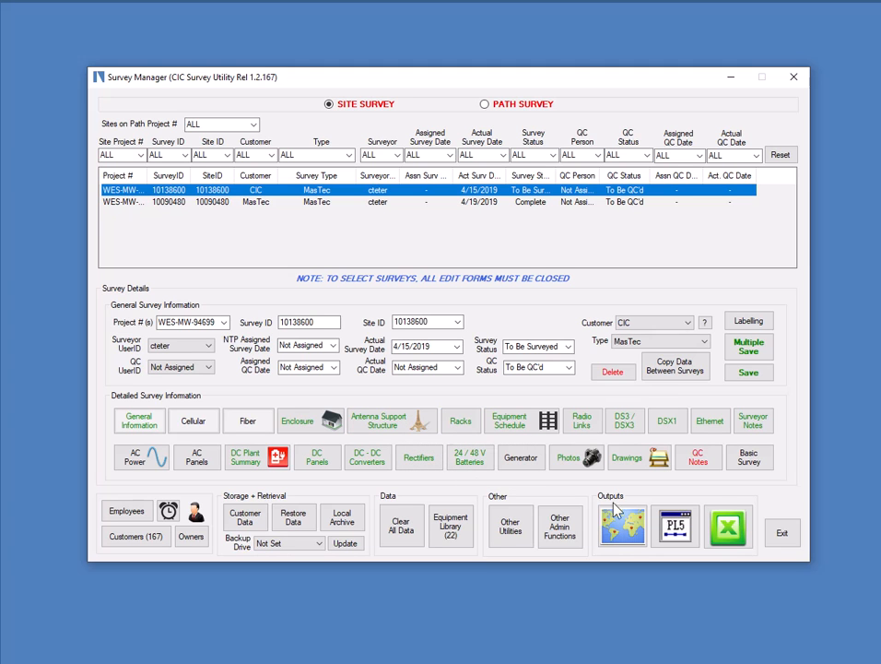
mouse_move(699, 457)
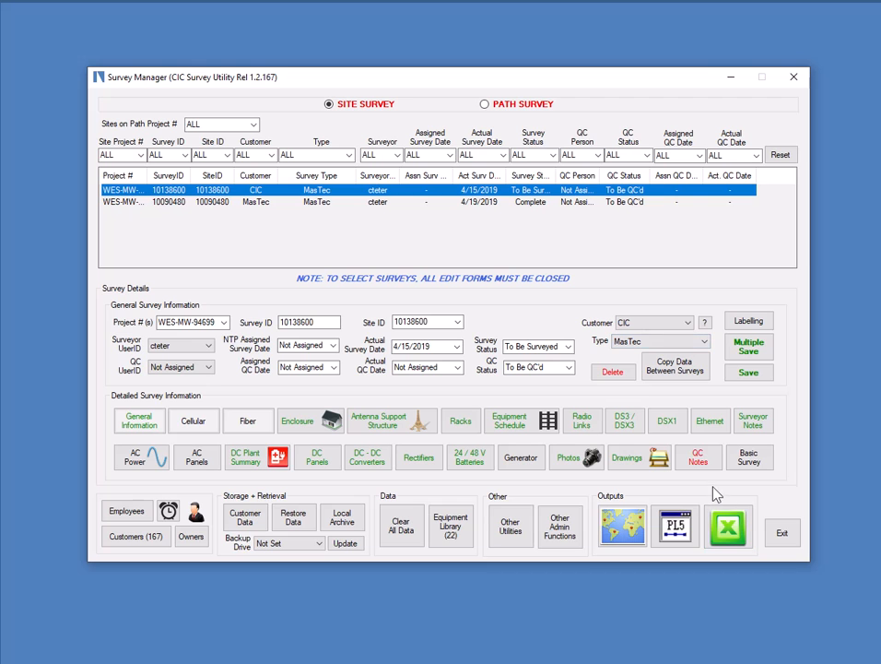
mouse_move(701, 460)
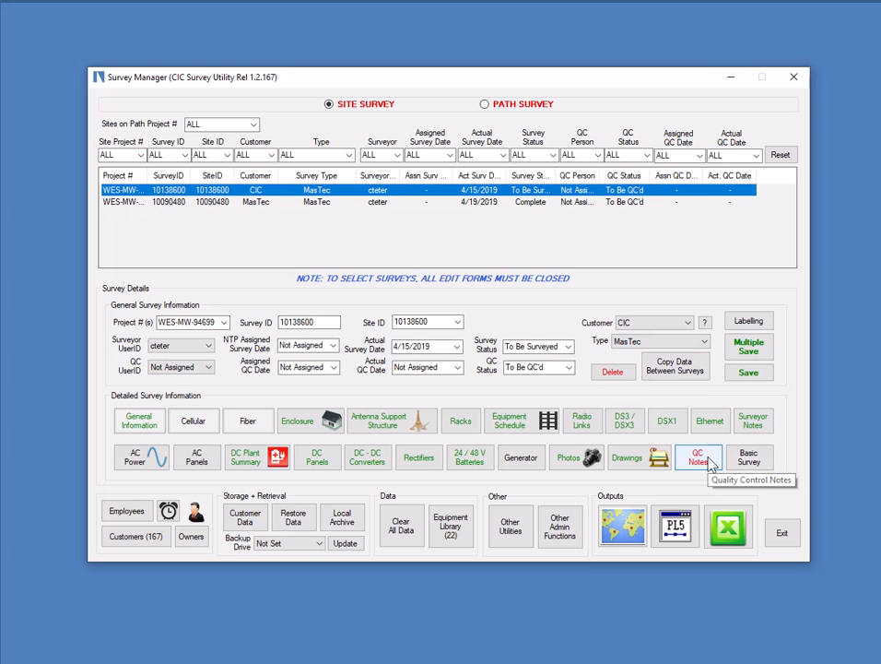
mouse_move(623, 436)
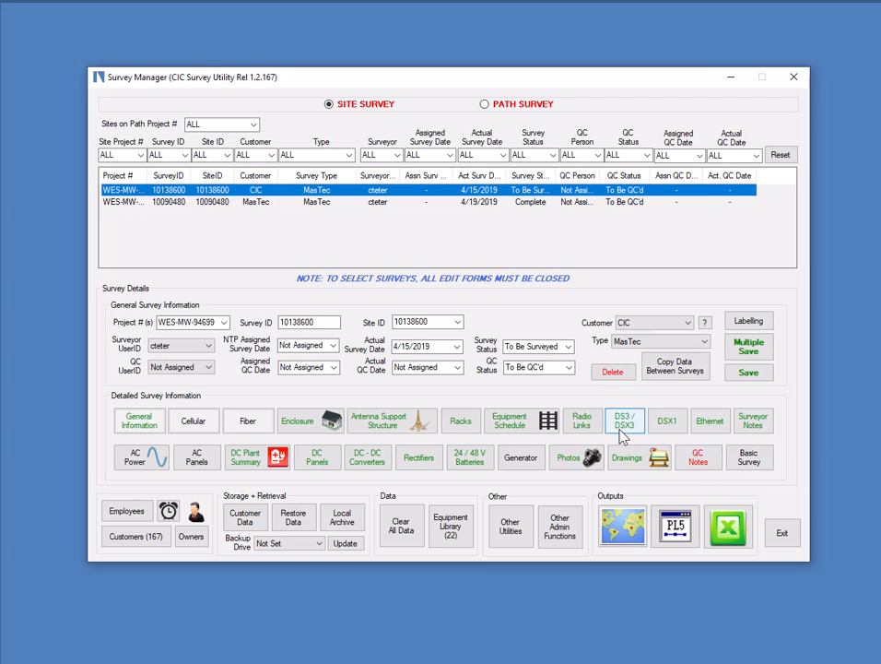
mouse_move(624, 434)
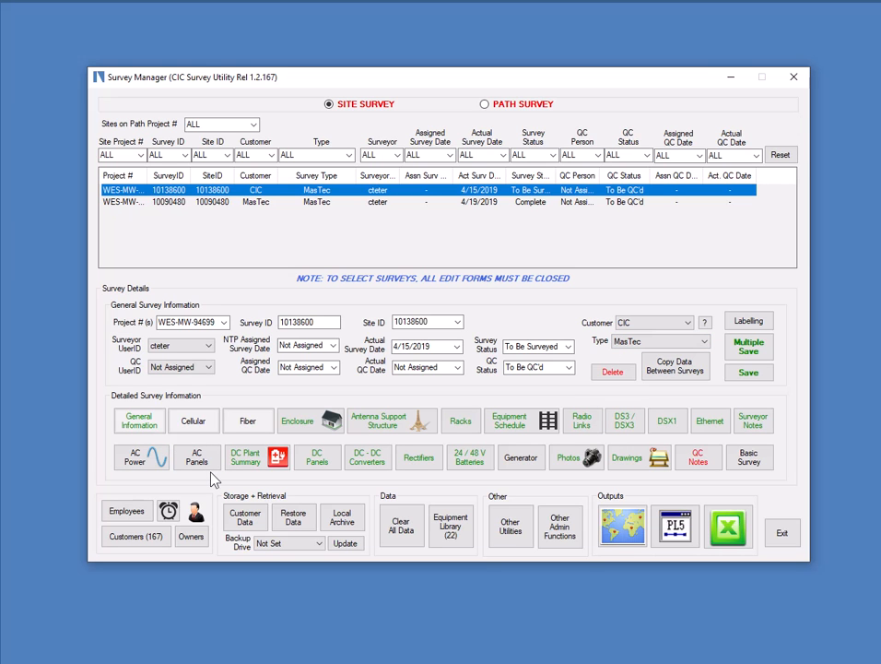
mouse_move(647, 419)
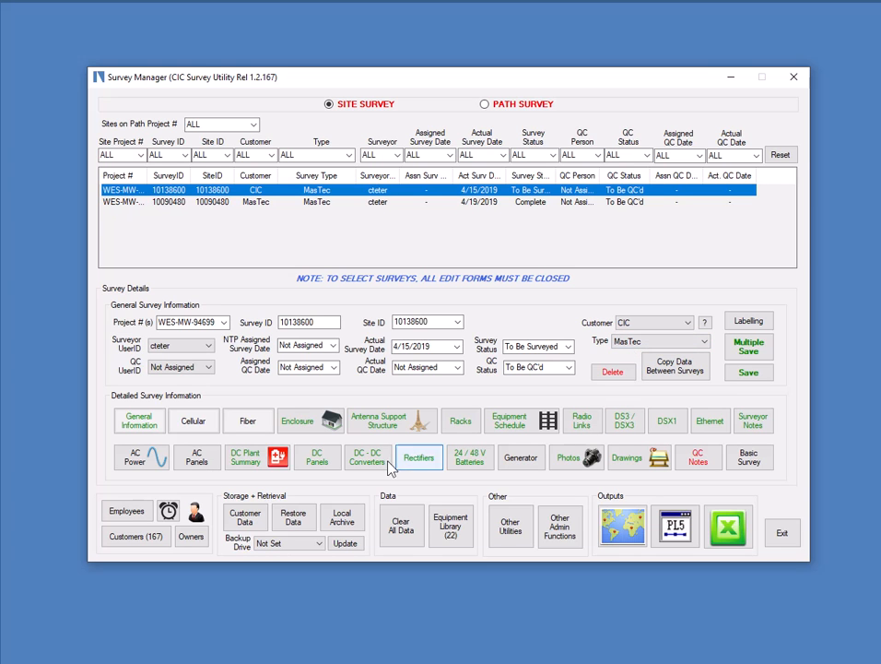
mouse_move(140, 476)
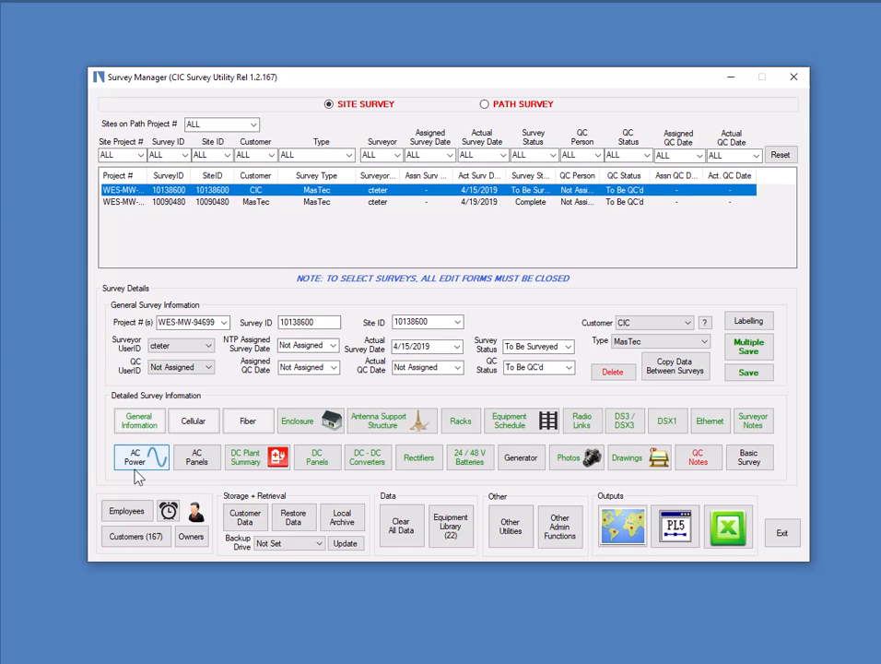
mouse_move(202, 486)
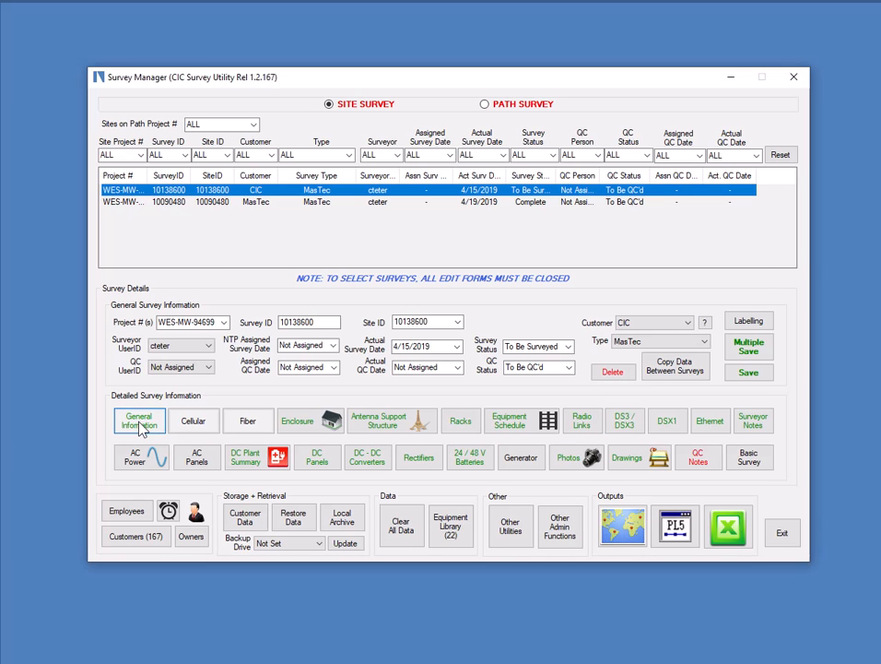
Step: Open the General Site Information form for survey 10138600
click(138, 420)
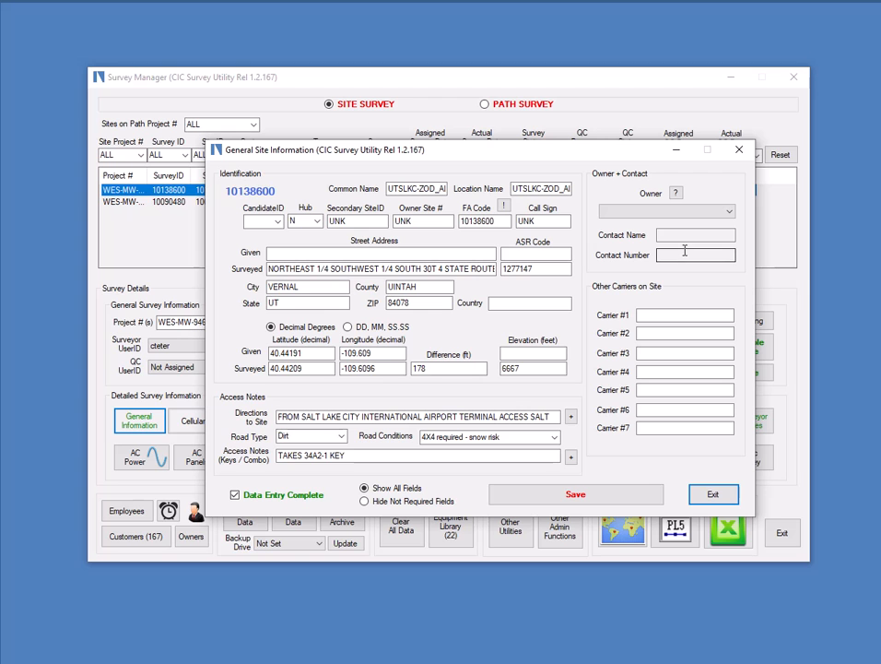
mouse_move(677, 292)
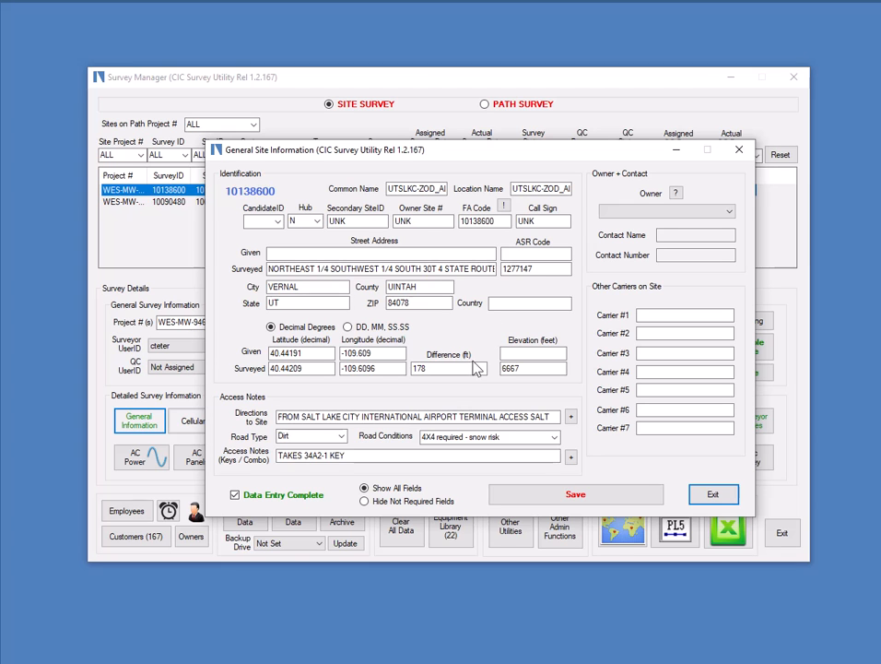
mouse_move(293, 519)
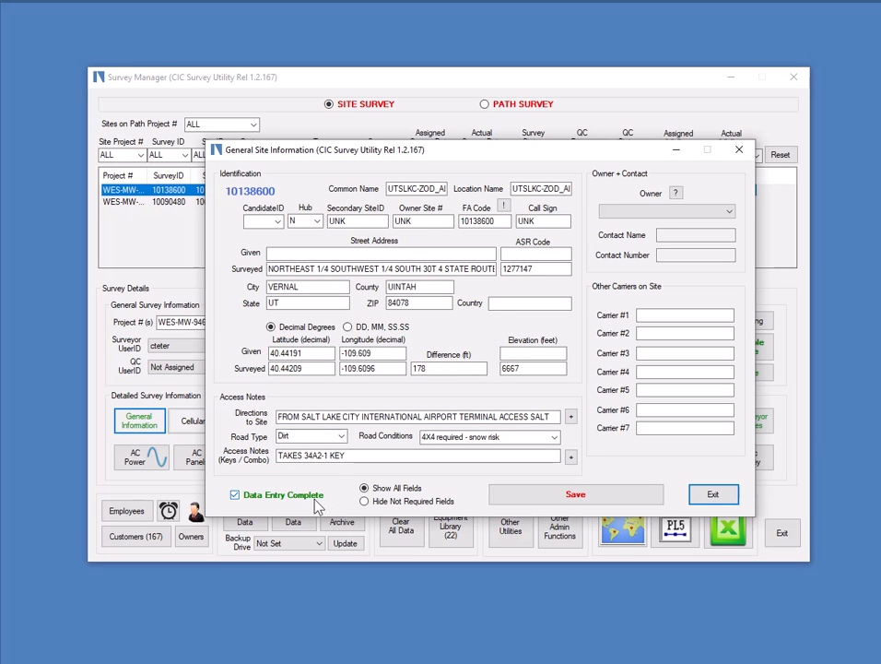
mouse_move(308, 505)
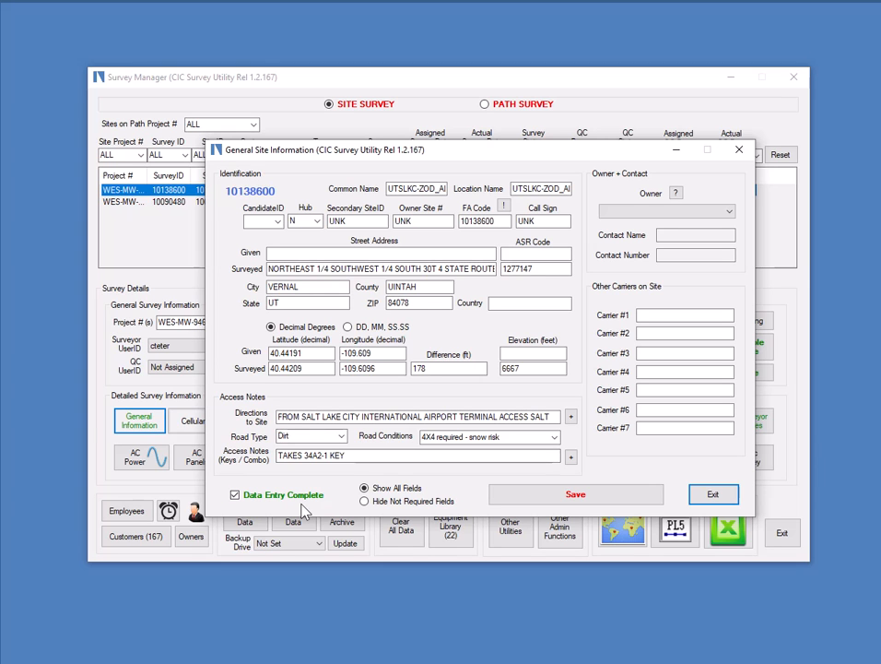
mouse_move(319, 497)
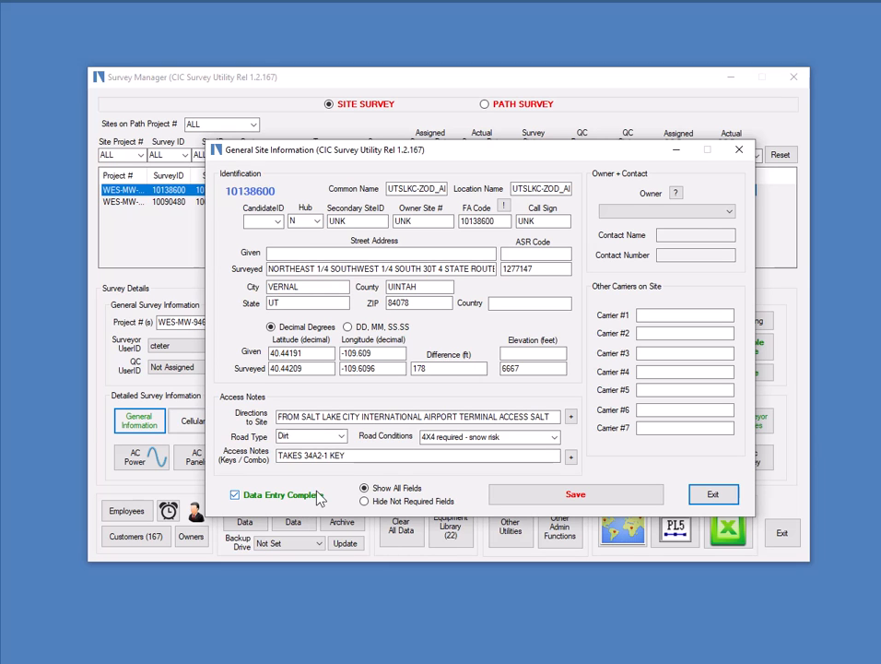
mouse_move(332, 484)
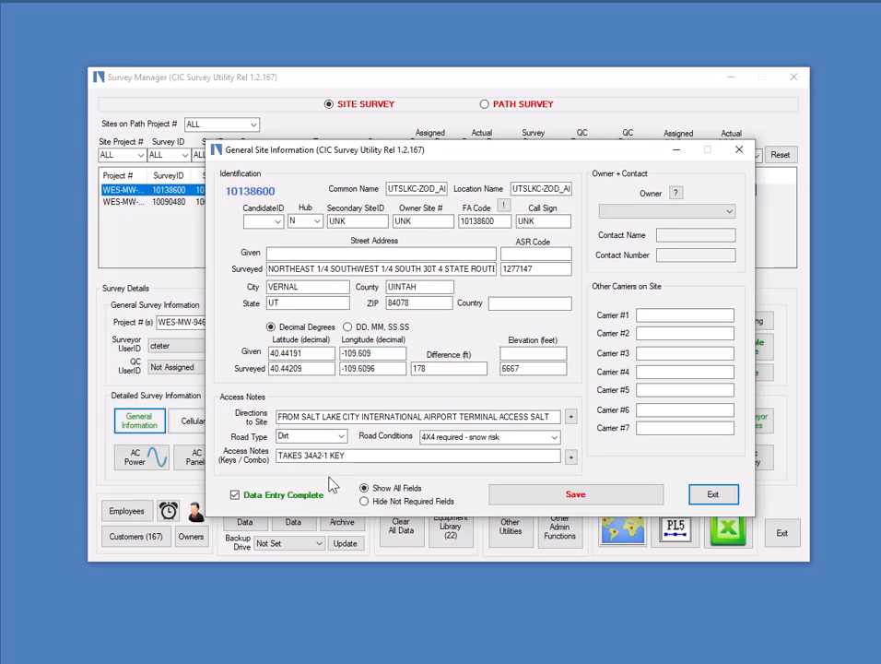
mouse_move(674, 304)
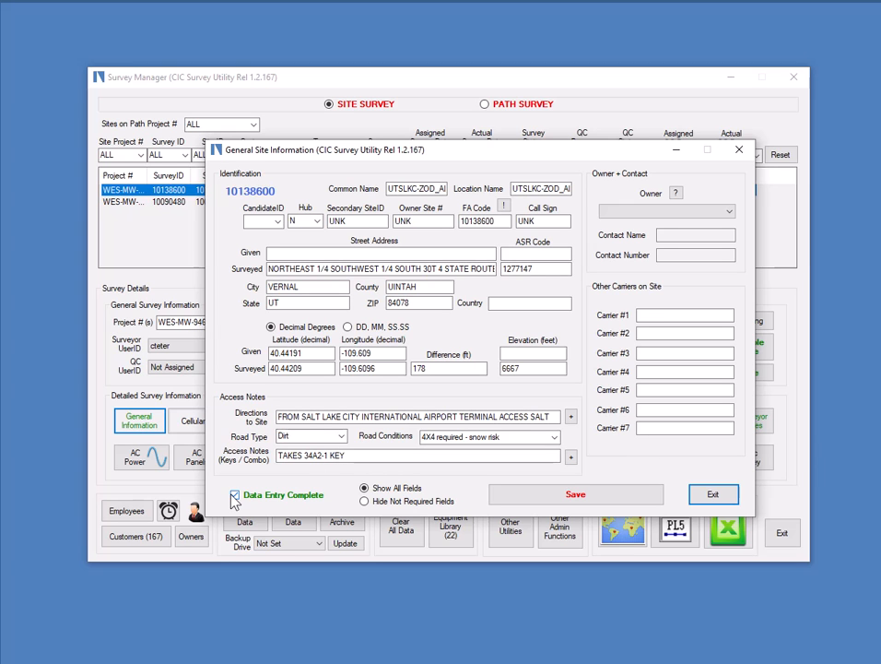
Step: Uncheck Data Entry Complete and exit the General Site Information form
click(234, 494)
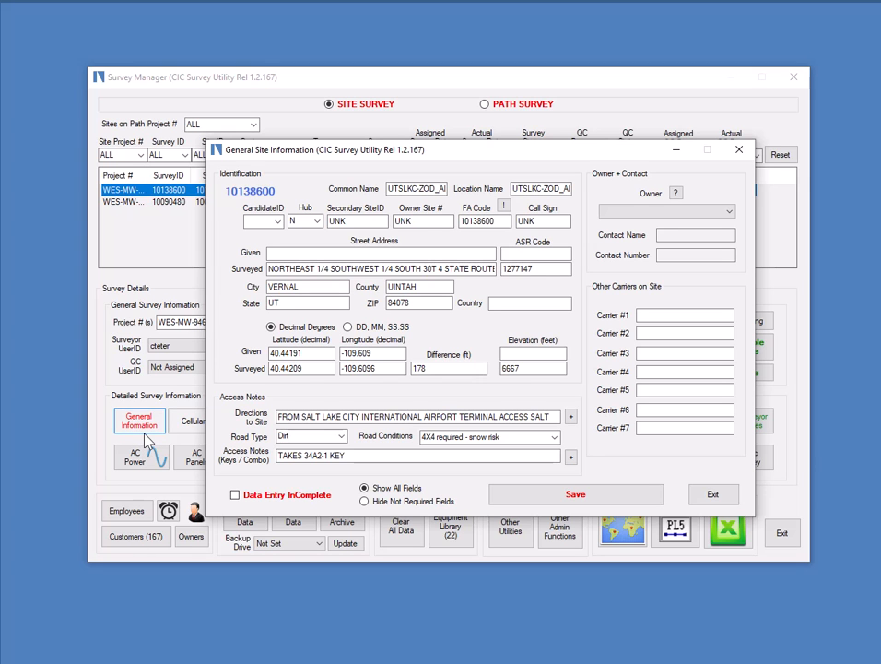
mouse_move(609, 426)
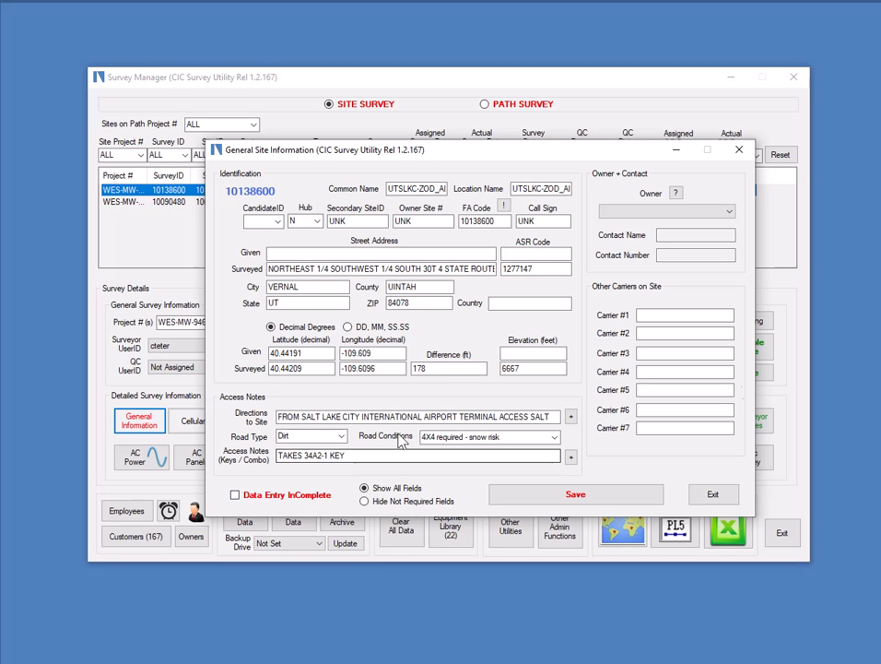
click(713, 494)
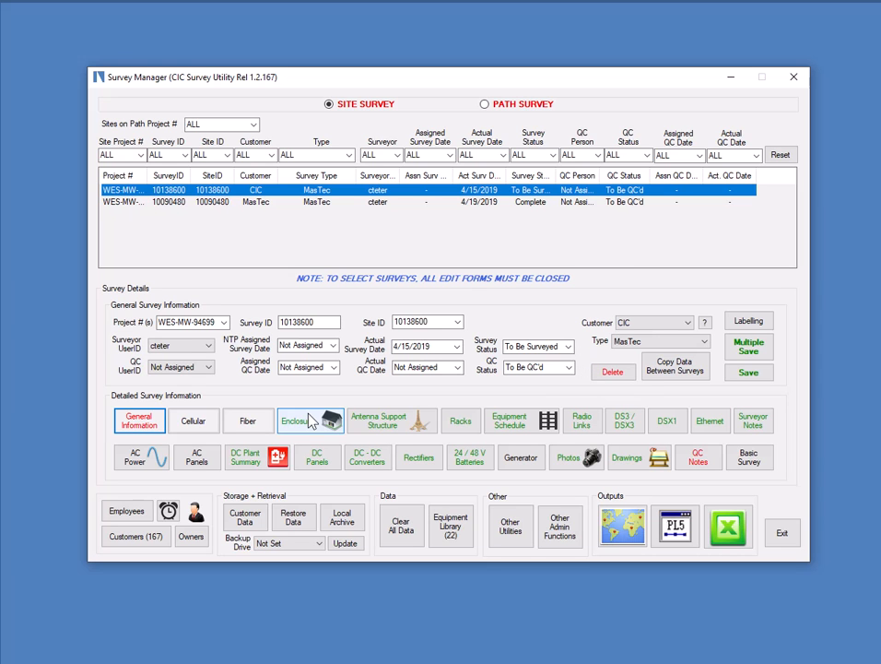
Step: Open the Enclosure form, keeping Enclosure #1 with shelter type Shelter
click(298, 419)
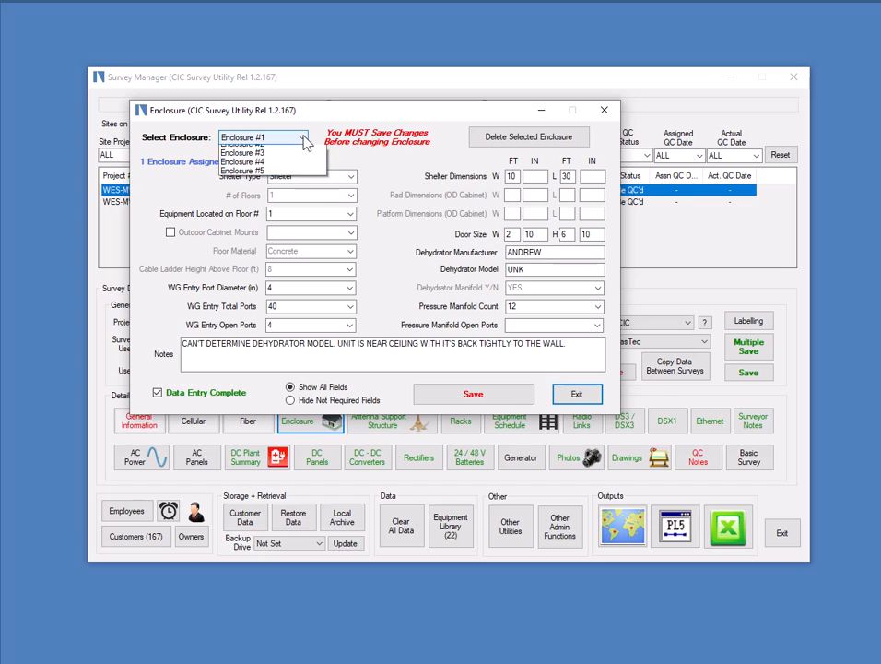
click(261, 137)
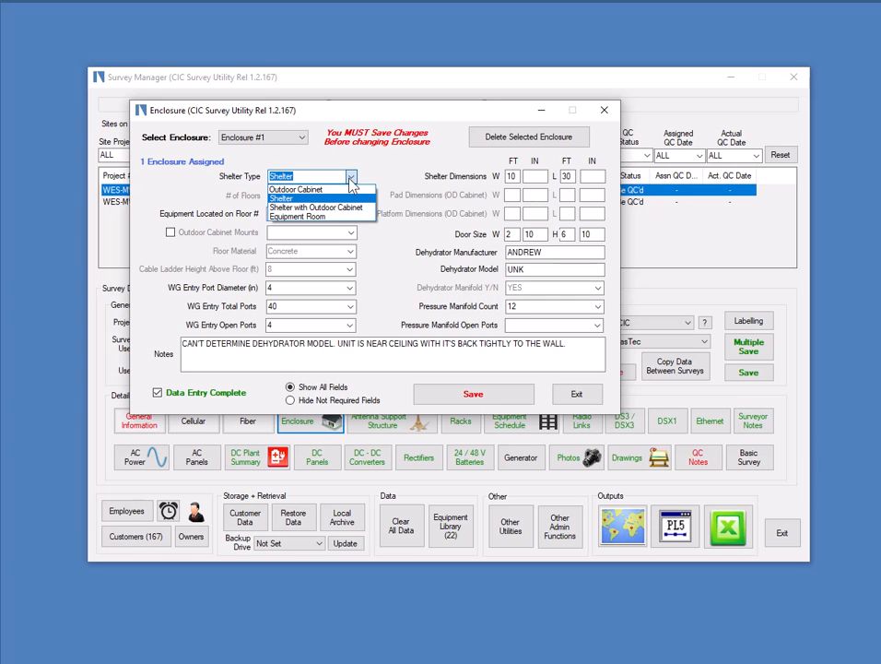
click(281, 198)
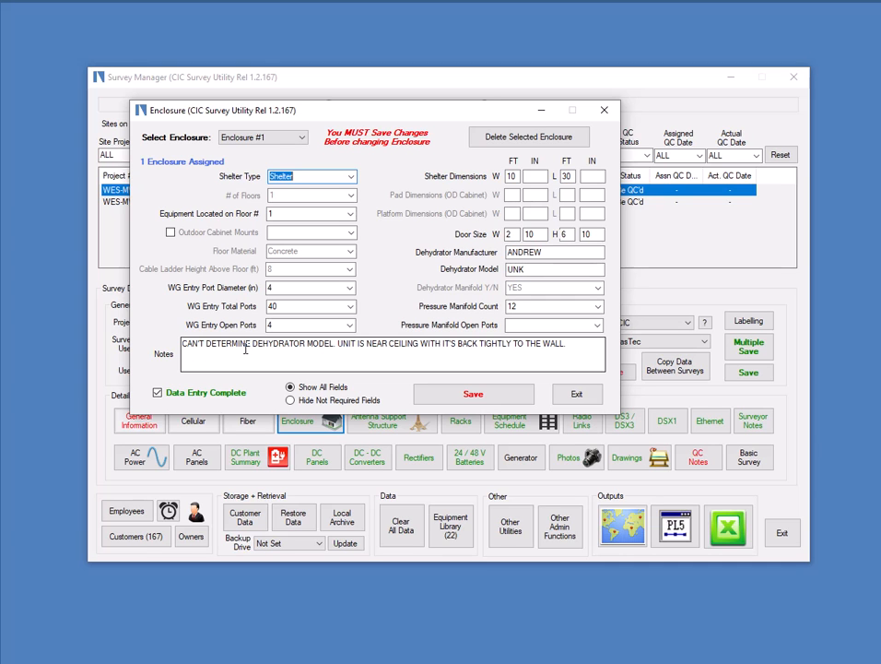
mouse_move(426, 354)
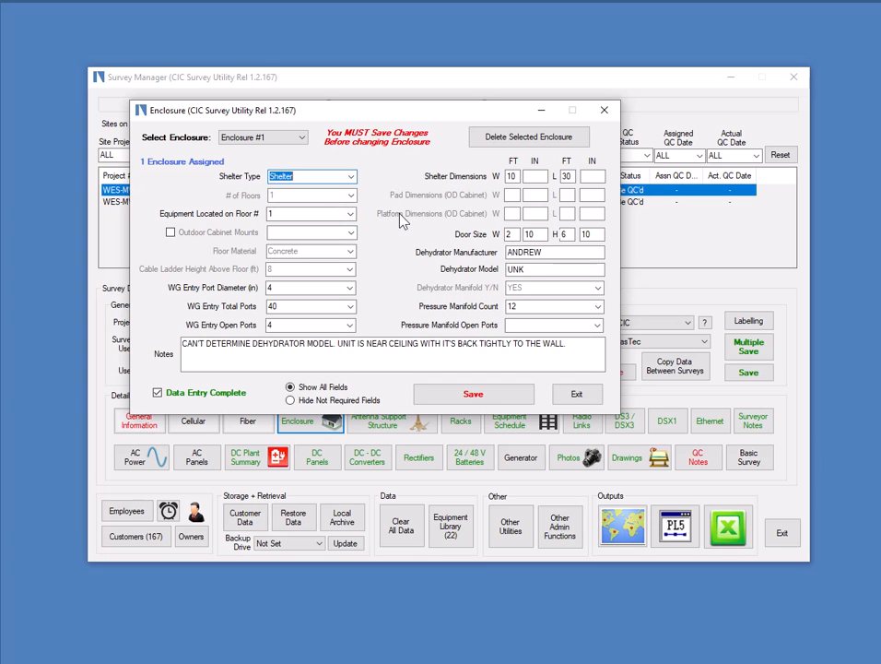
mouse_move(464, 181)
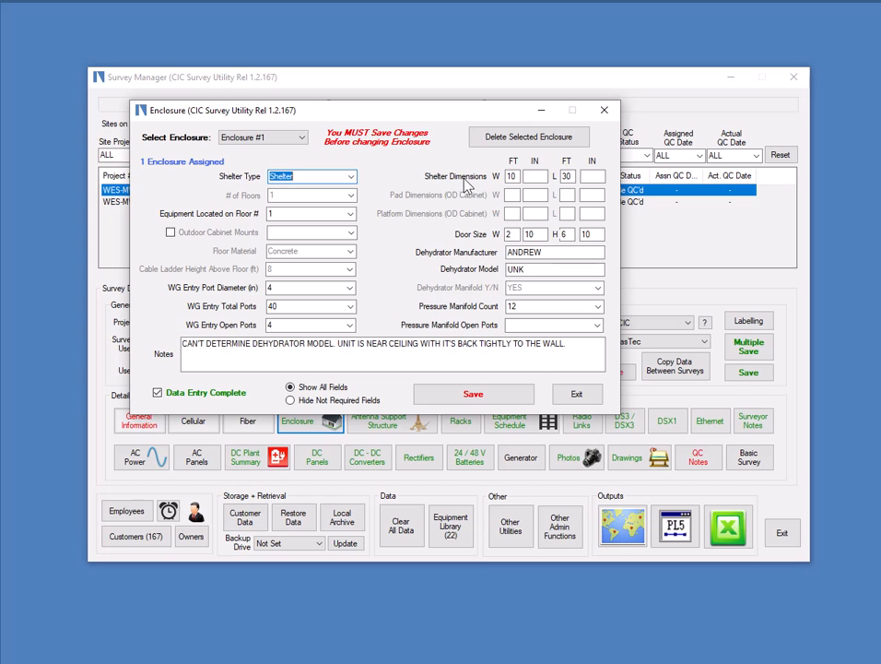
mouse_move(473, 214)
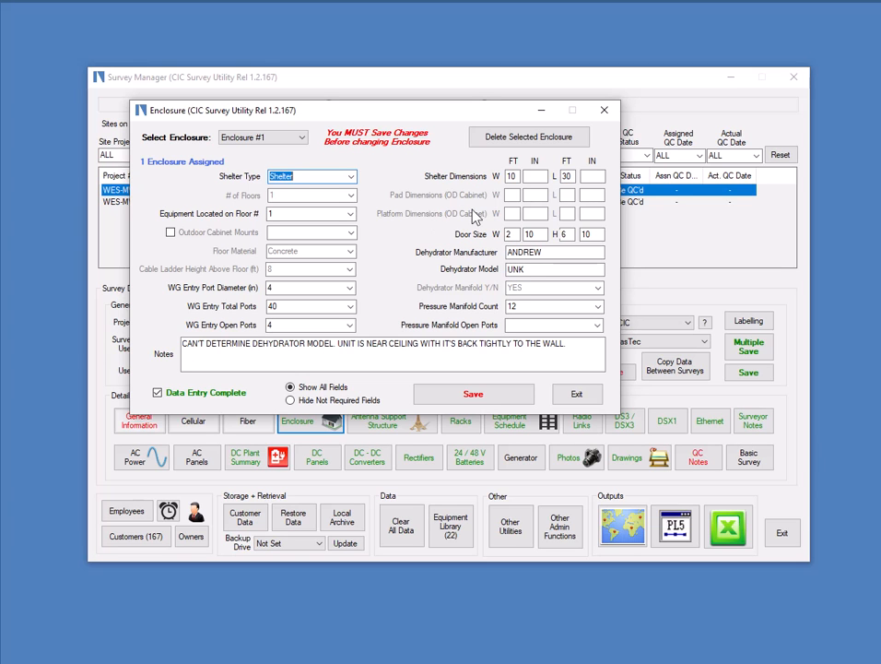
mouse_move(452, 221)
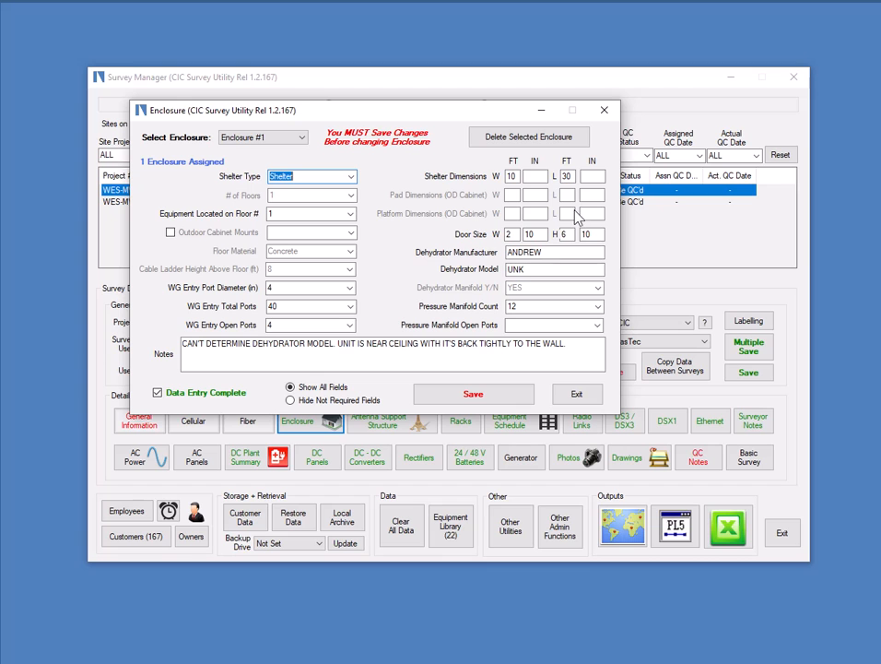
mouse_move(330, 233)
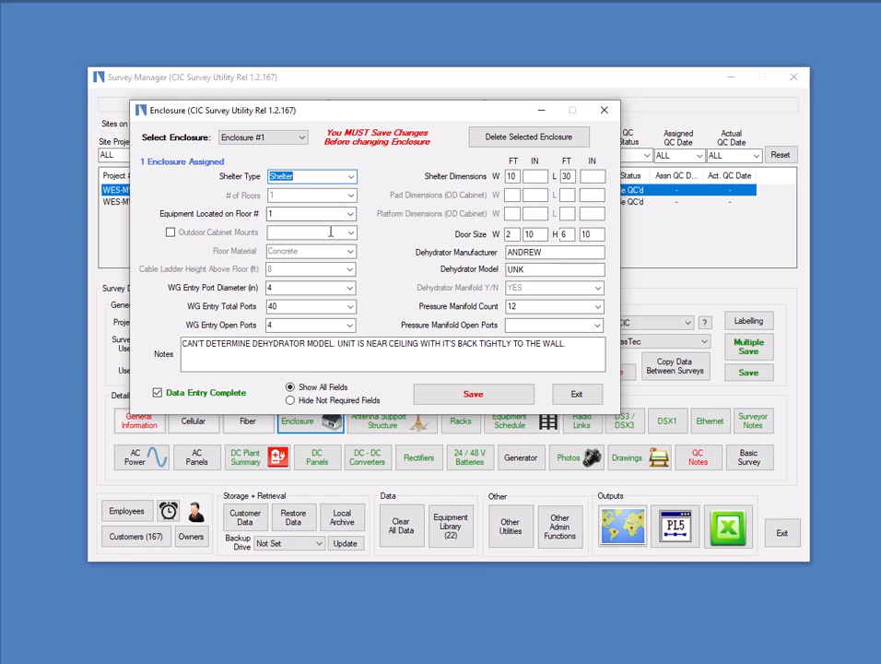
mouse_move(499, 214)
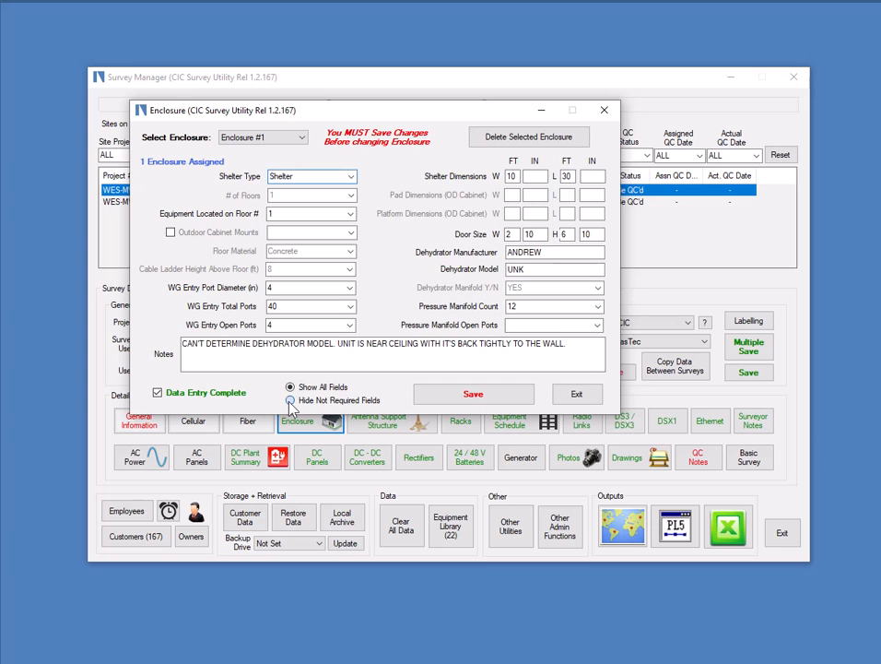
Step: Hide not-required fields and open the Antenna Support Structure #1 record
click(290, 400)
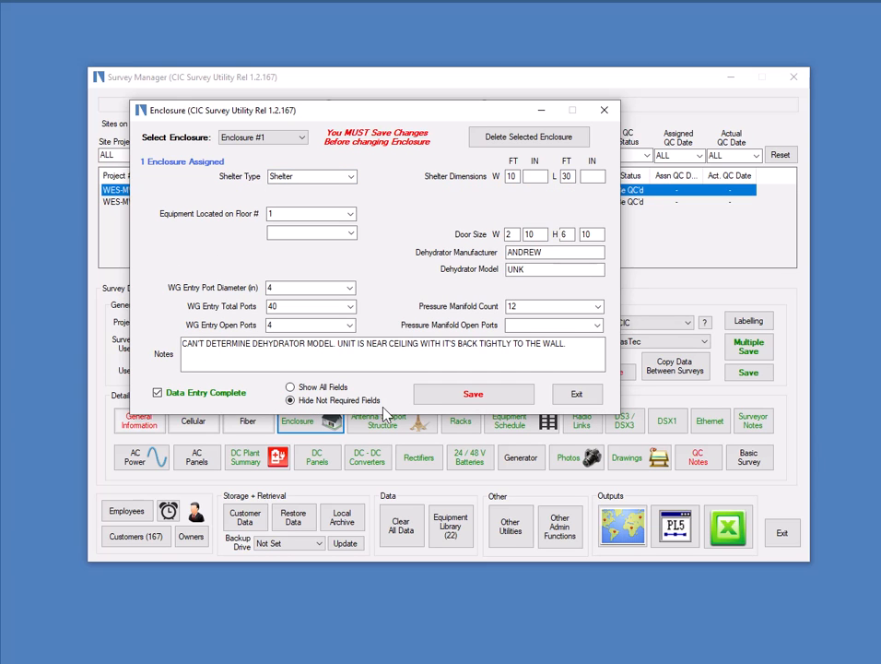
mouse_move(470, 212)
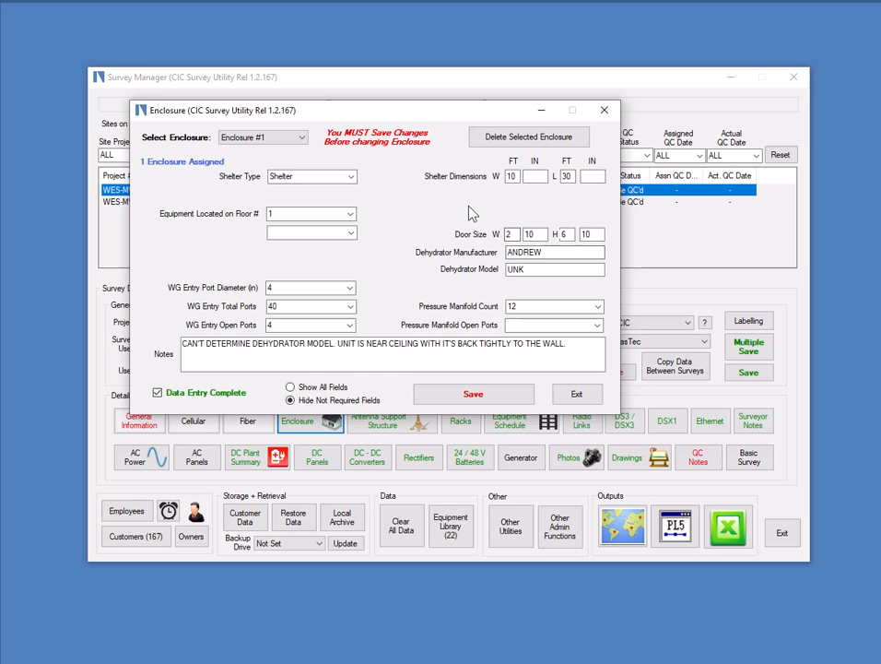
mouse_move(544, 351)
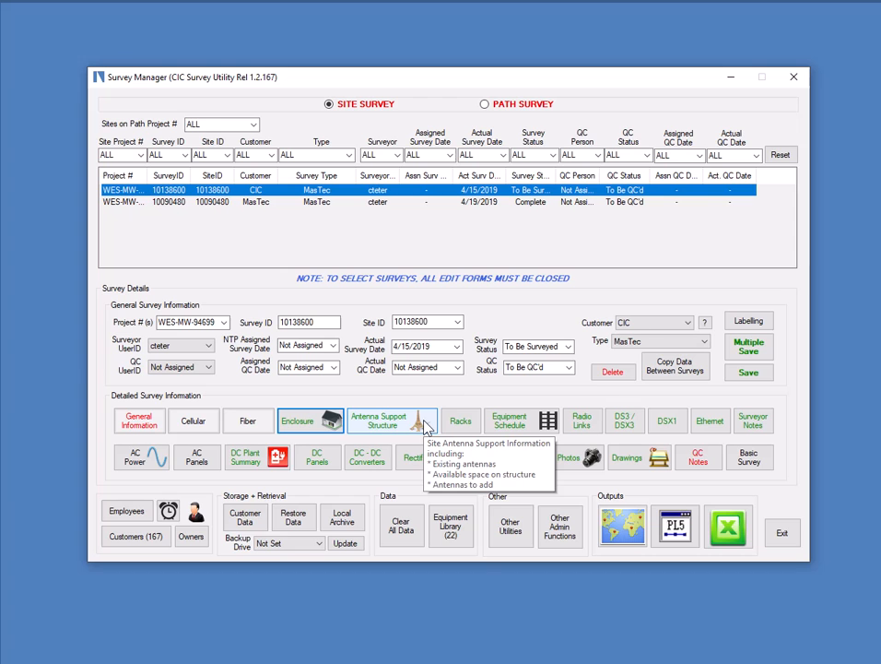
click(392, 423)
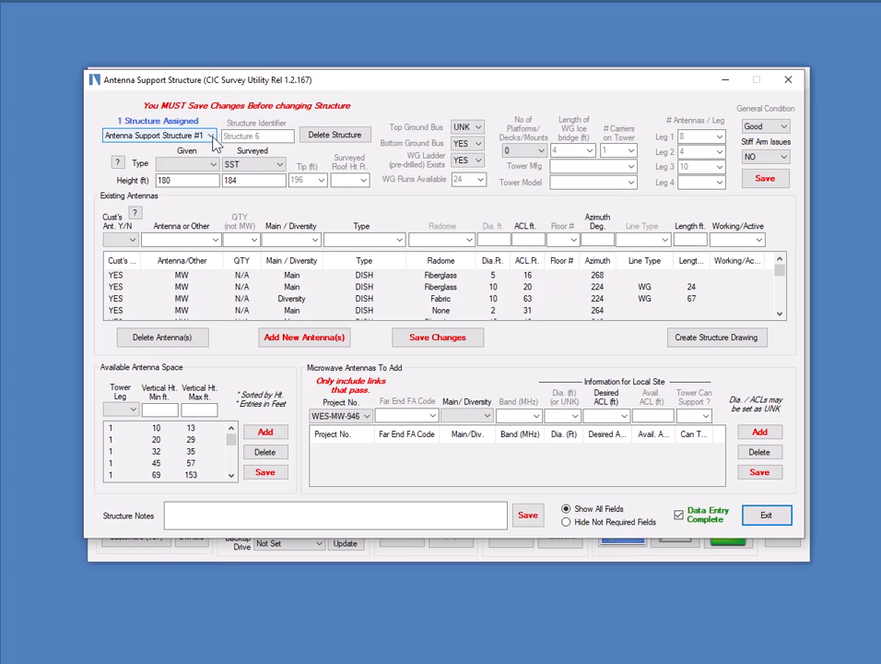
click(219, 135)
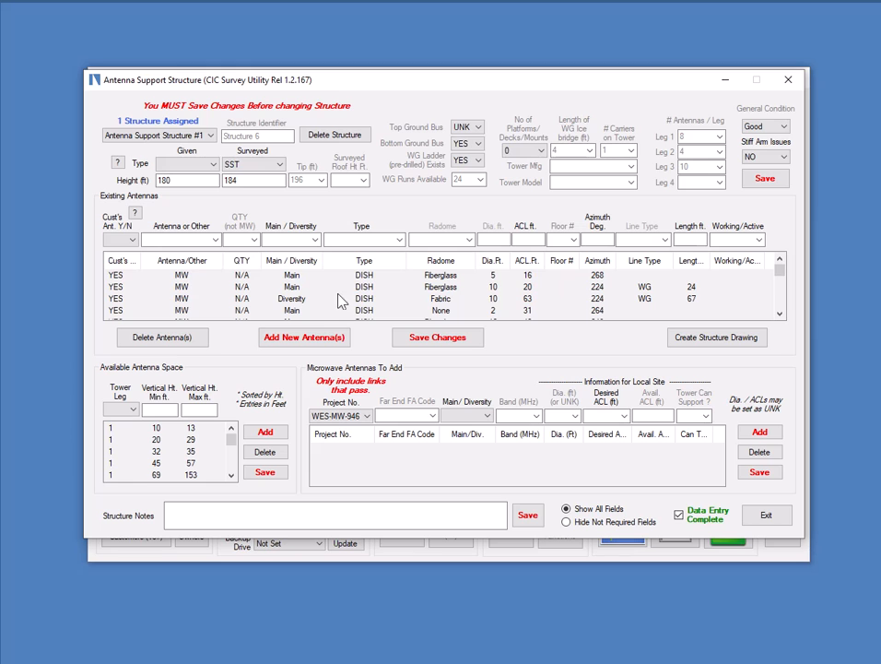
click(216, 240)
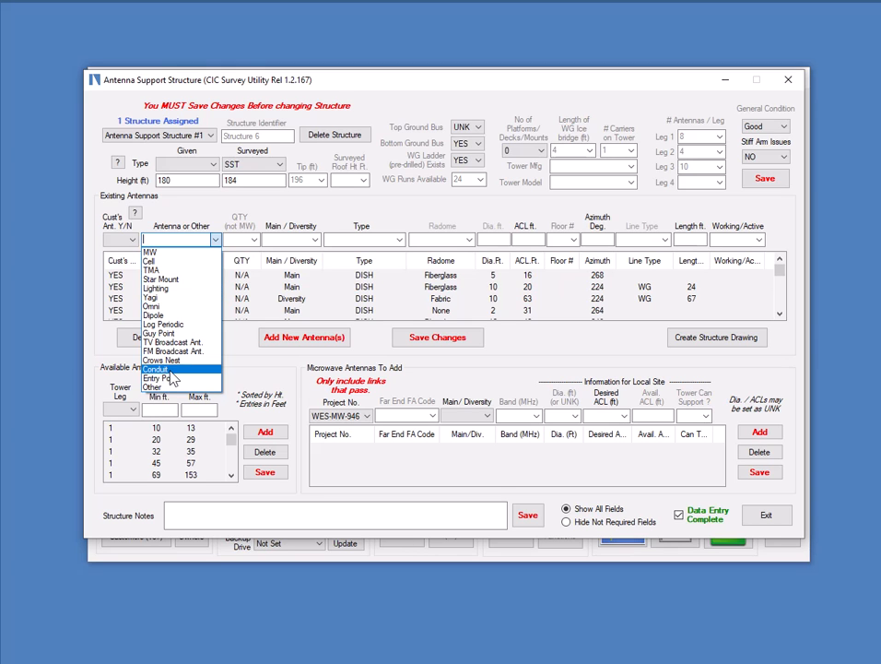
mouse_move(153, 315)
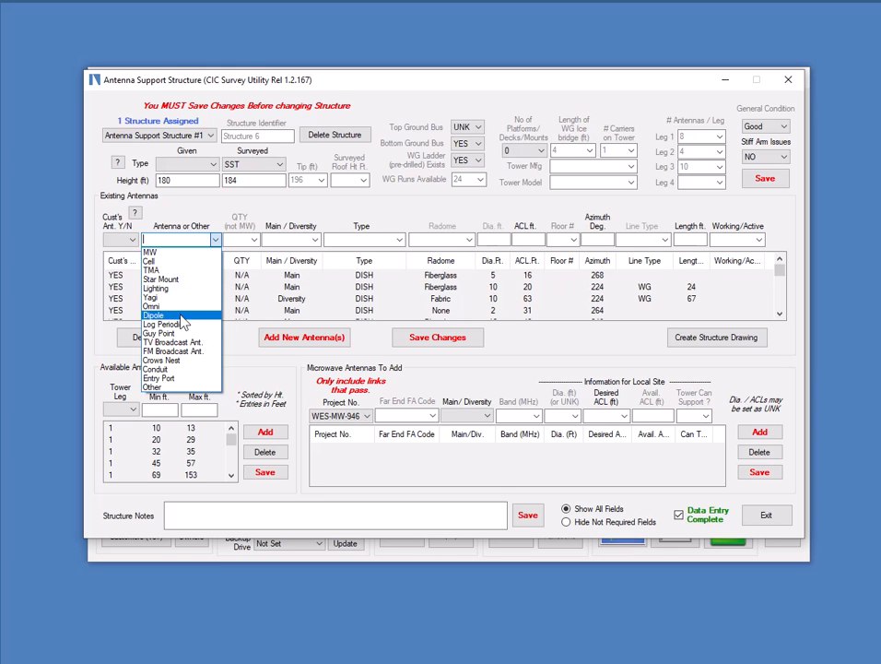
mouse_move(184, 324)
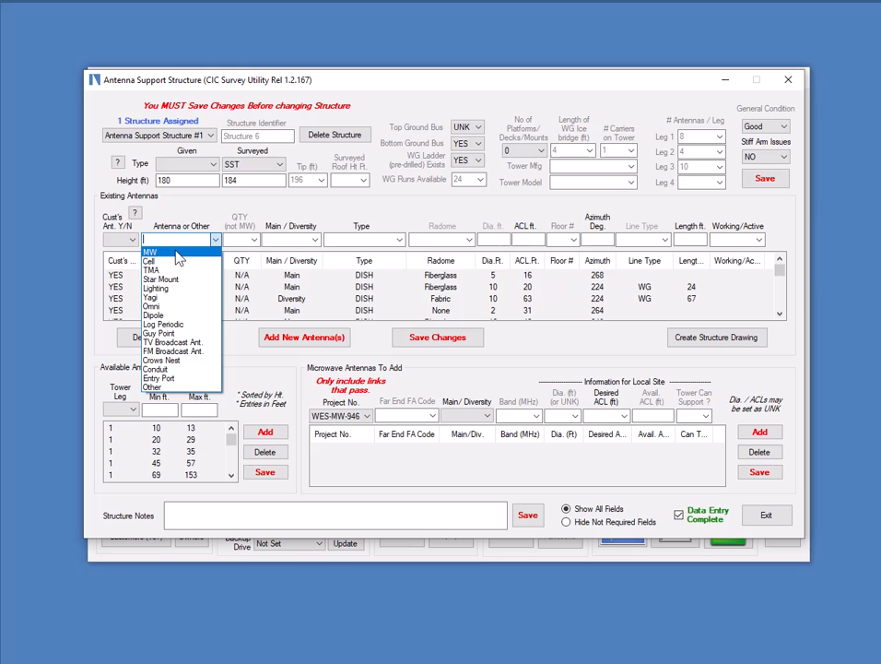
mouse_move(402, 219)
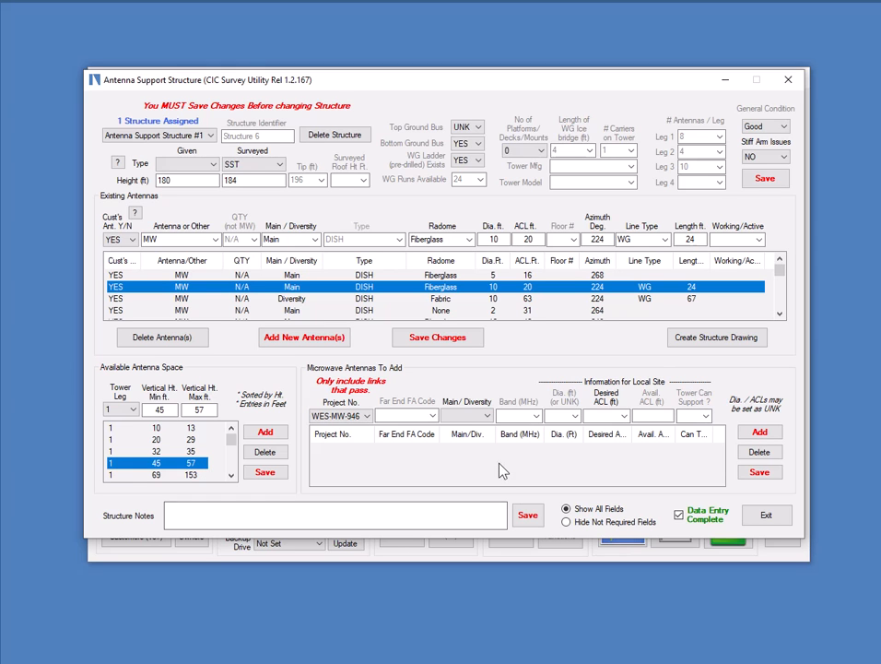
mouse_move(521, 467)
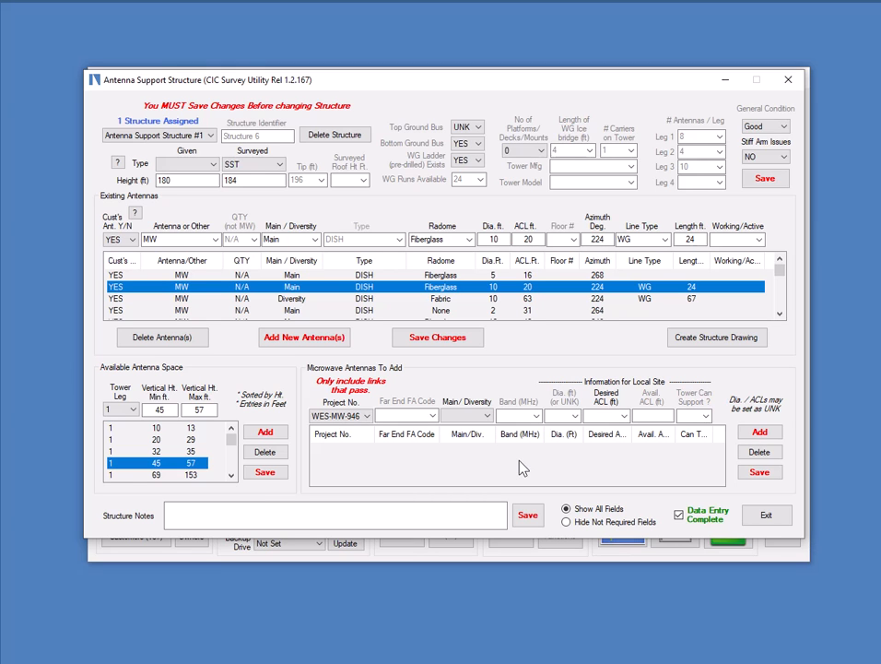
mouse_move(614, 465)
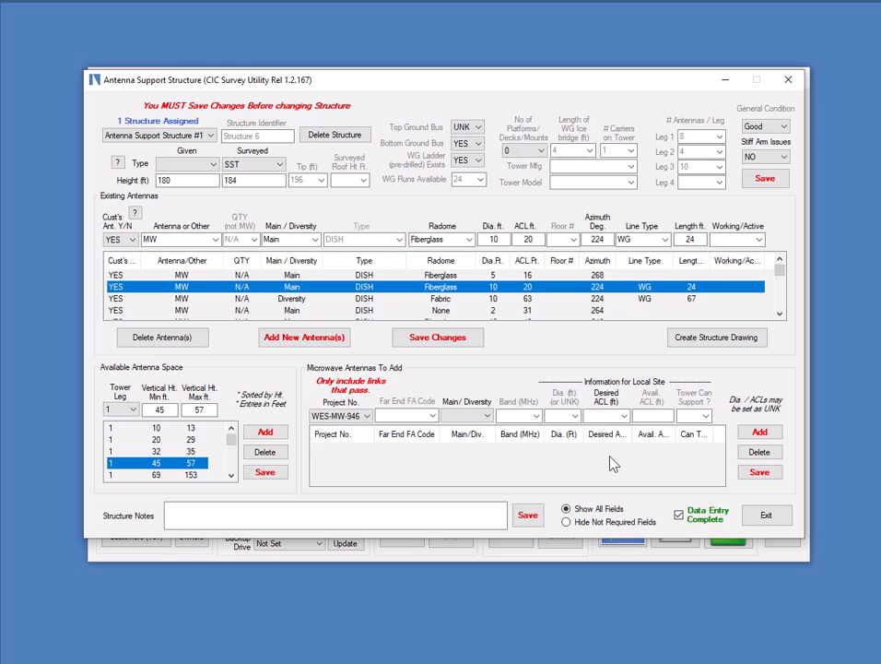
mouse_move(639, 479)
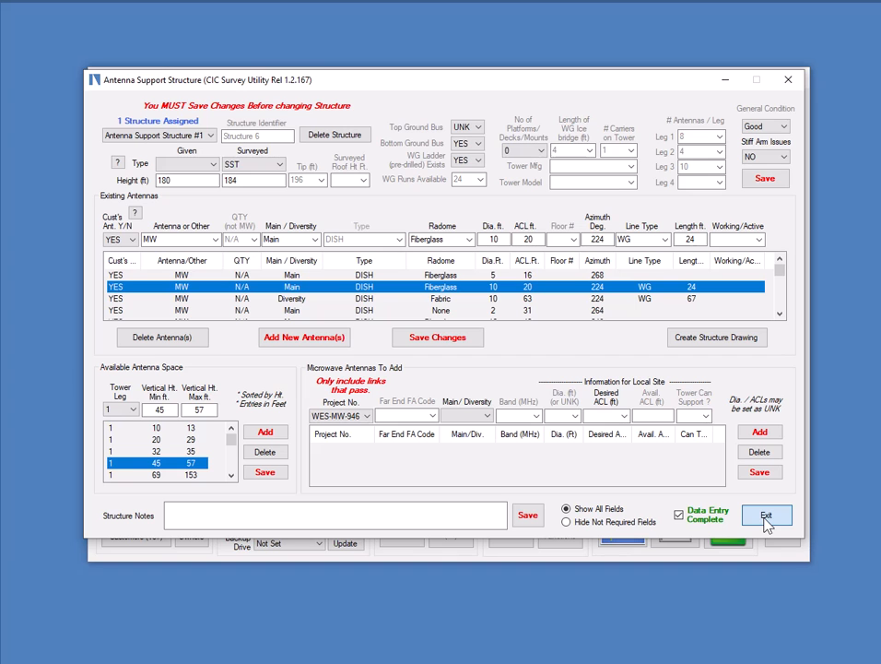
Step: Exit the antenna support structure record, confirming the save warning with OK
click(766, 515)
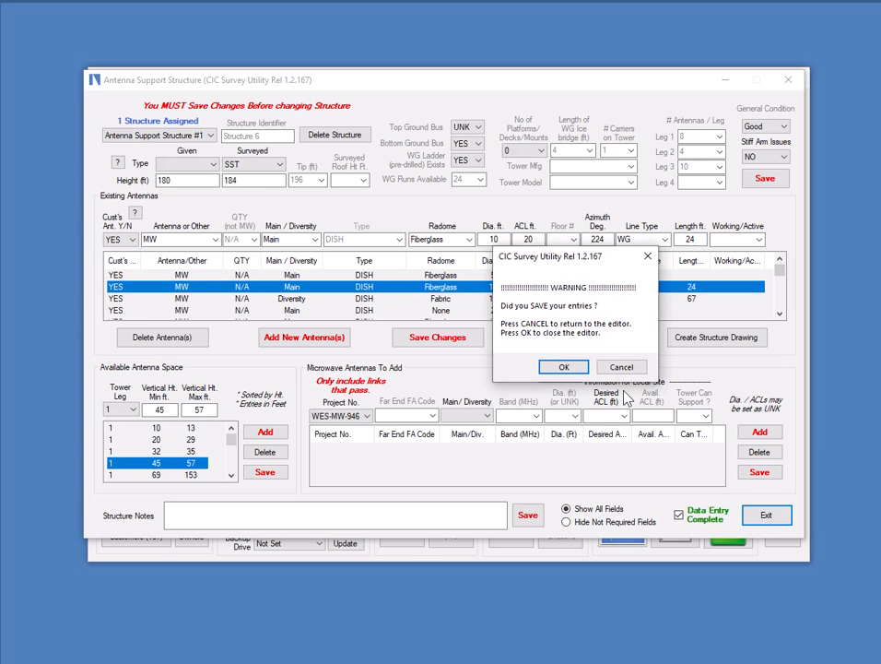
click(565, 366)
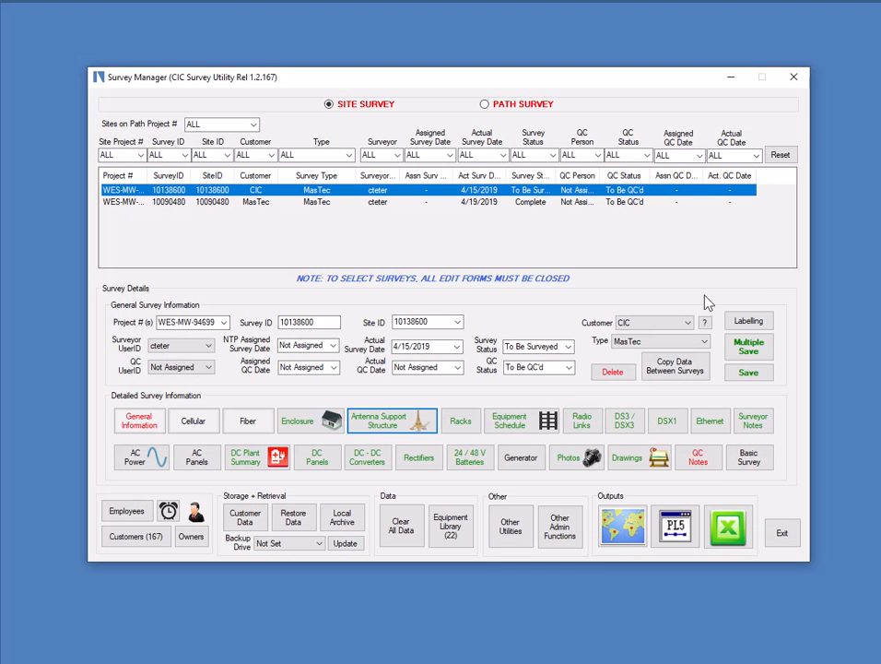
mouse_move(710, 316)
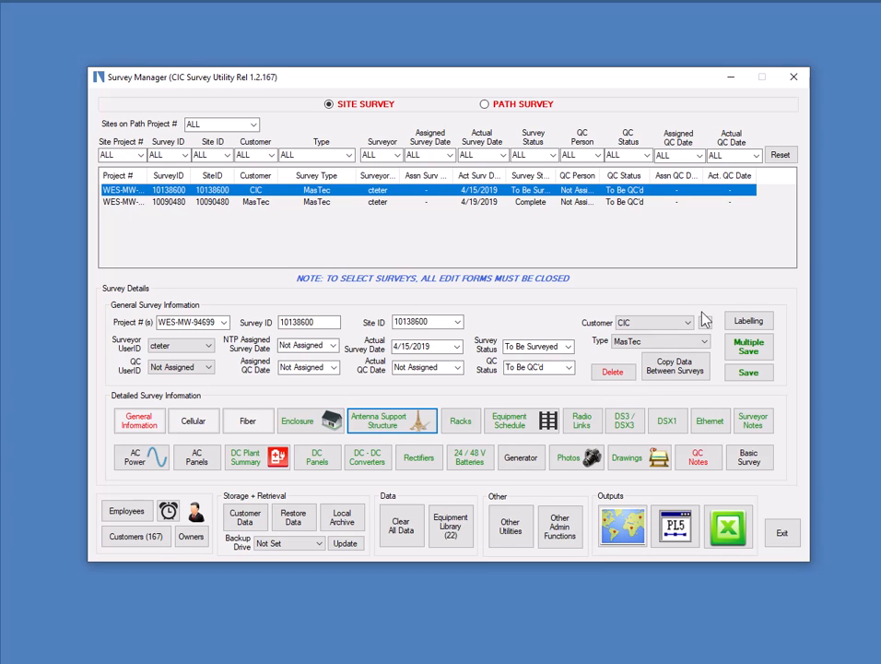
mouse_move(461, 421)
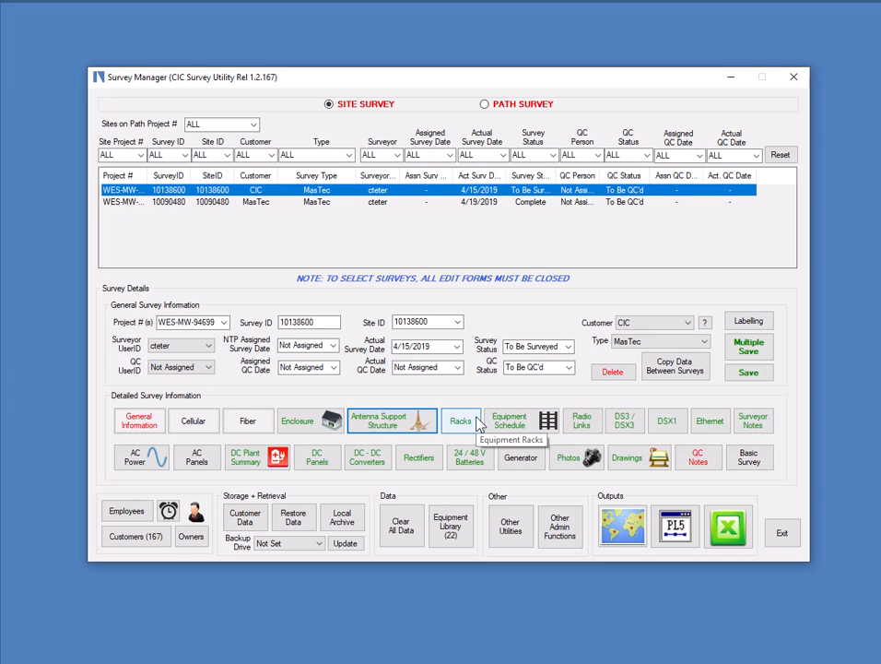
Step: Open the Equipment Schedule for Enclosure #1 of survey 10138600
click(521, 420)
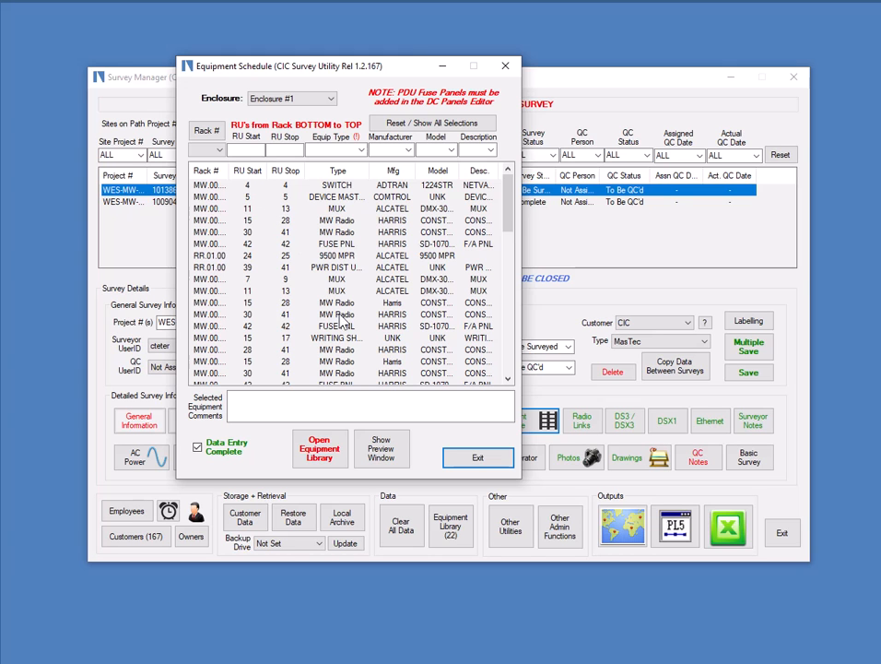
mouse_move(350, 345)
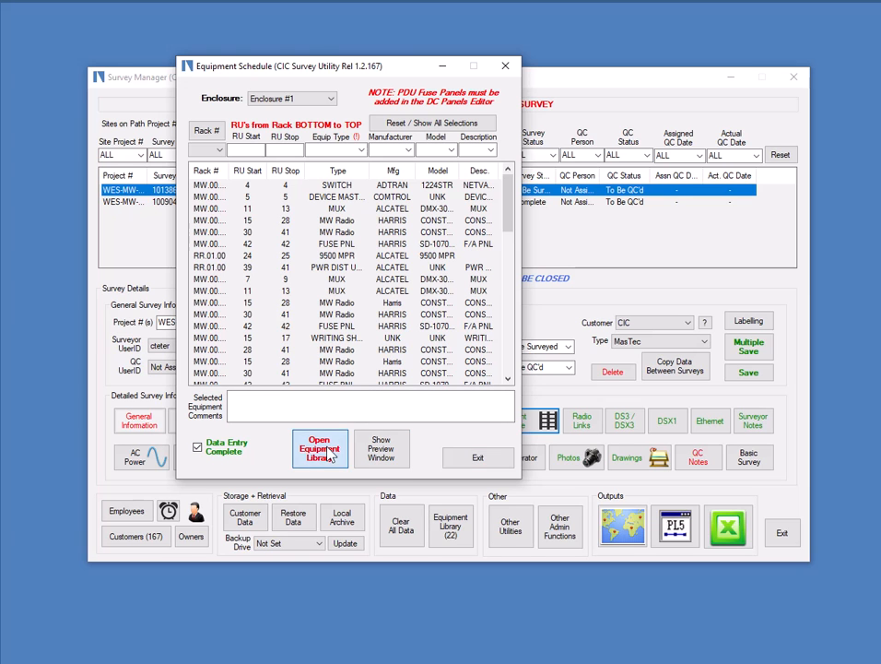
Step: Browse the Equipment Library's DSX1 modules and panels, then close it
click(320, 448)
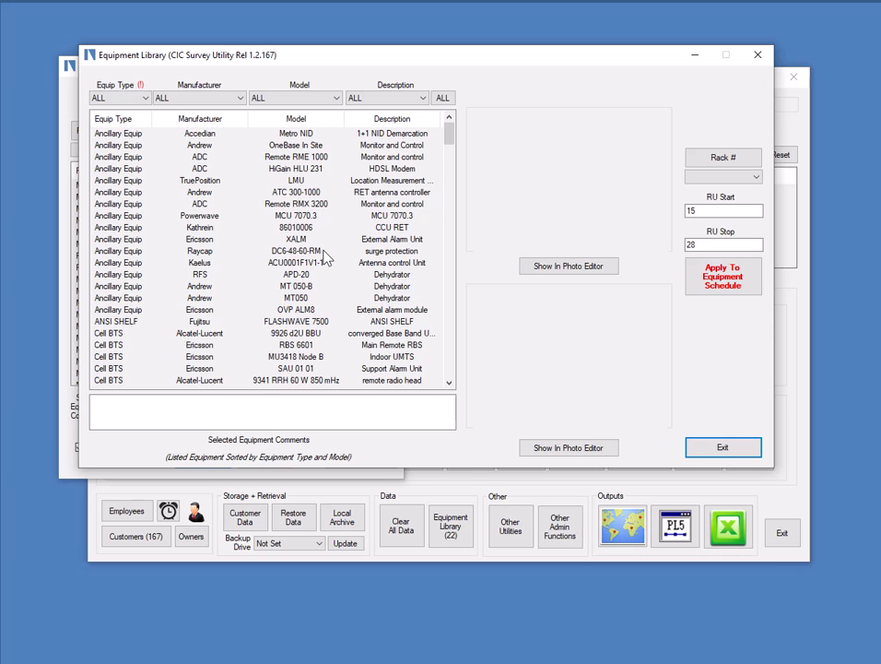
mouse_move(270, 368)
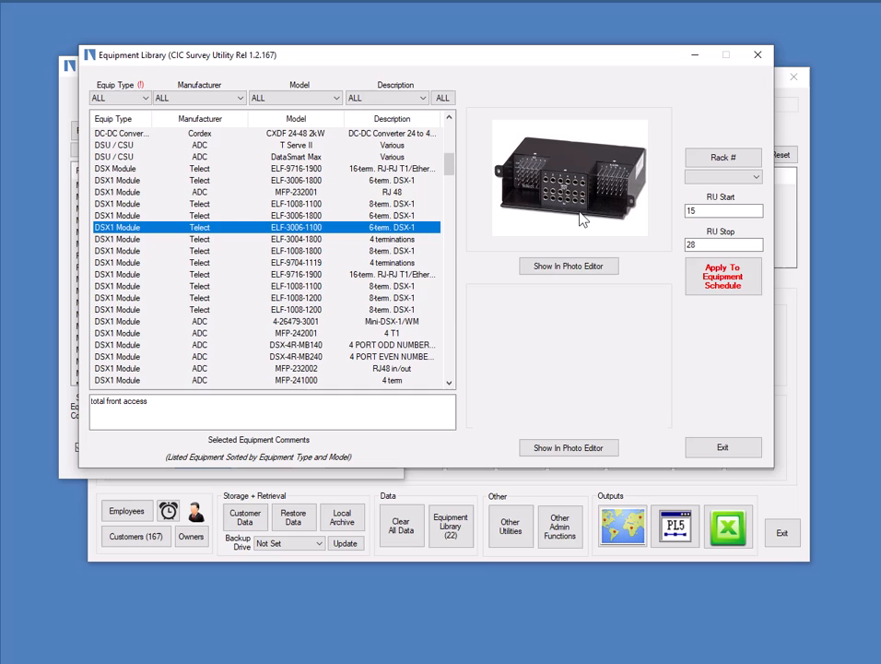
mouse_move(420, 228)
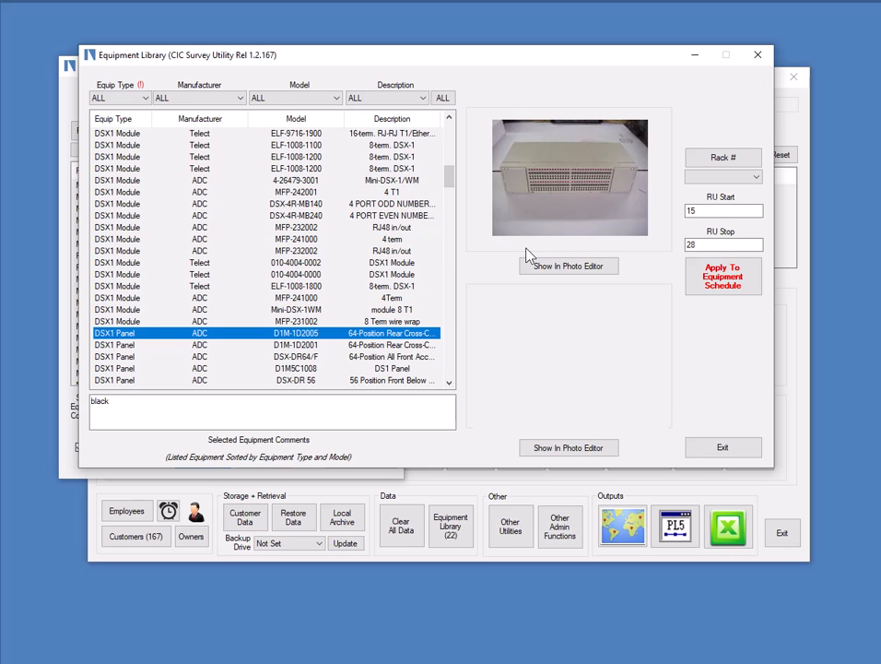
mouse_move(722, 447)
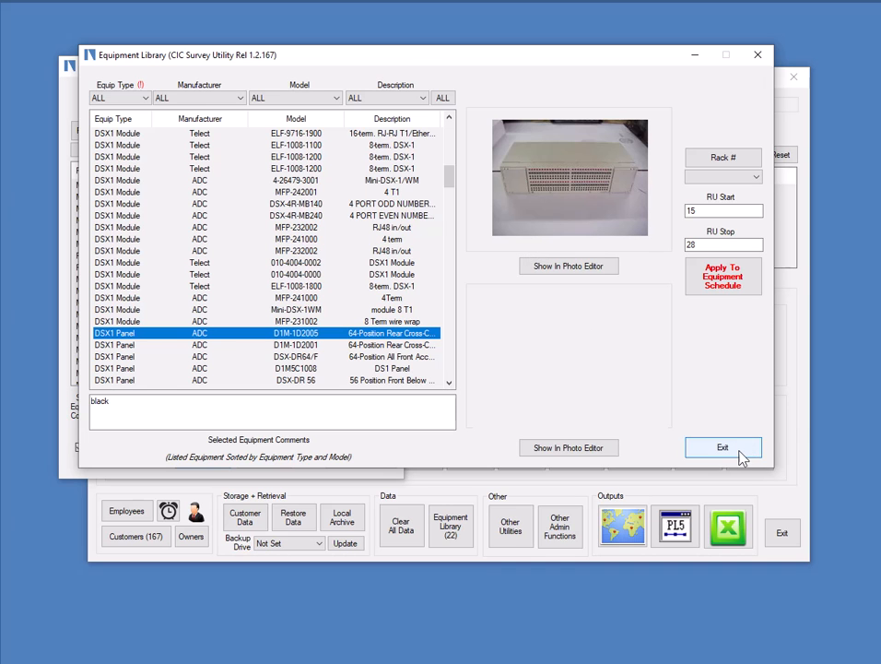
click(722, 447)
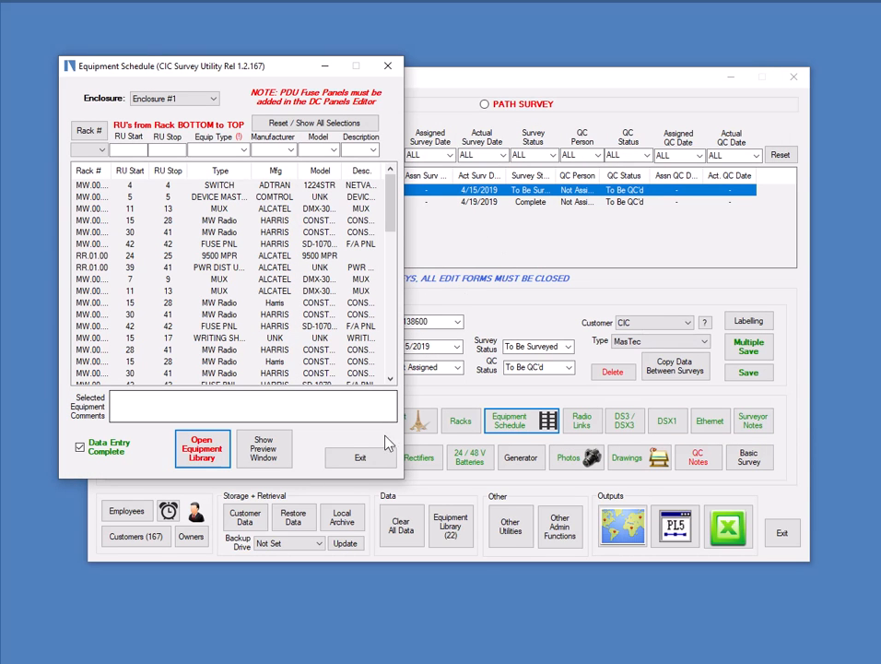
click(359, 457)
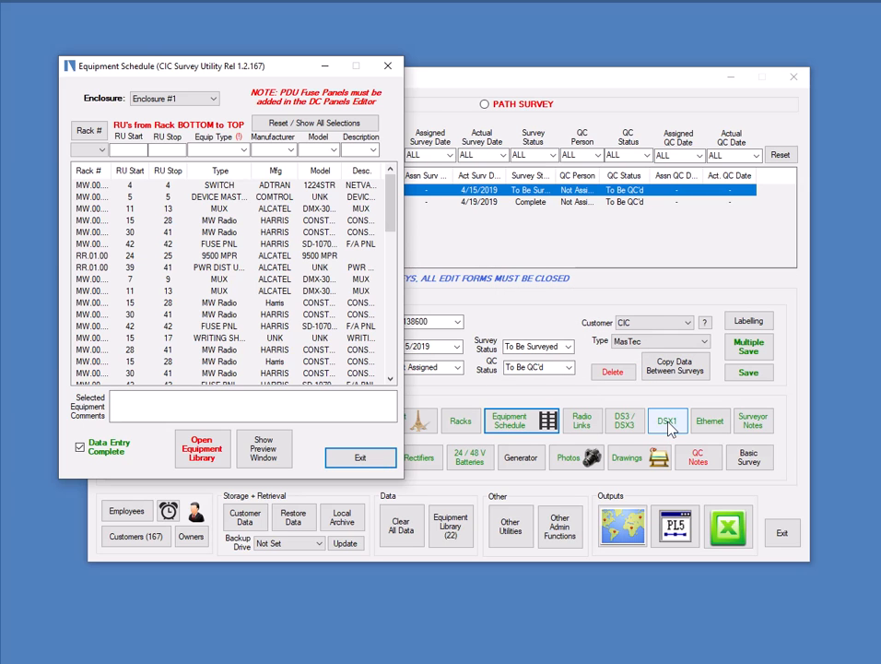
Step: Review the RR.00.00 DSX1 panel's crossconnect positions, close it, then exit the Equipment Schedule
click(668, 419)
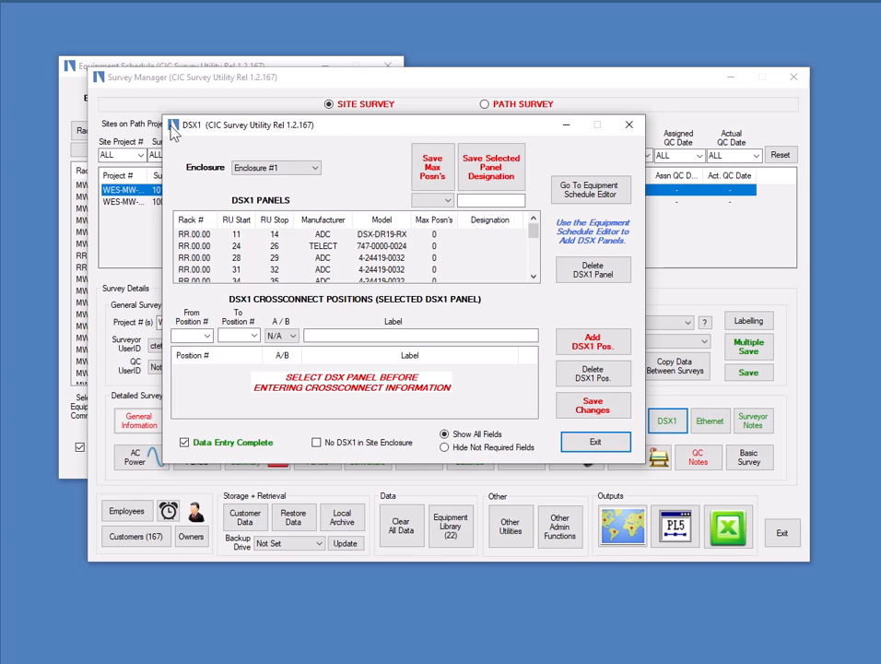
mouse_move(350, 198)
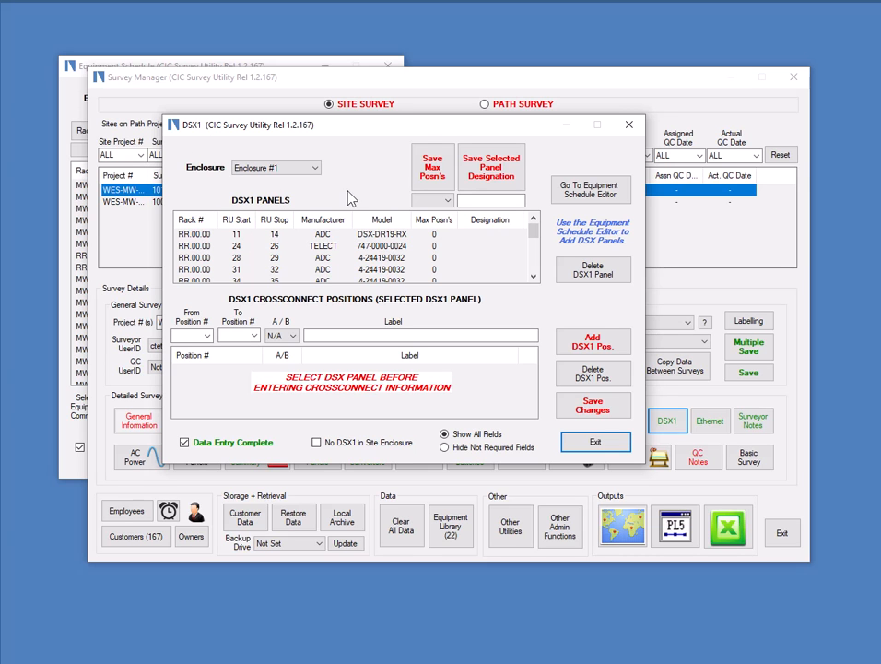
click(322, 257)
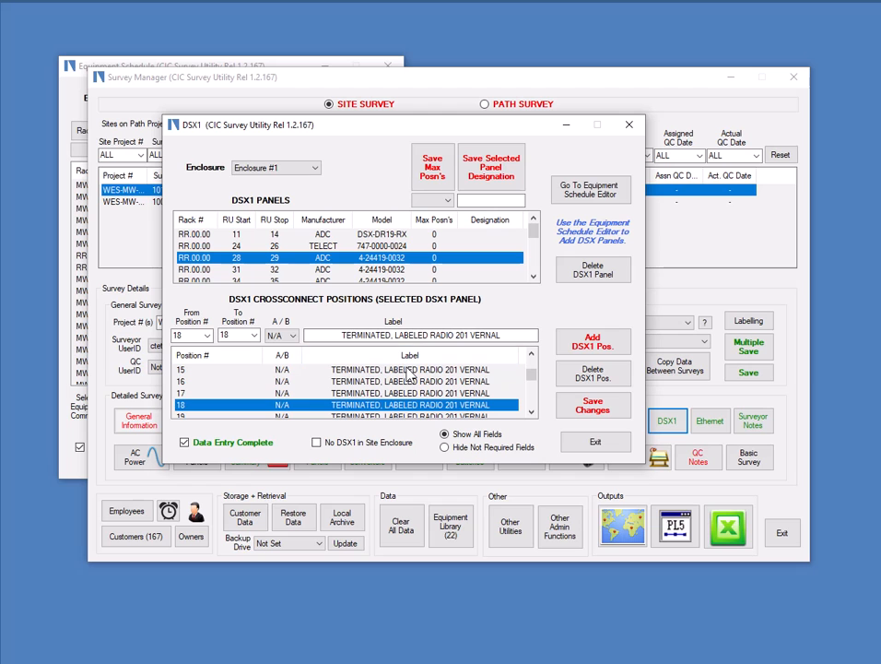
mouse_move(415, 388)
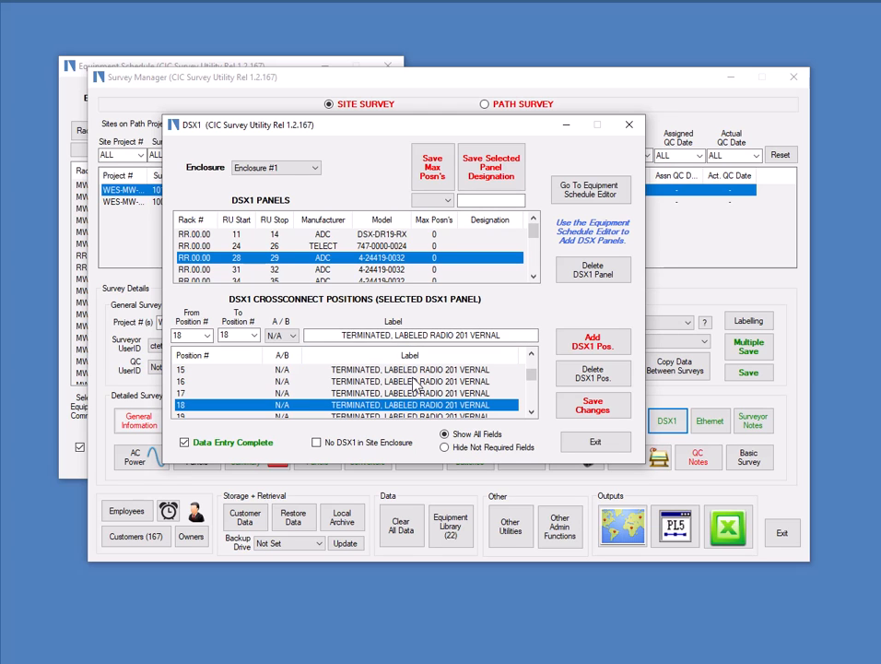
mouse_move(484, 367)
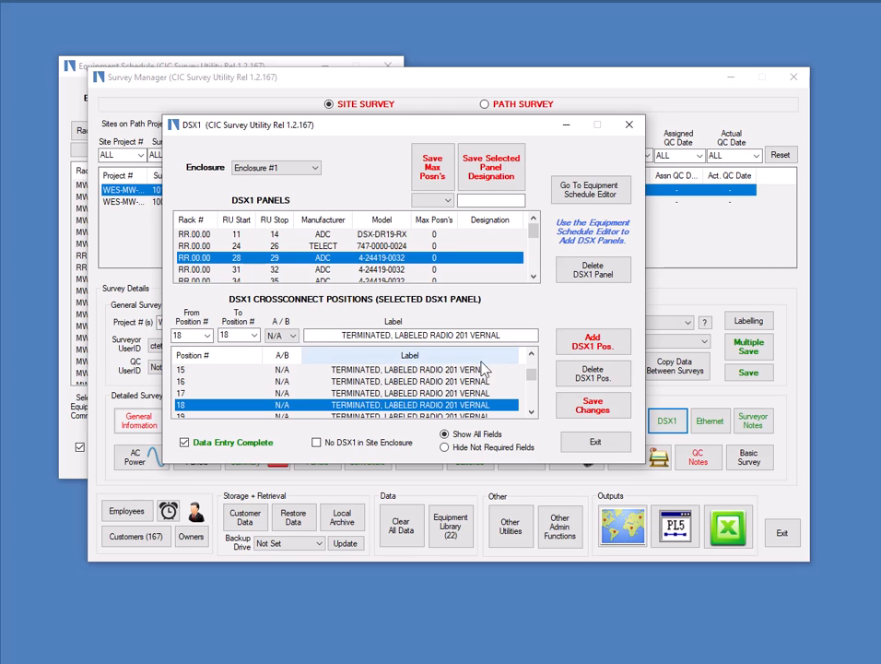
mouse_move(339, 368)
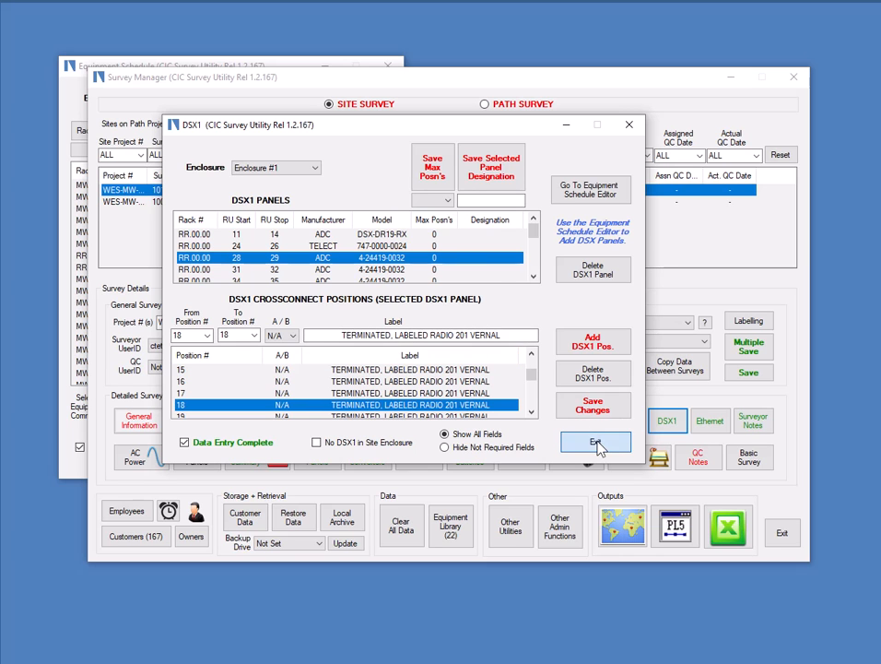
click(597, 441)
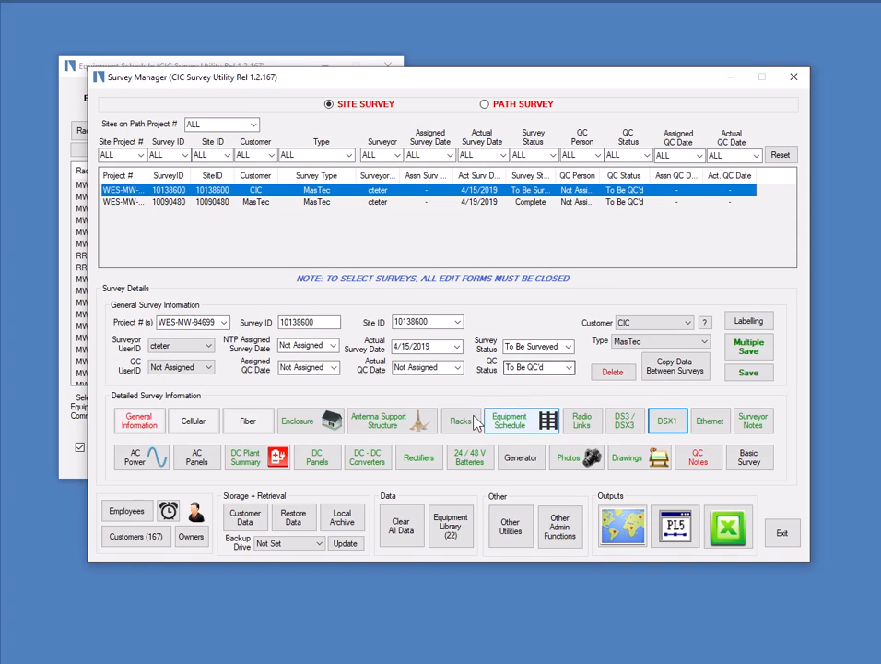
click(517, 420)
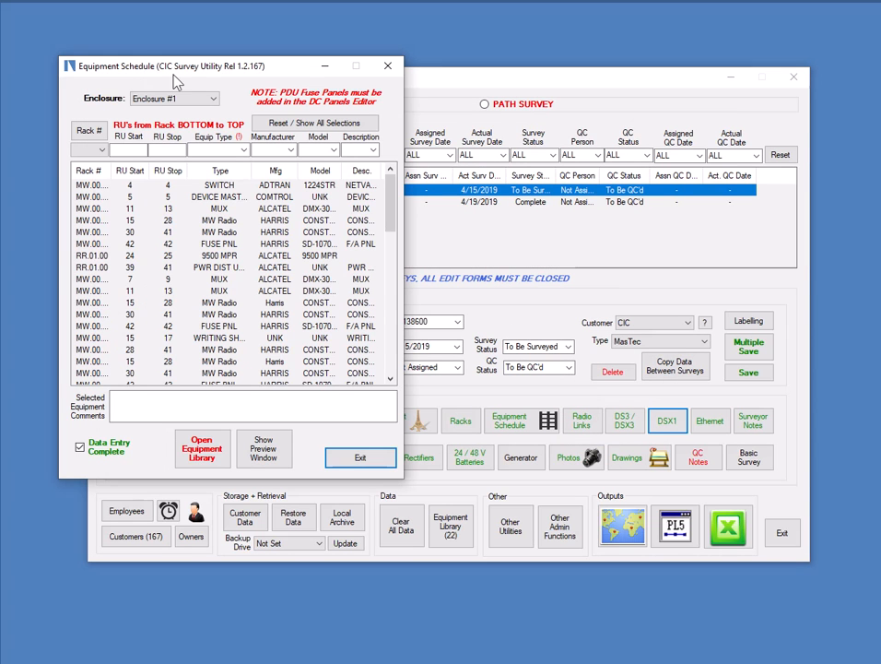
click(360, 457)
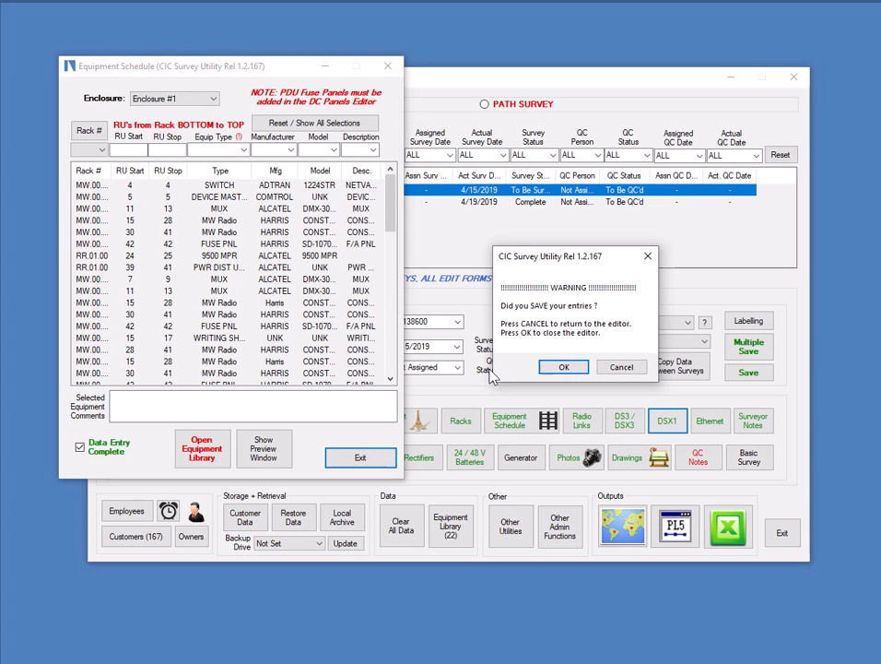
Step: Confirm closing the Equipment Schedule and open the DC Panels details for Enclosure #1
click(565, 367)
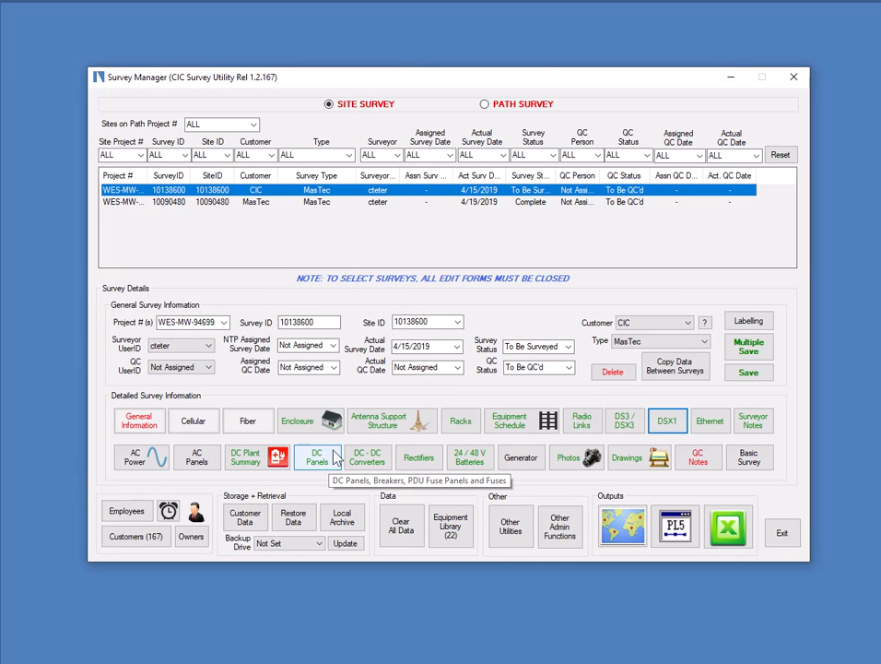
click(316, 457)
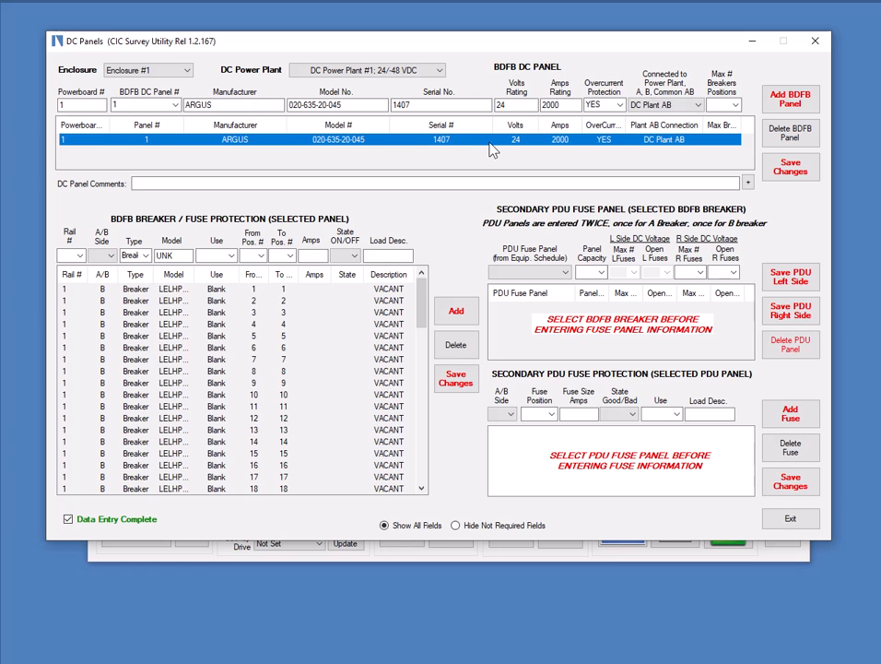
Step: Select an ARGUS BDFB breaker entry to review it, then exit the DC Panels form
click(173, 394)
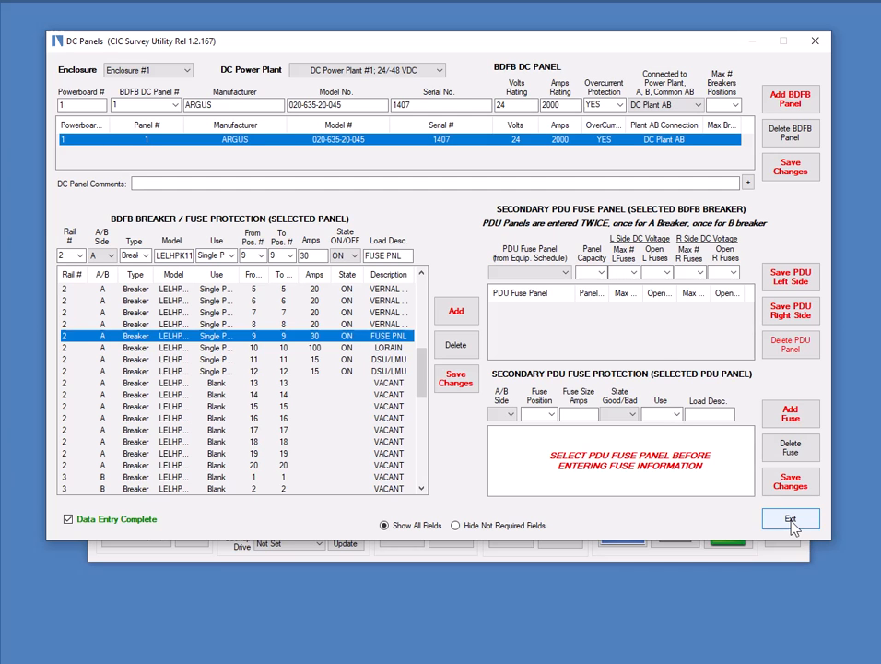
click(791, 519)
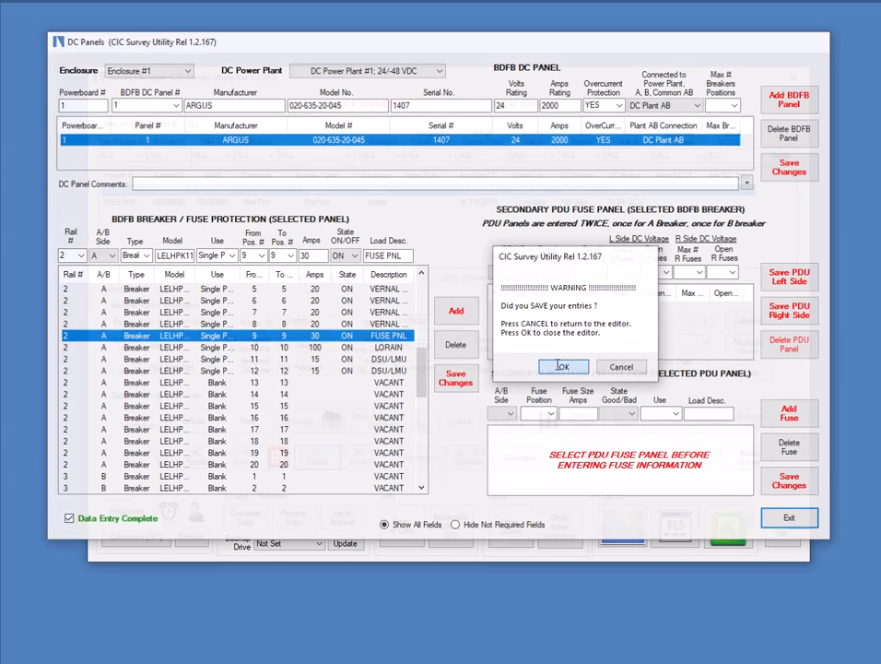
Step: Confirm closing DC Panels and open the Photos form with 178 site photos
click(564, 367)
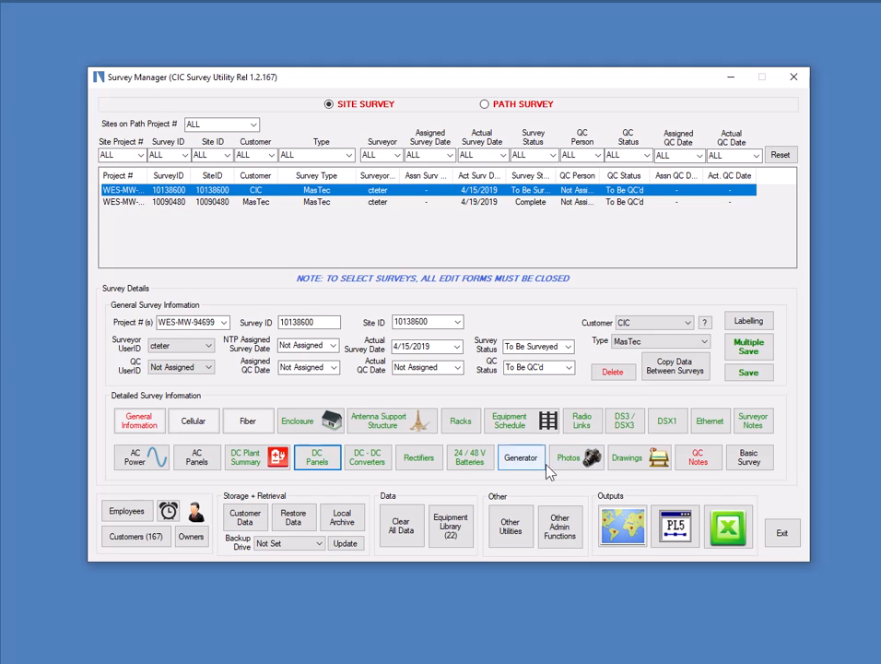
mouse_move(571, 472)
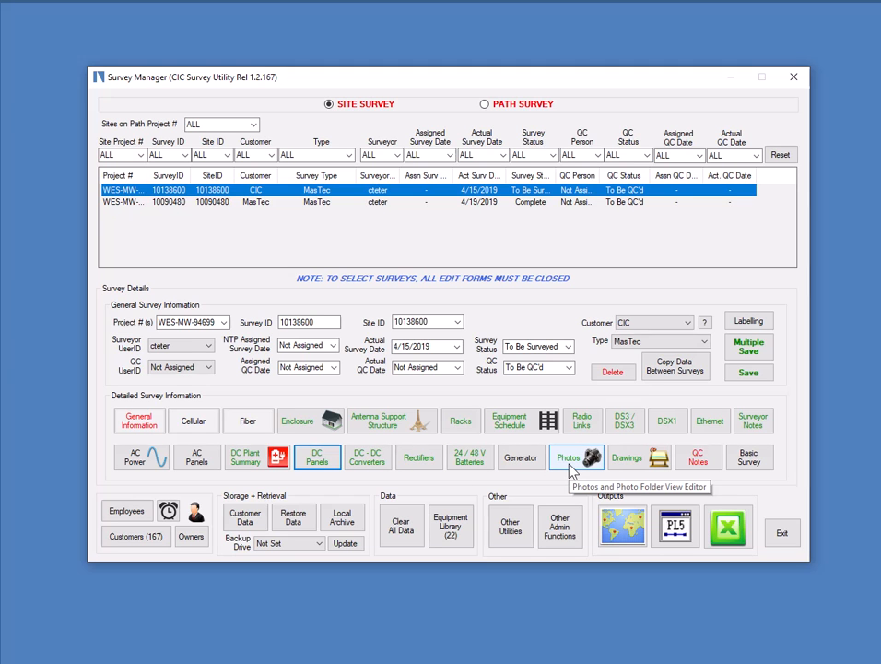
click(570, 457)
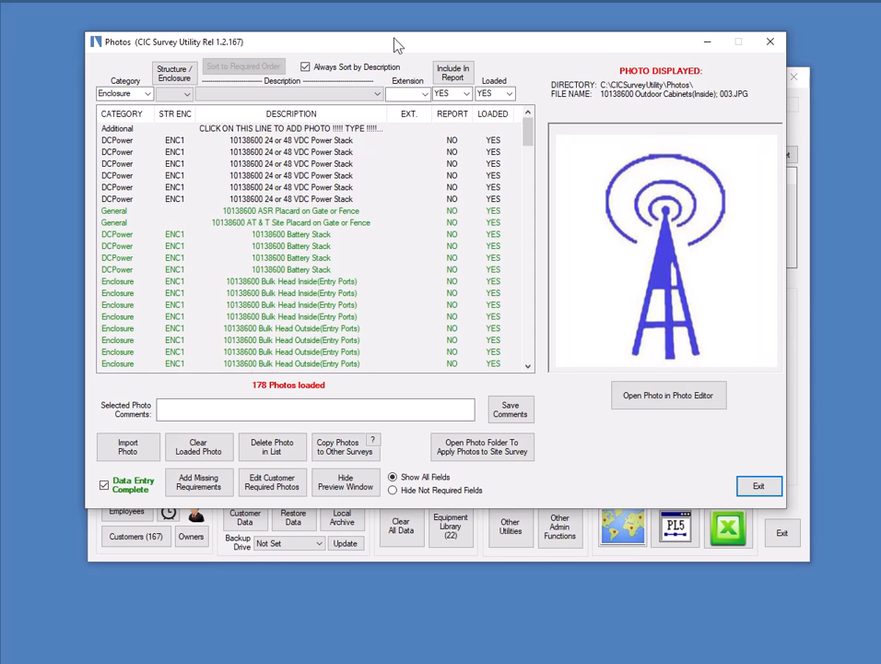
mouse_move(295, 175)
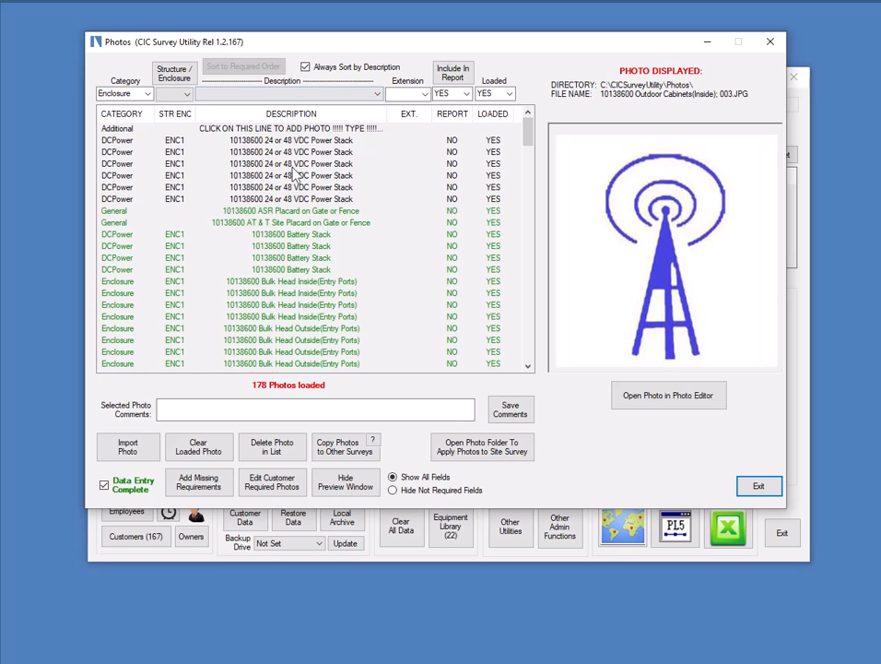
mouse_move(308, 140)
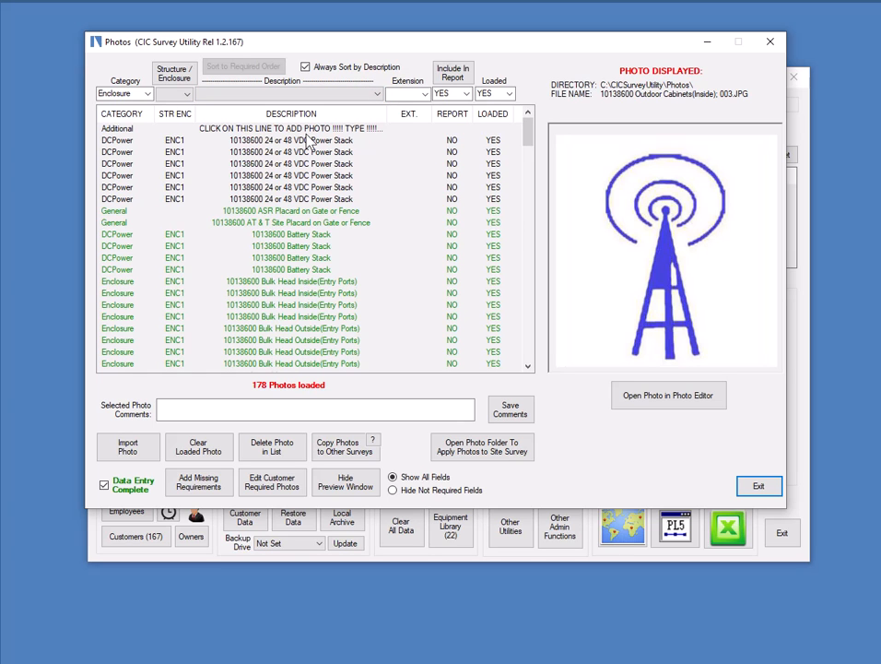
mouse_move(305, 317)
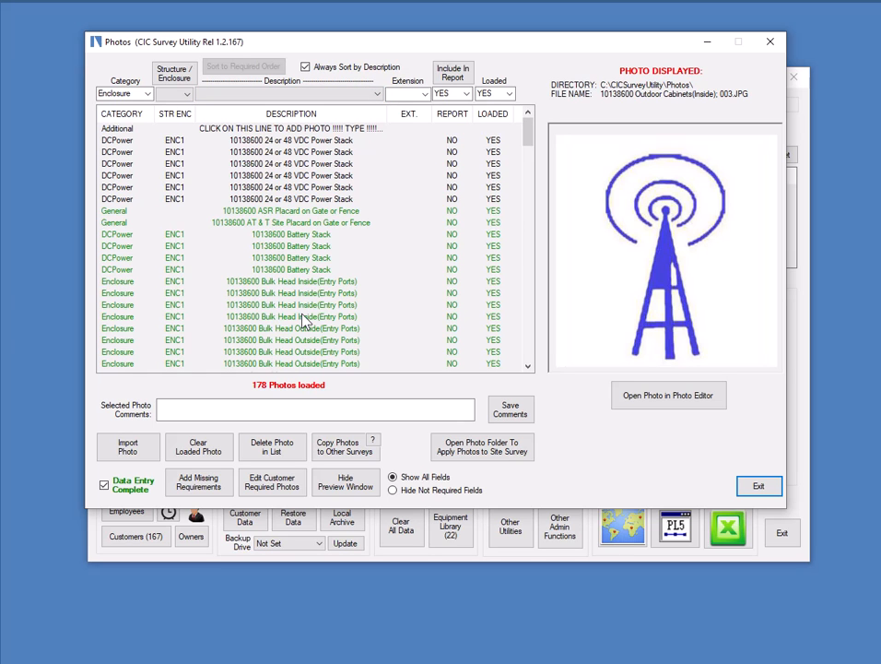
mouse_move(351, 281)
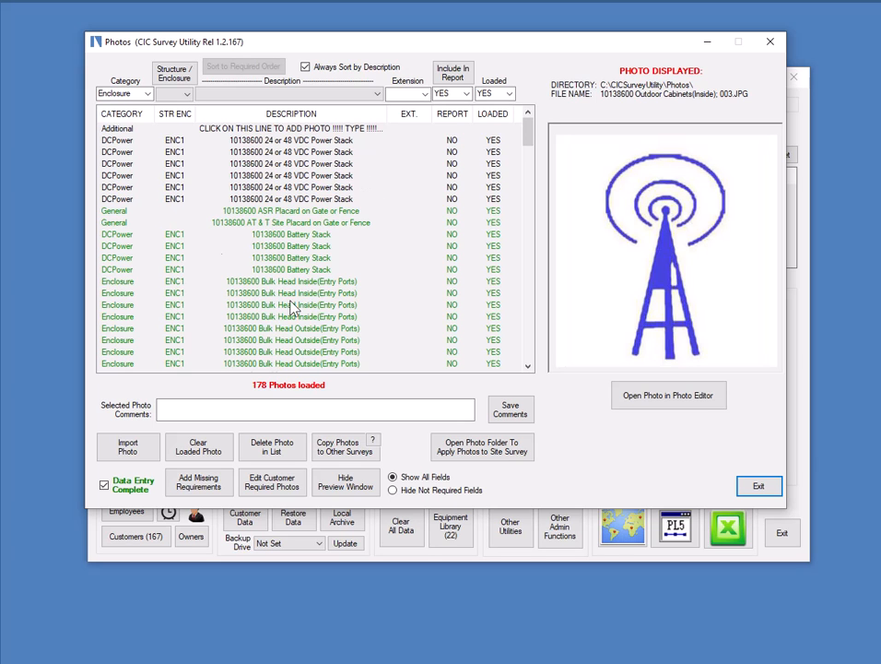
mouse_move(276, 175)
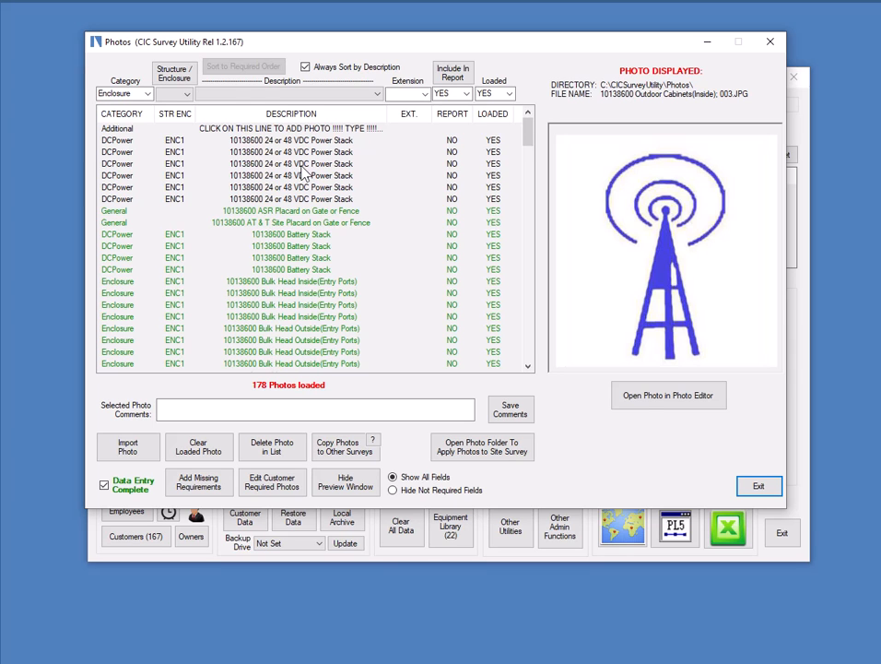
Step: Browse the photo list, previewing power stack and Bulk Head Inside/Outside photos
click(291, 163)
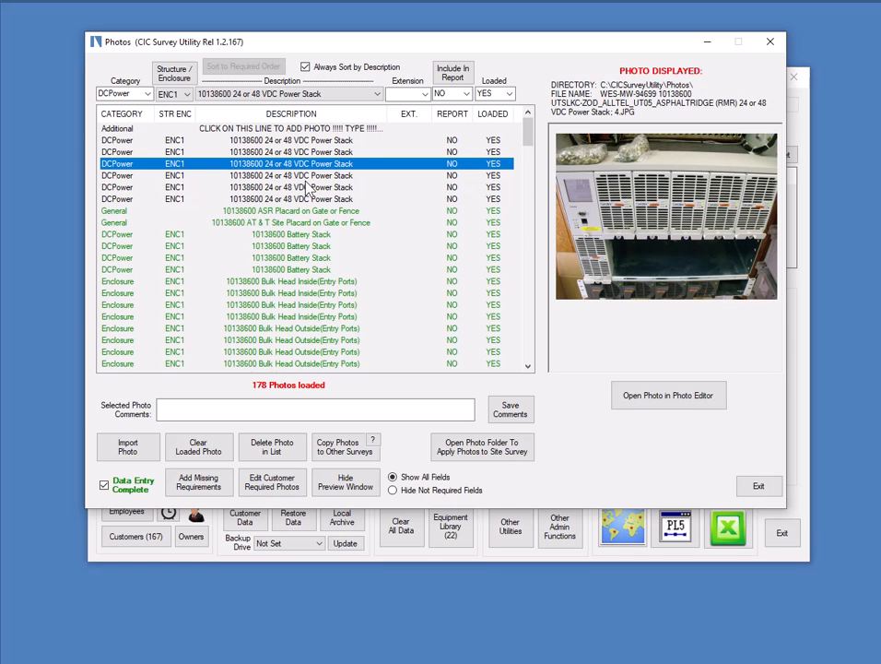
click(291, 176)
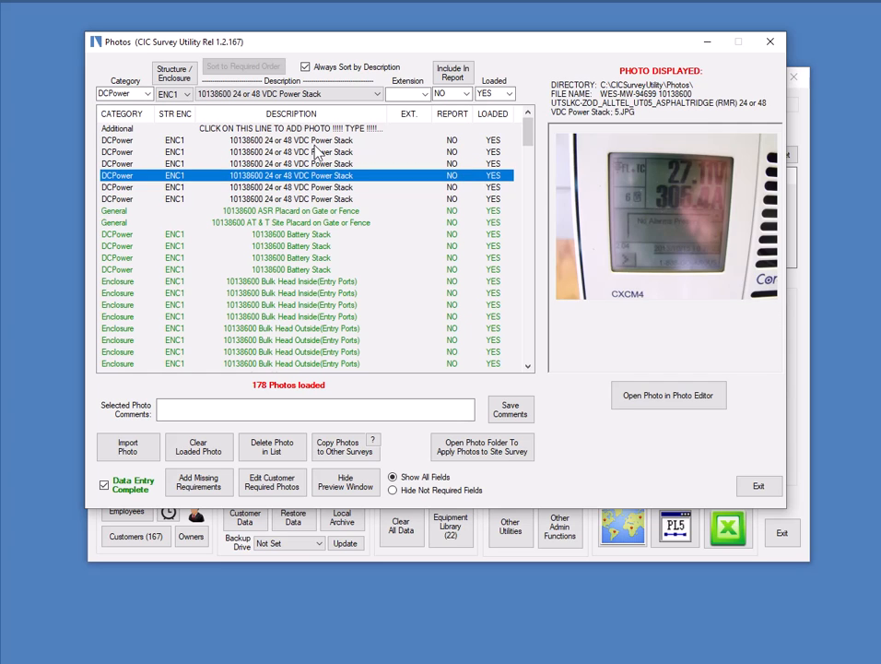
click(291, 293)
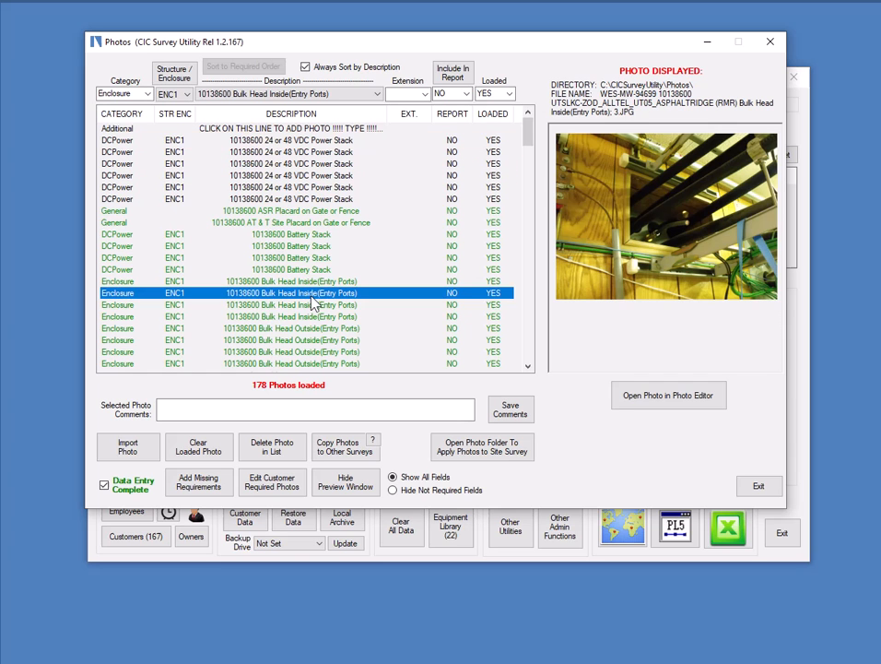
scroll(down, 3)
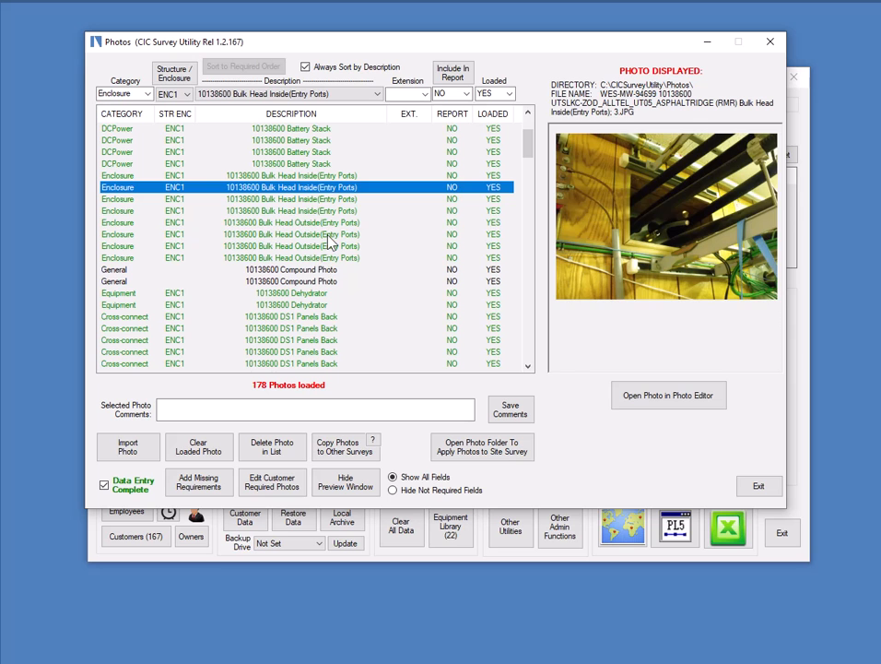
click(292, 233)
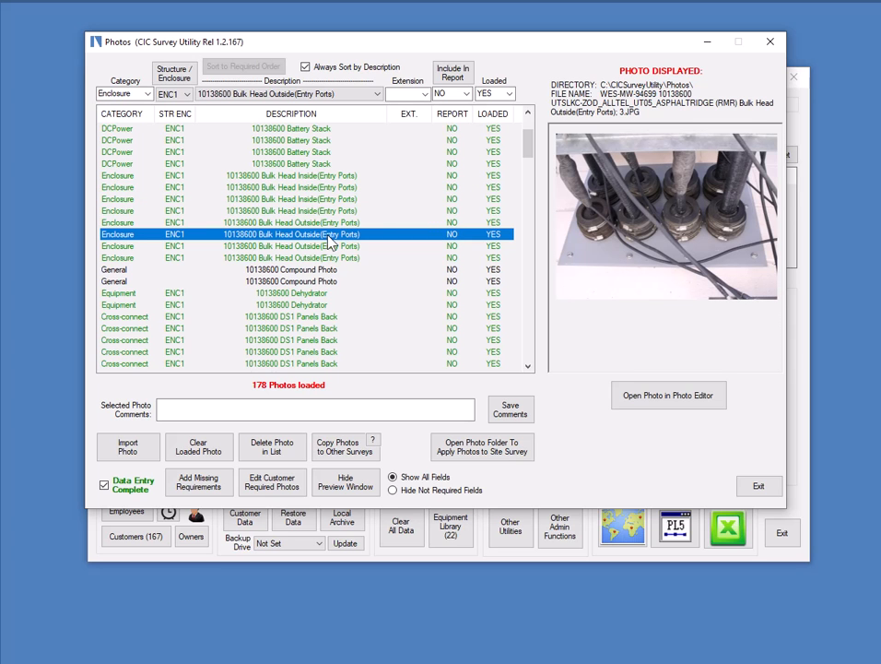
mouse_move(360, 200)
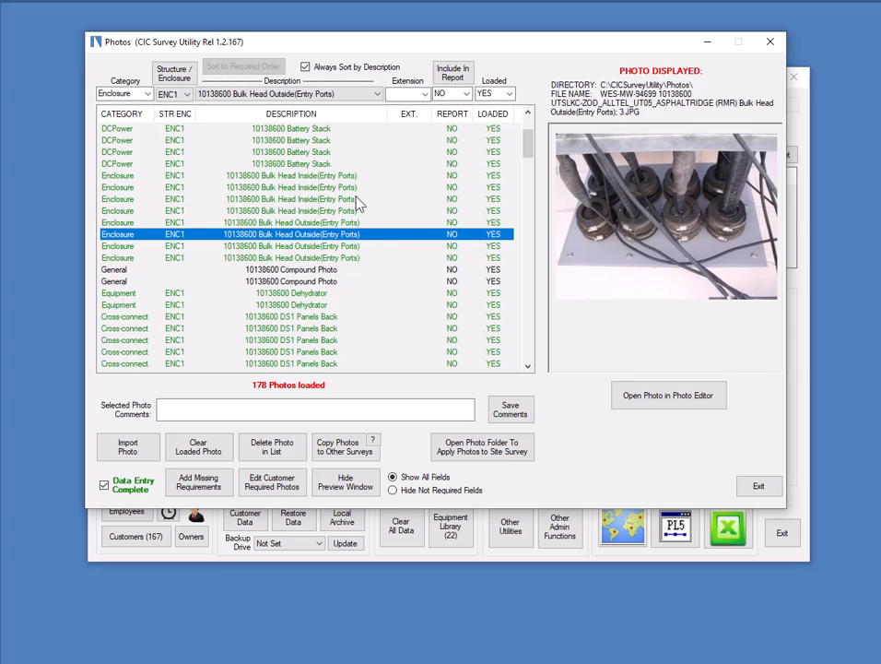
scroll(down, 3)
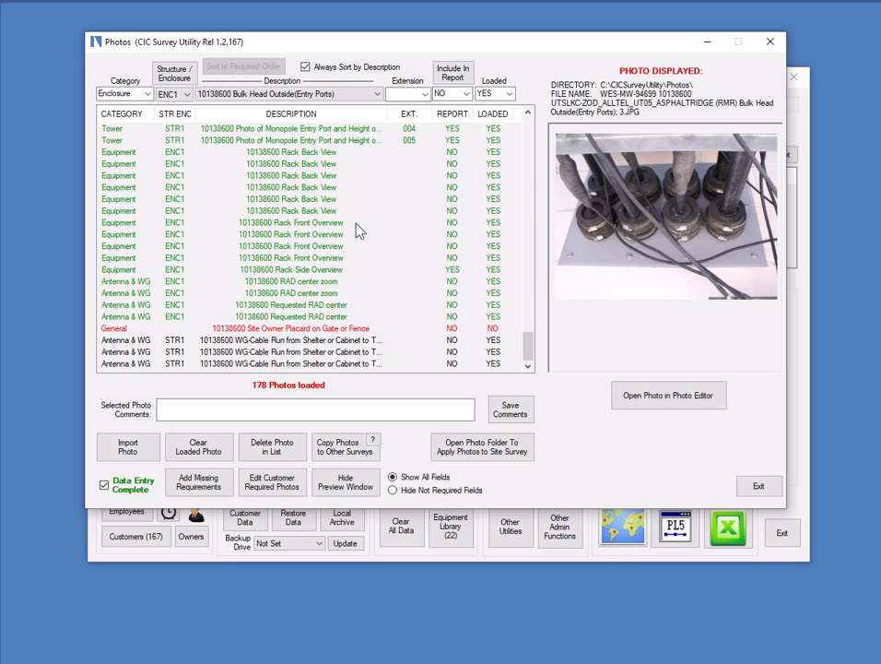
mouse_move(297, 333)
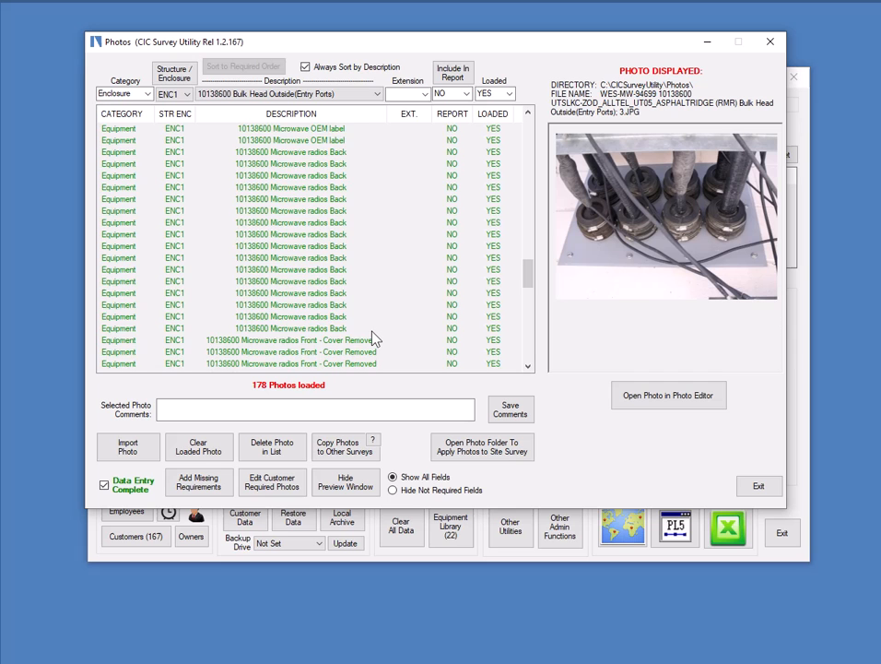
scroll(down, 3)
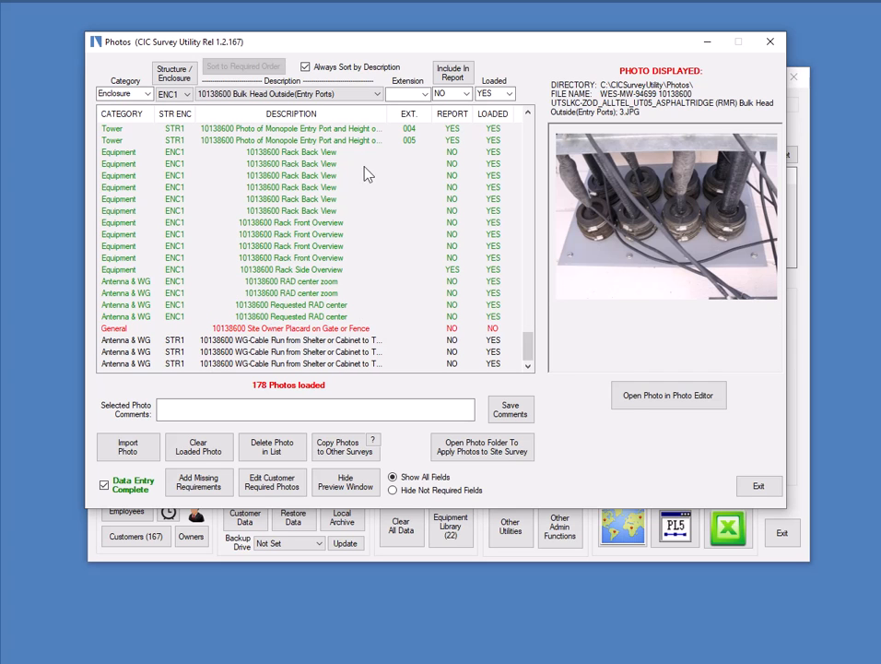
mouse_move(346, 346)
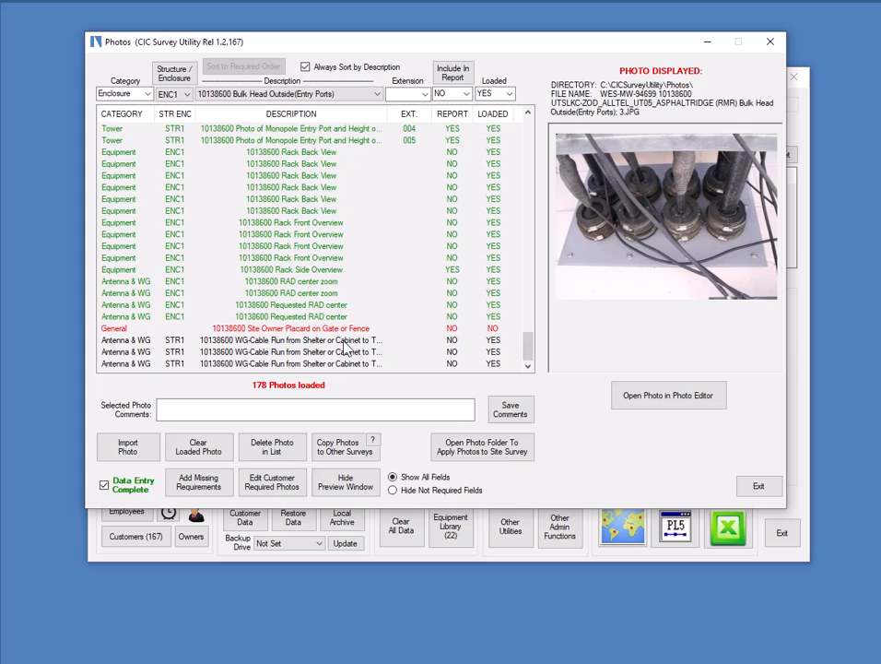
mouse_move(373, 337)
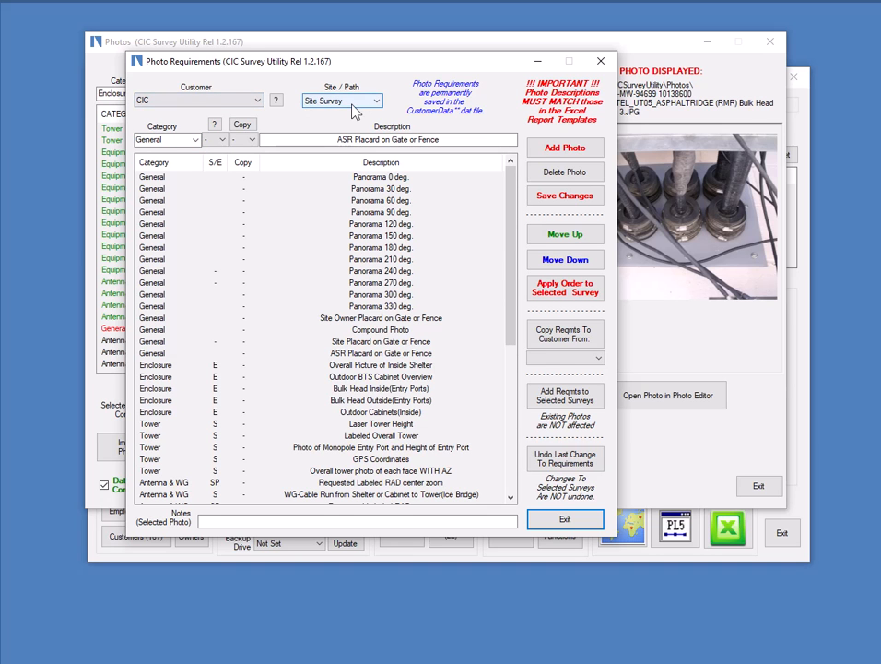
Step: Review the GPS Coordinates and Microwave OEM label requirements, then exit to Photos
scroll(down, 3)
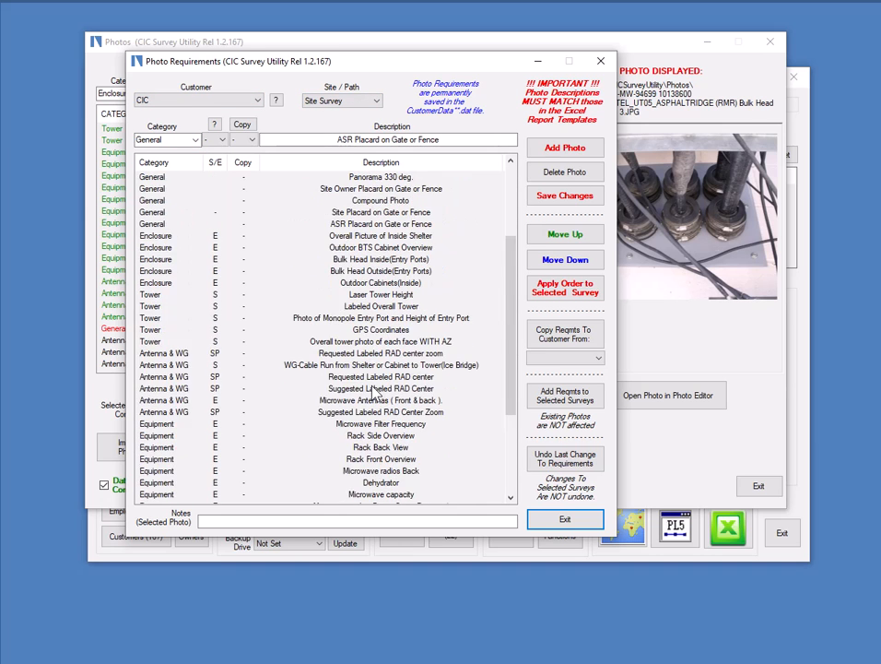
click(379, 329)
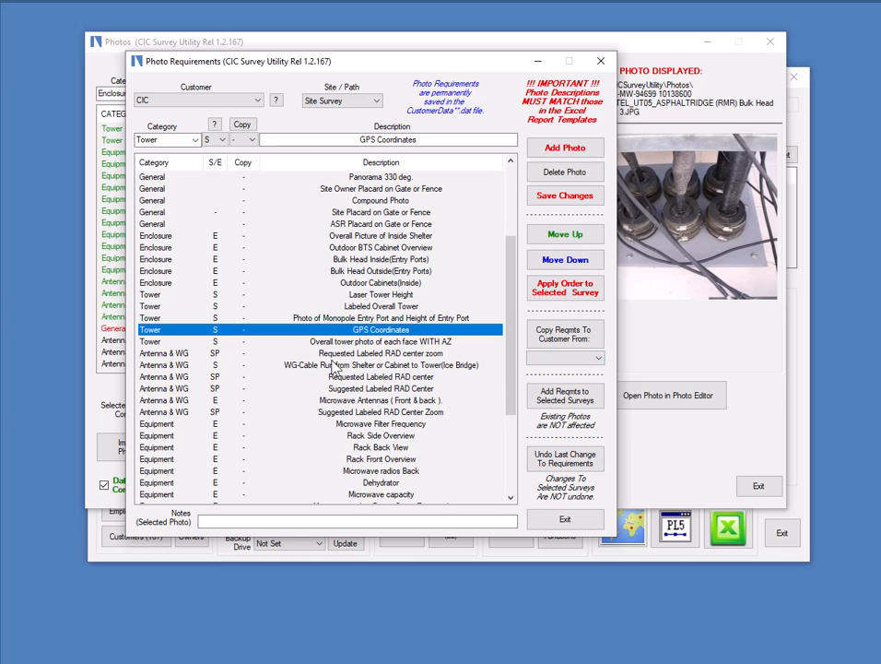
scroll(down, 3)
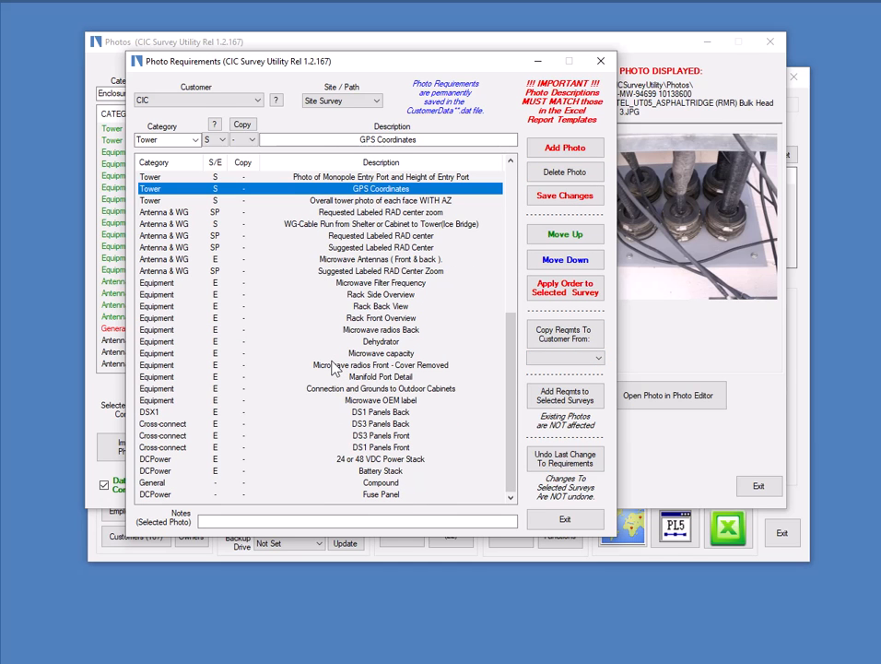
click(381, 400)
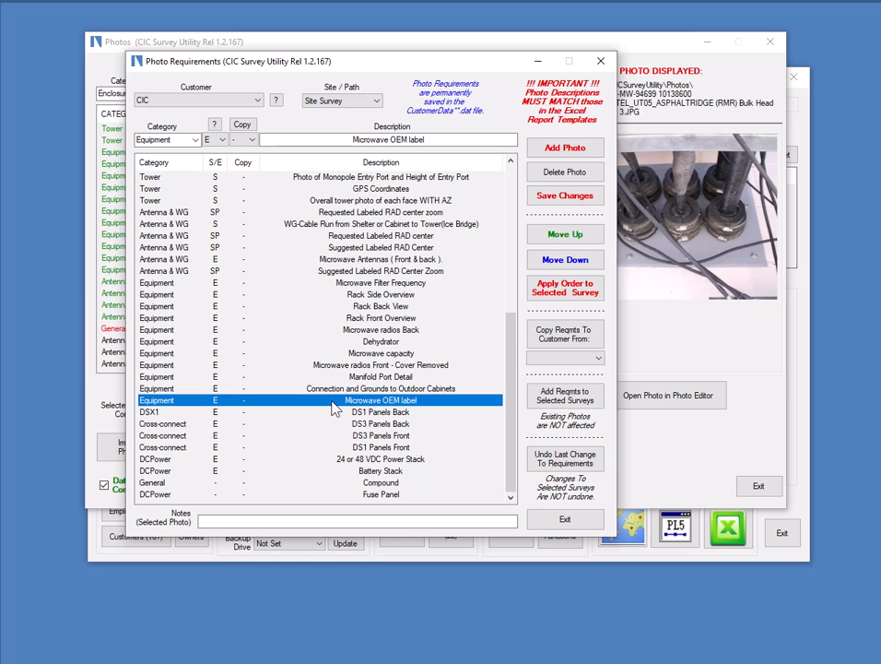
mouse_move(364, 441)
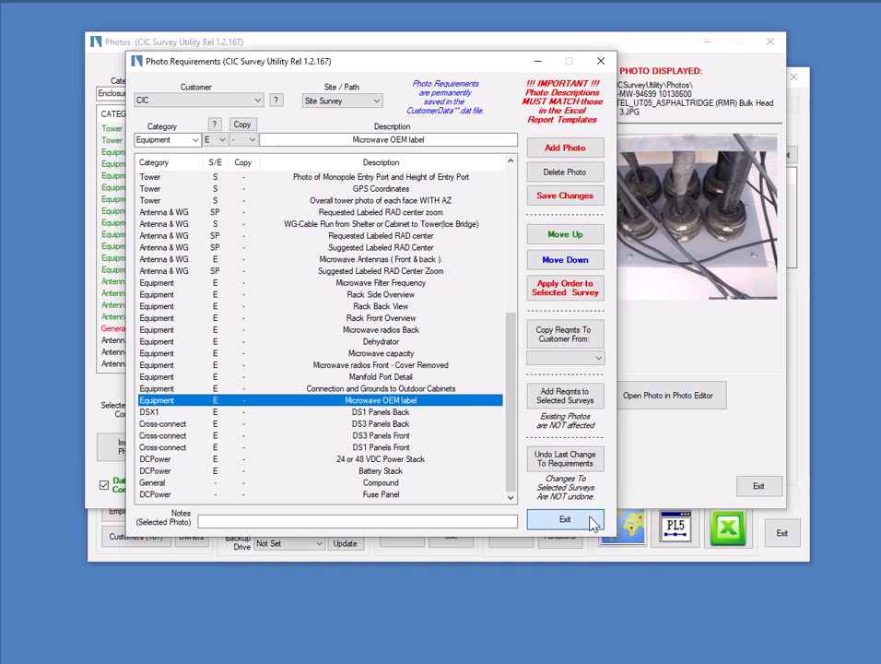
click(566, 519)
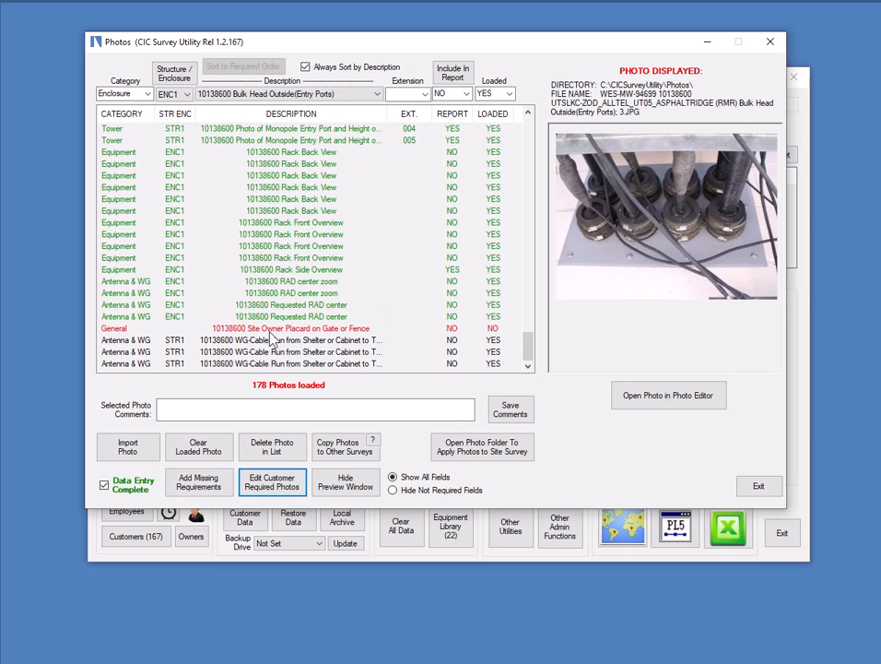
Step: Select the missing Site Owner Placard on Gate or Fence entry and hide the preview
click(276, 328)
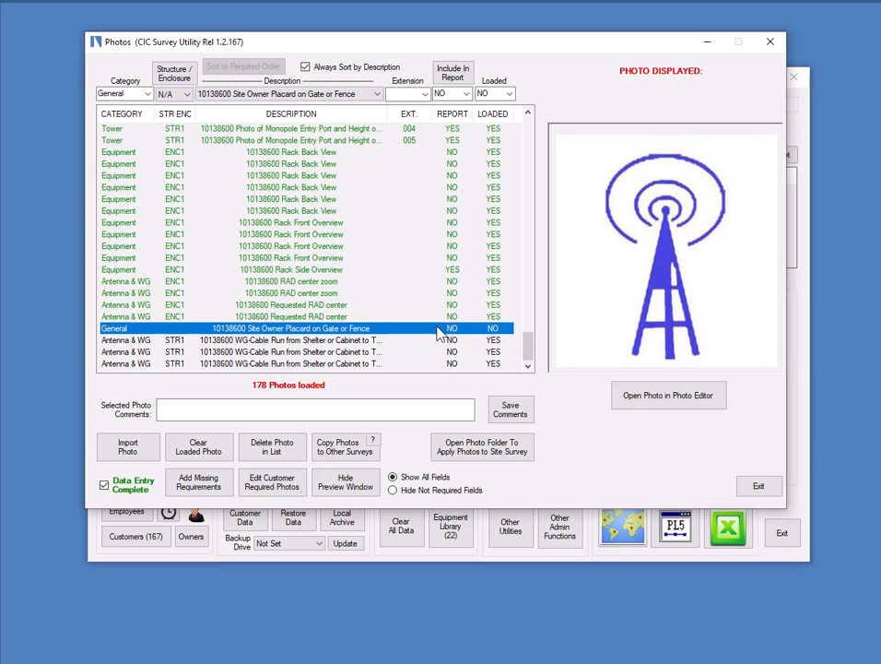
mouse_move(101, 479)
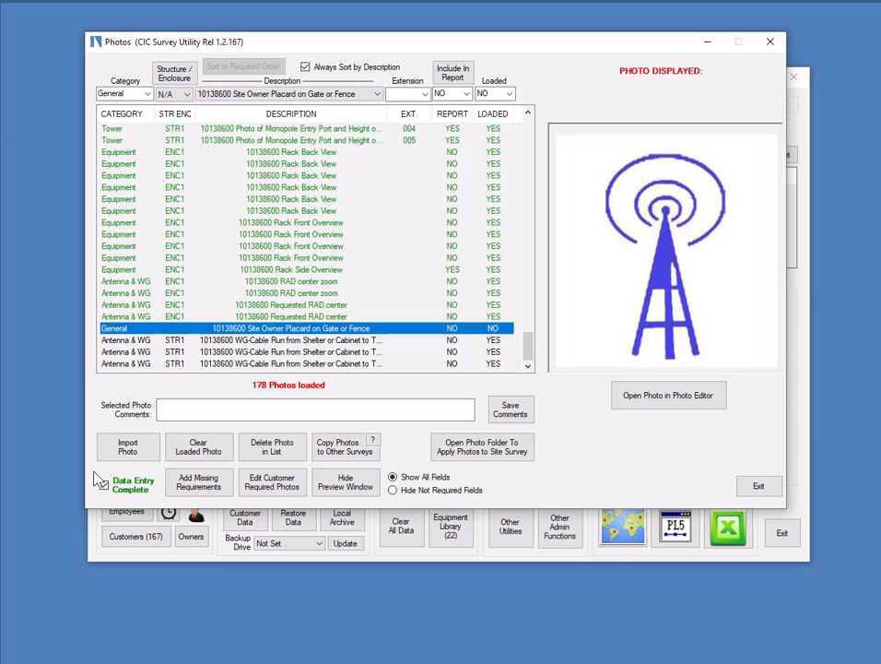
click(103, 481)
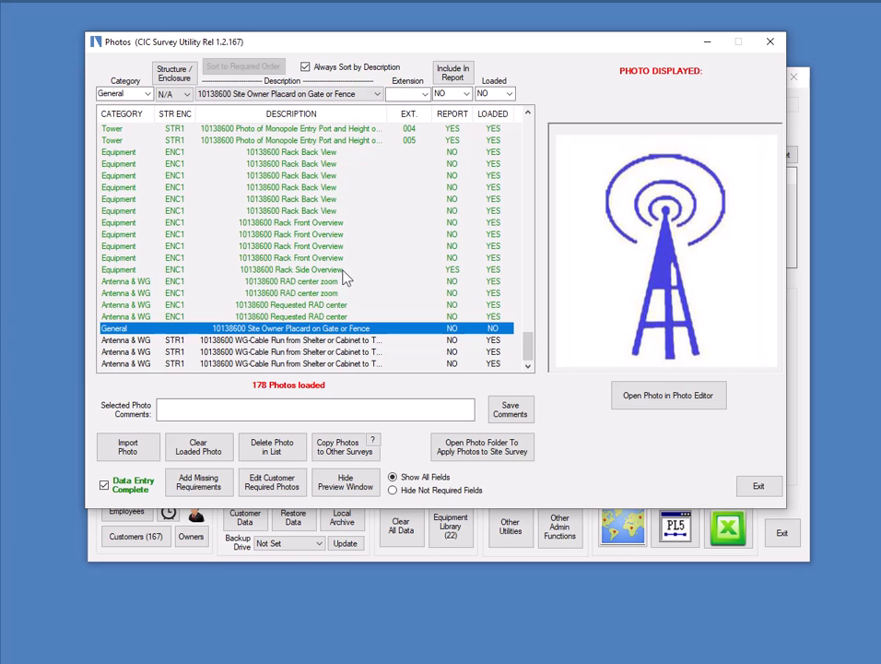
mouse_move(334, 279)
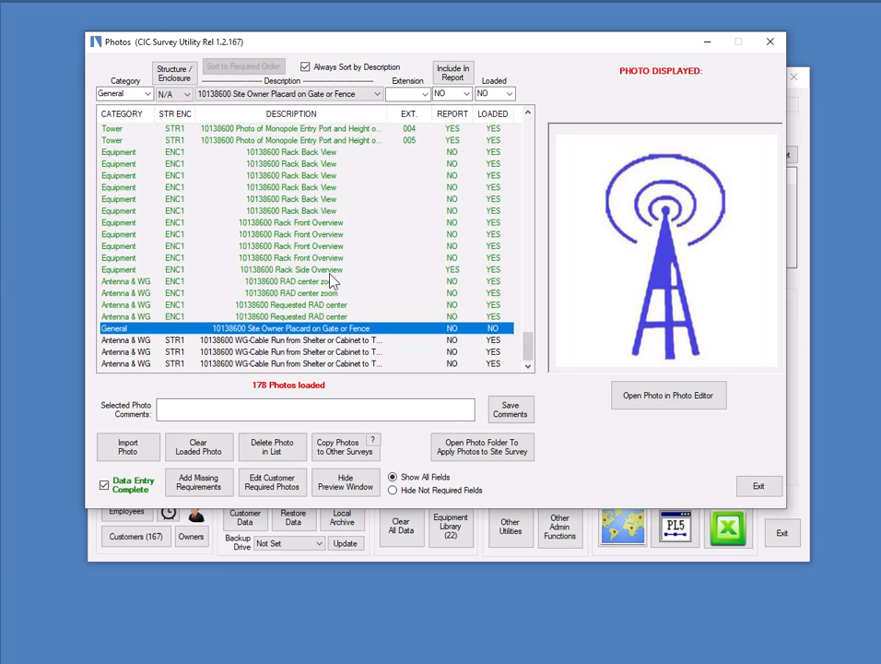
mouse_move(286, 286)
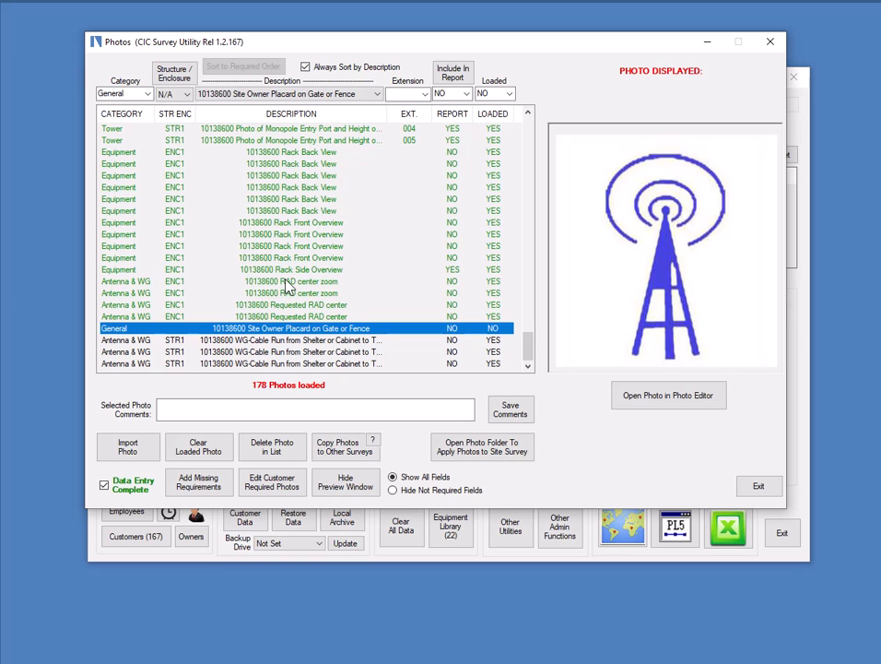
mouse_move(299, 300)
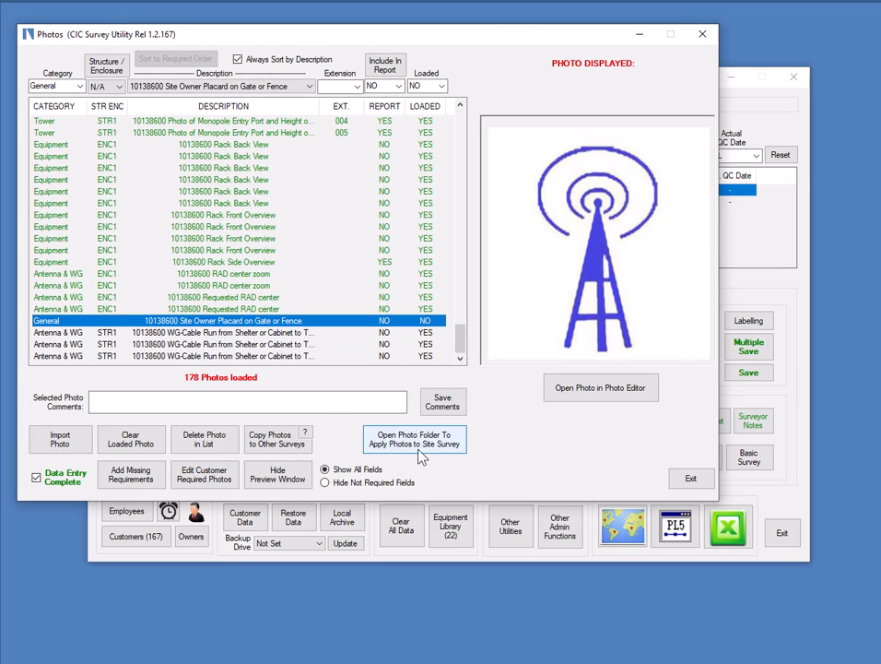
mouse_move(479, 586)
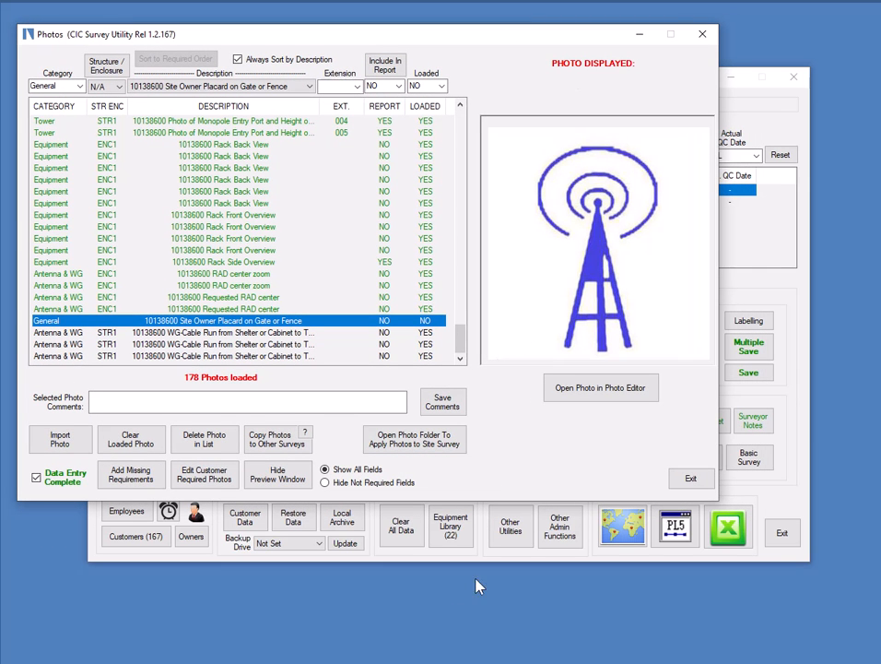
click(278, 474)
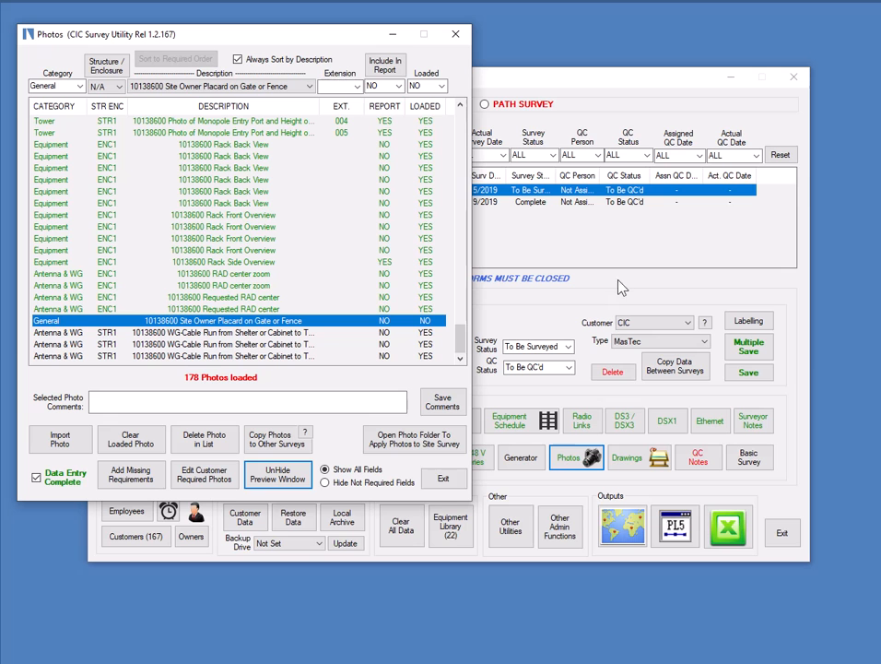
mouse_move(411, 445)
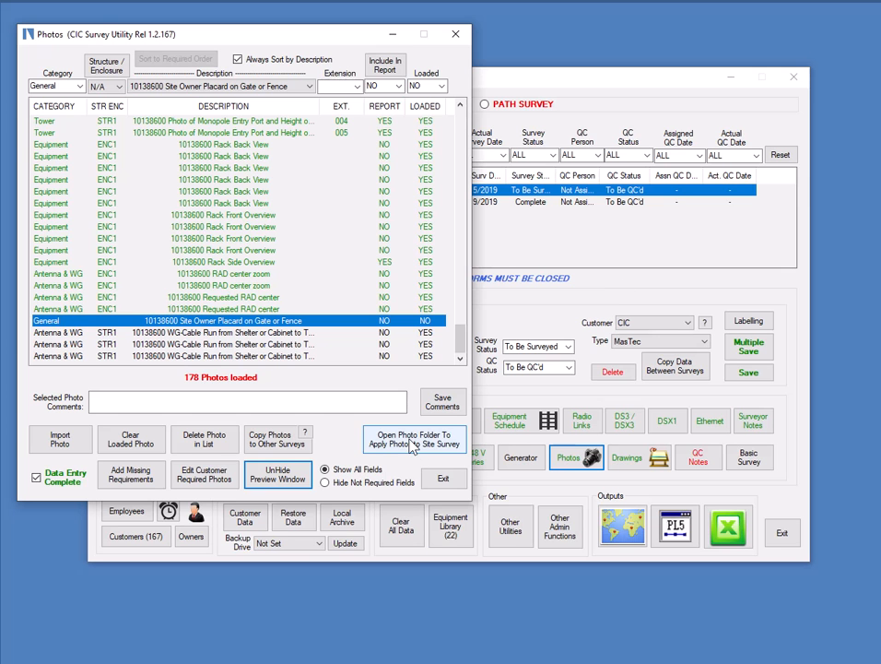
Step: In the Photos Folder, reselect the Site Owner Placard entry and choose the Authorized Personnel Only photo
click(414, 441)
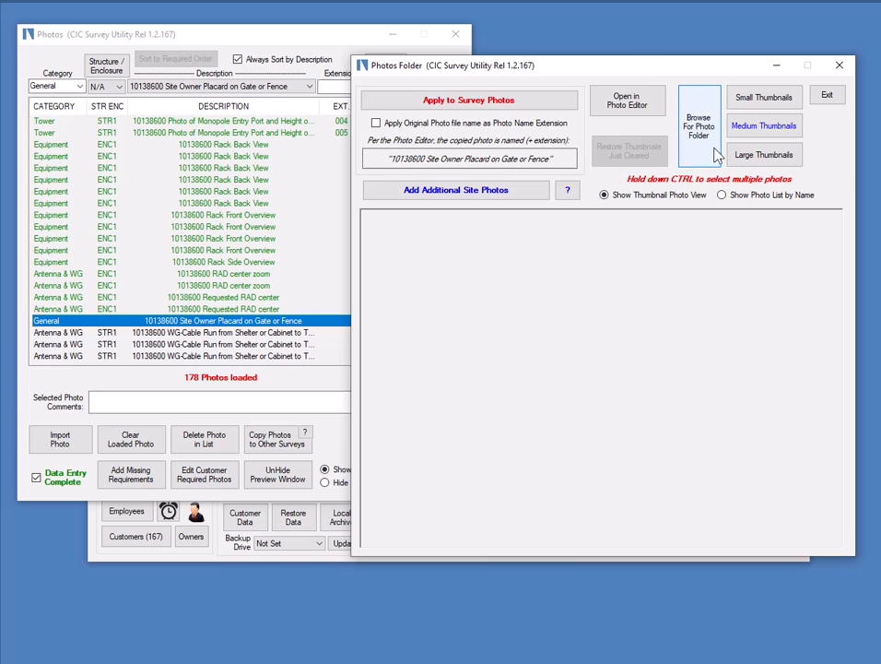
mouse_move(703, 182)
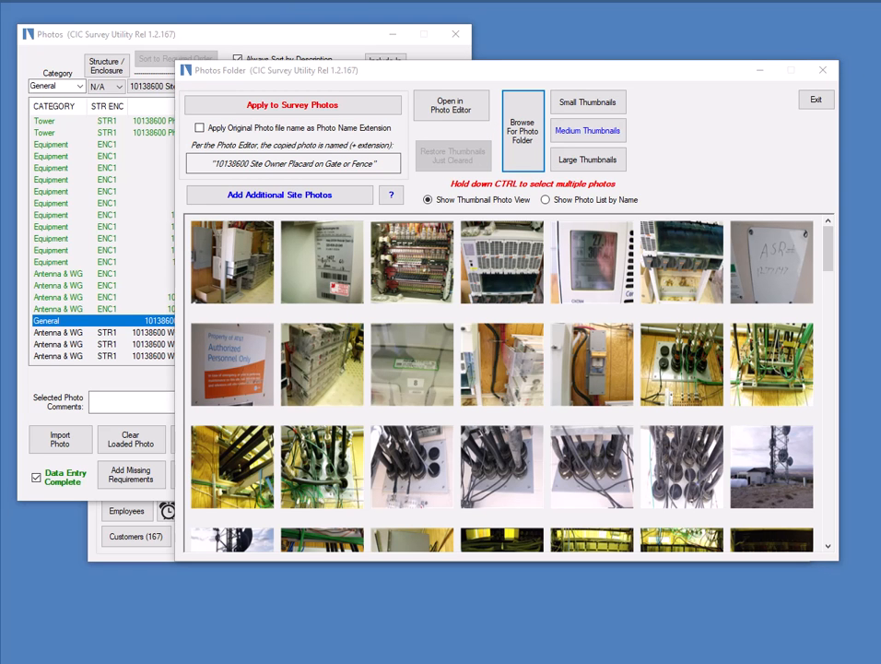
mouse_move(662, 76)
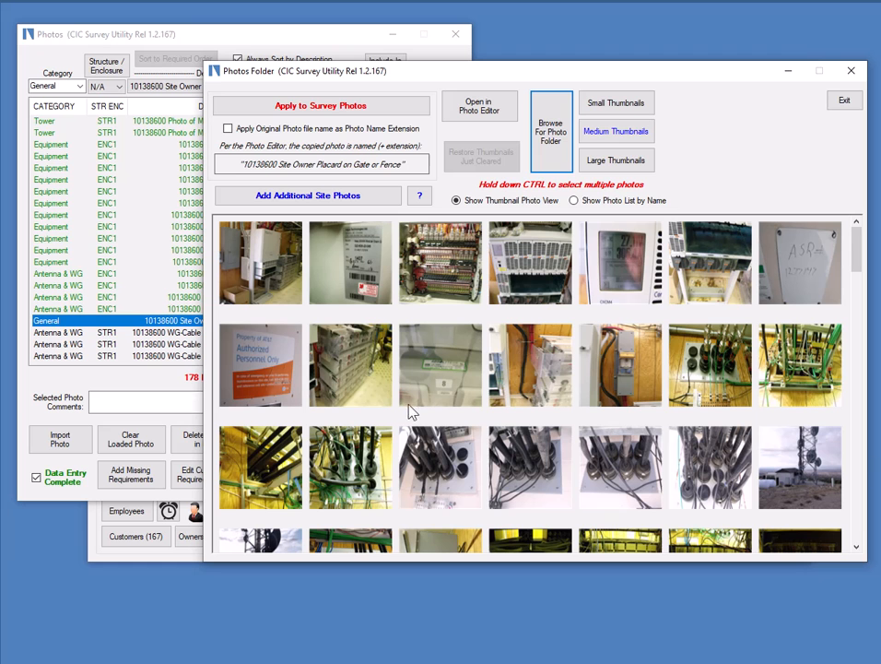
mouse_move(525, 132)
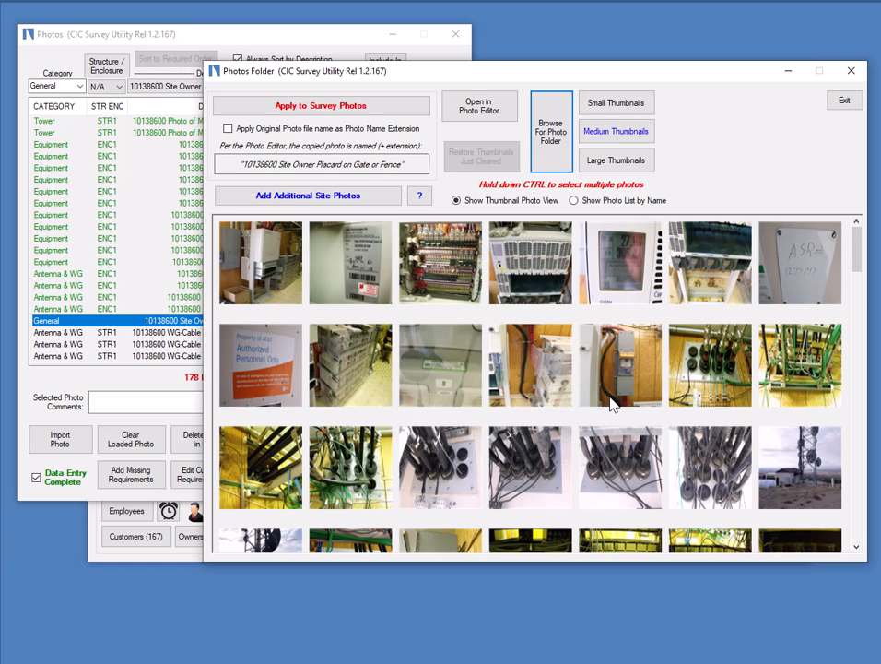
scroll(down, 3)
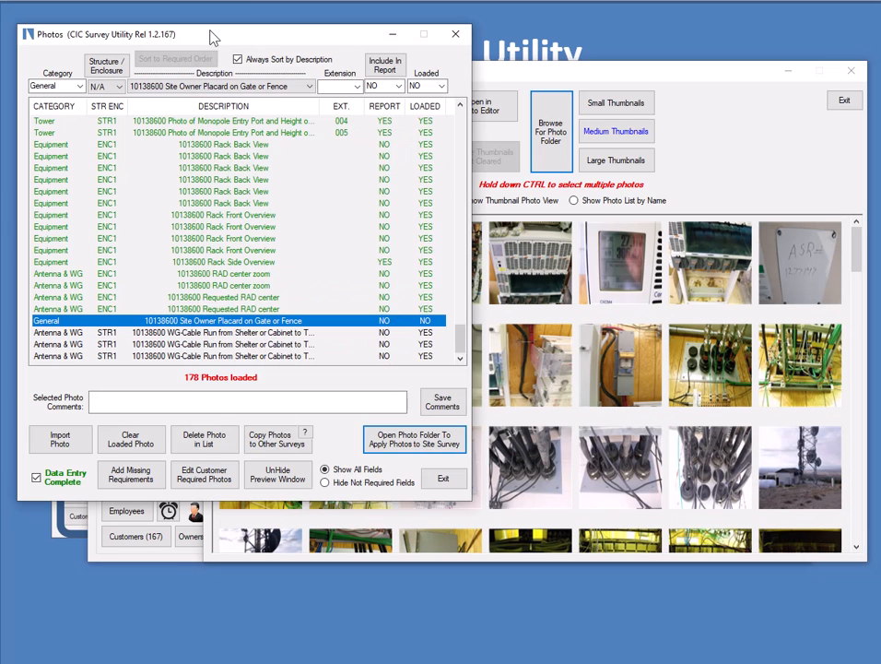
click(223, 214)
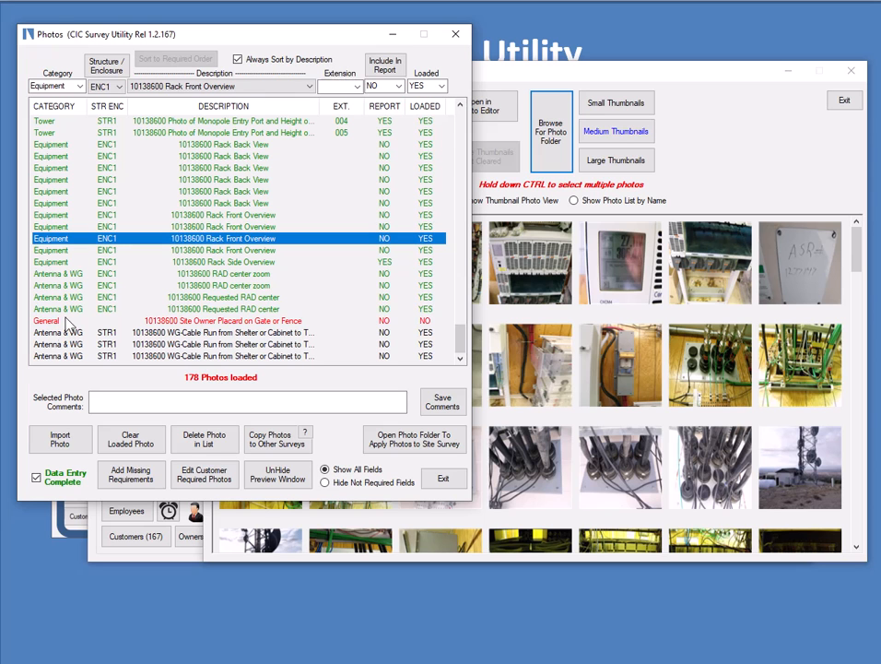
mouse_move(262, 324)
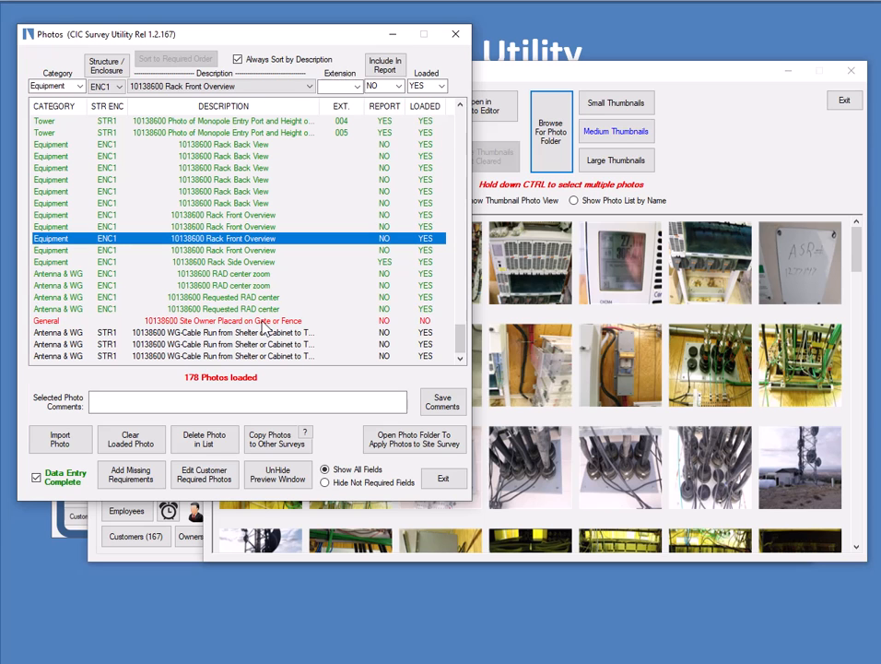
click(231, 320)
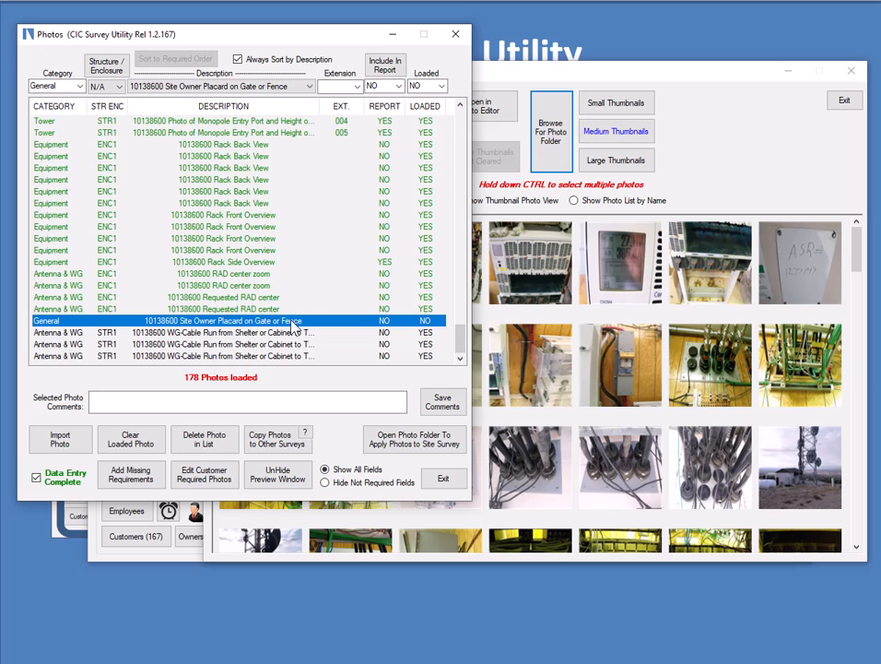
mouse_move(296, 278)
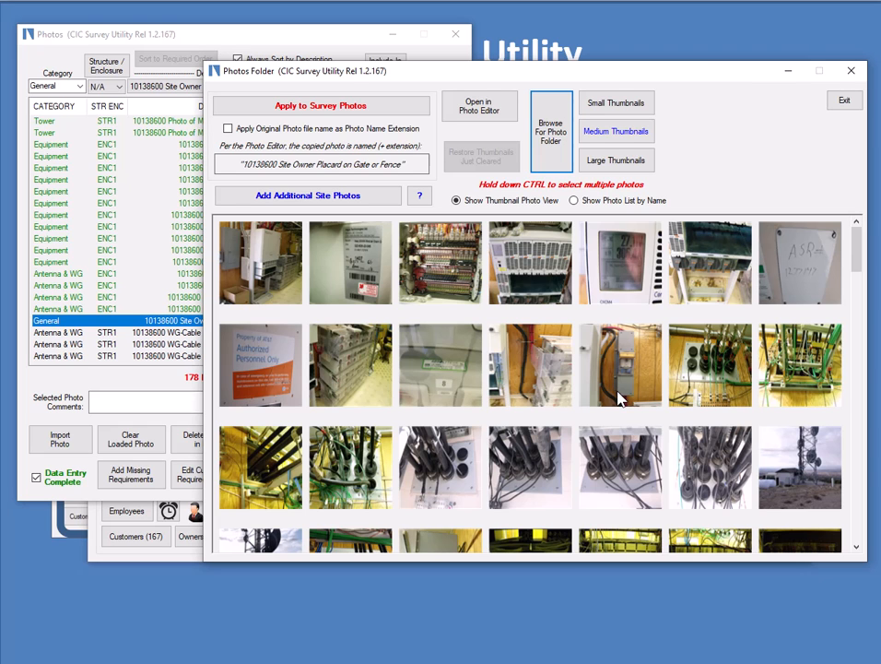
click(260, 365)
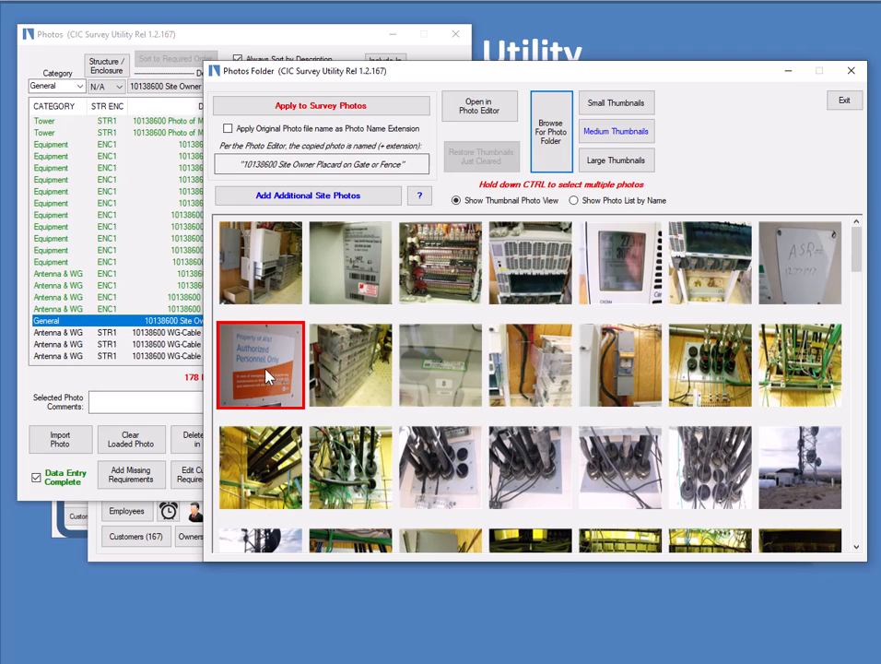
mouse_move(271, 374)
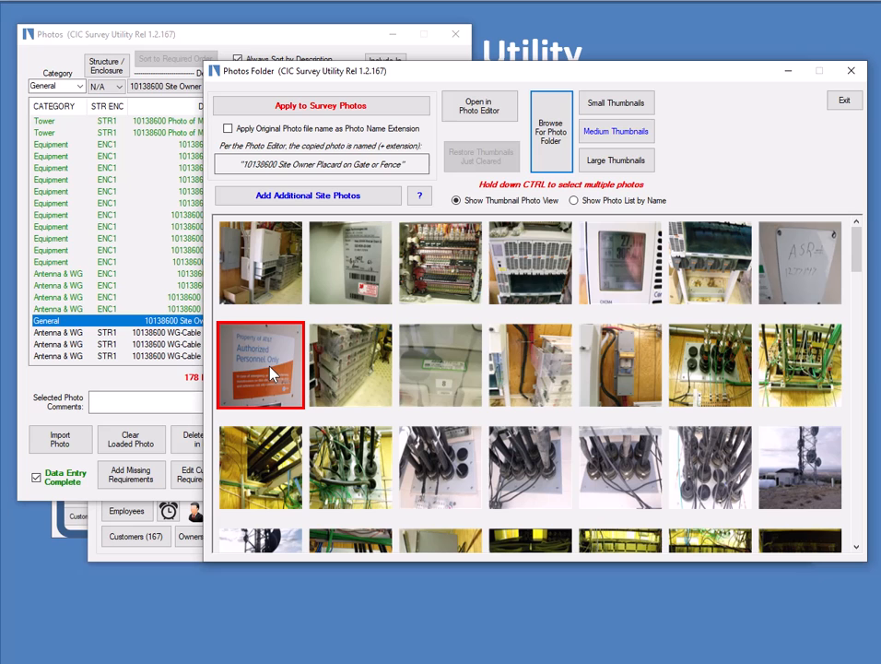
mouse_move(564, 417)
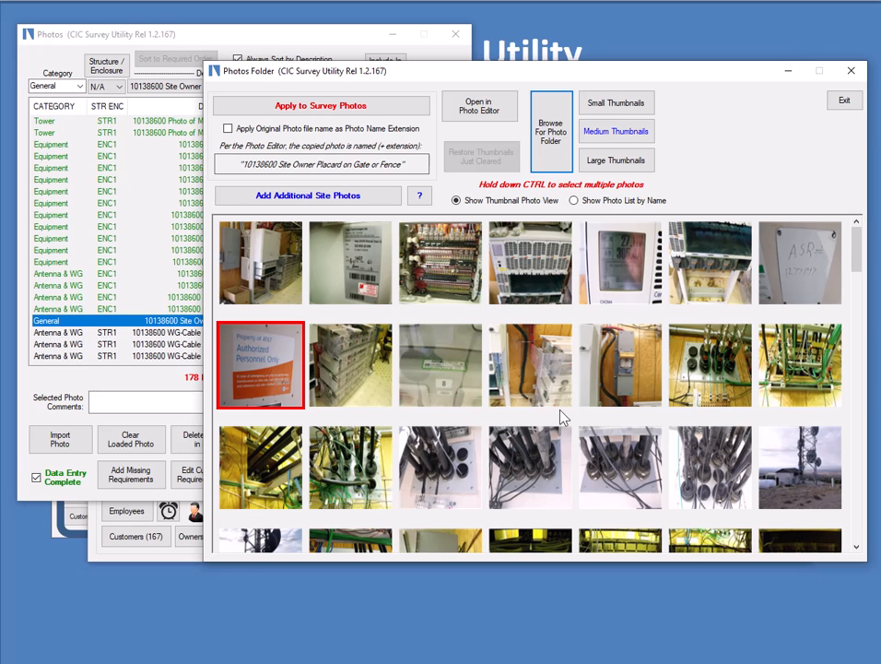
mouse_move(524, 236)
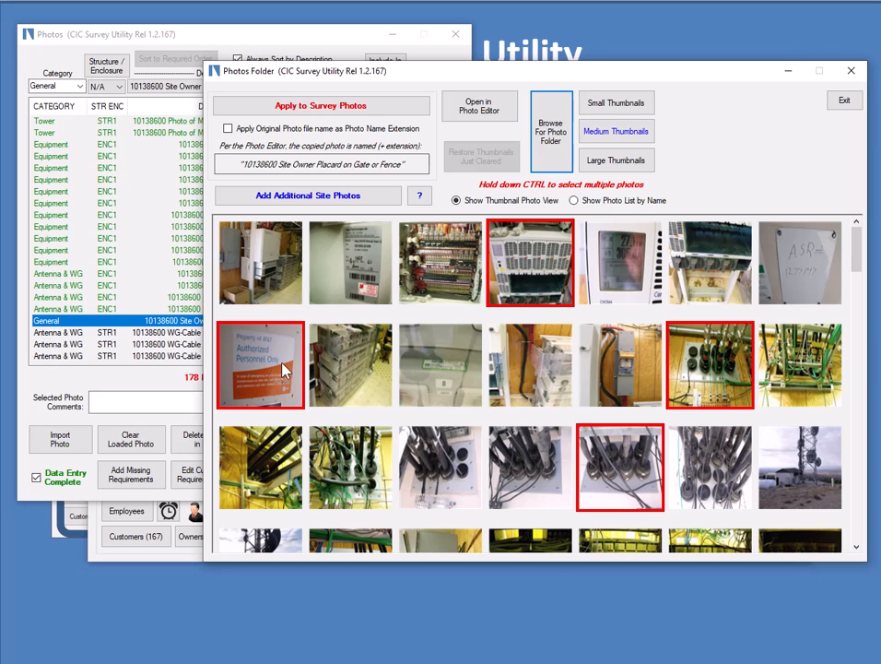
mouse_move(727, 378)
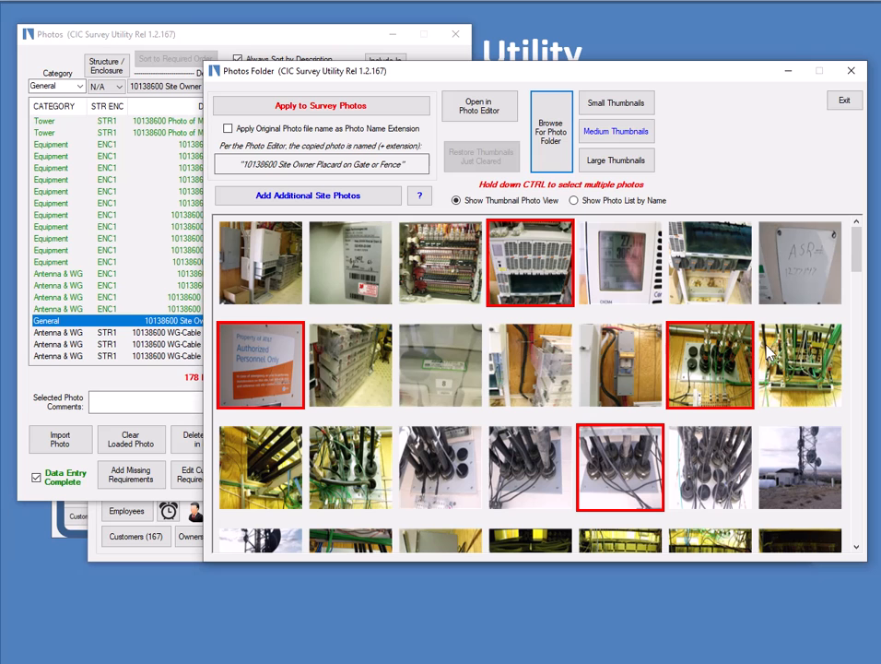
mouse_move(159, 345)
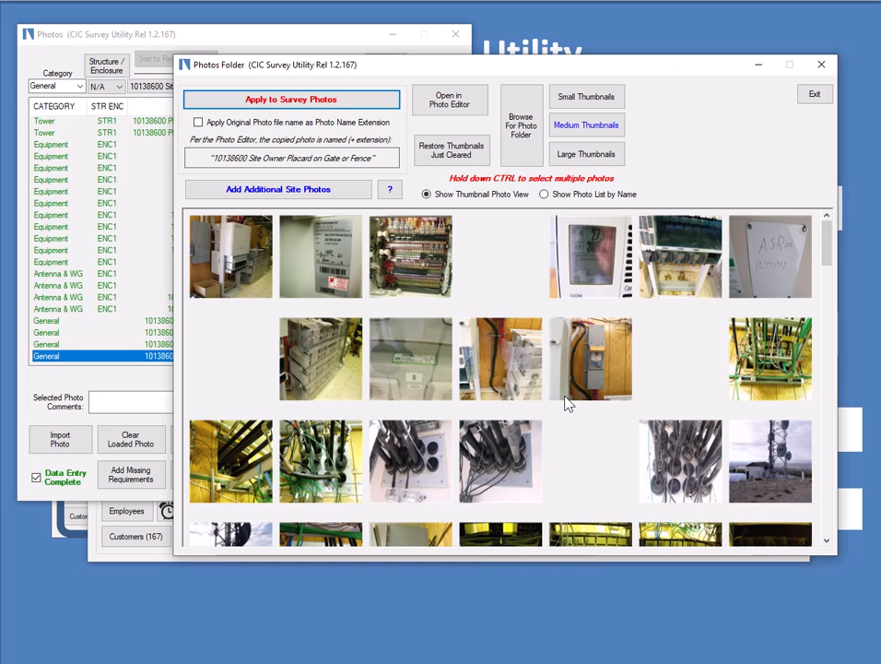
mouse_move(715, 366)
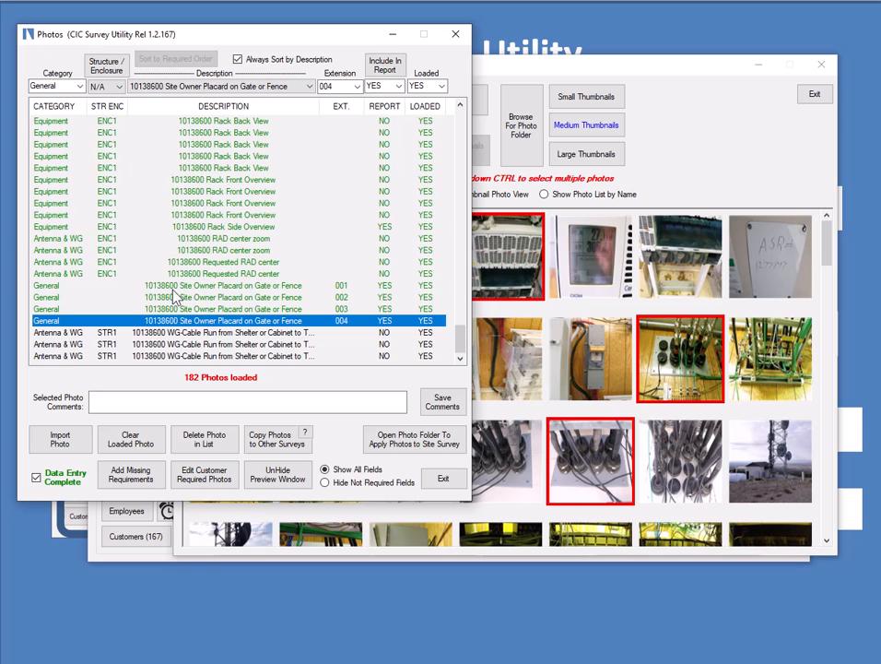
Step: Unhide the preview and view placard photos 004 and 002, then bring back the Photos Folder
click(221, 285)
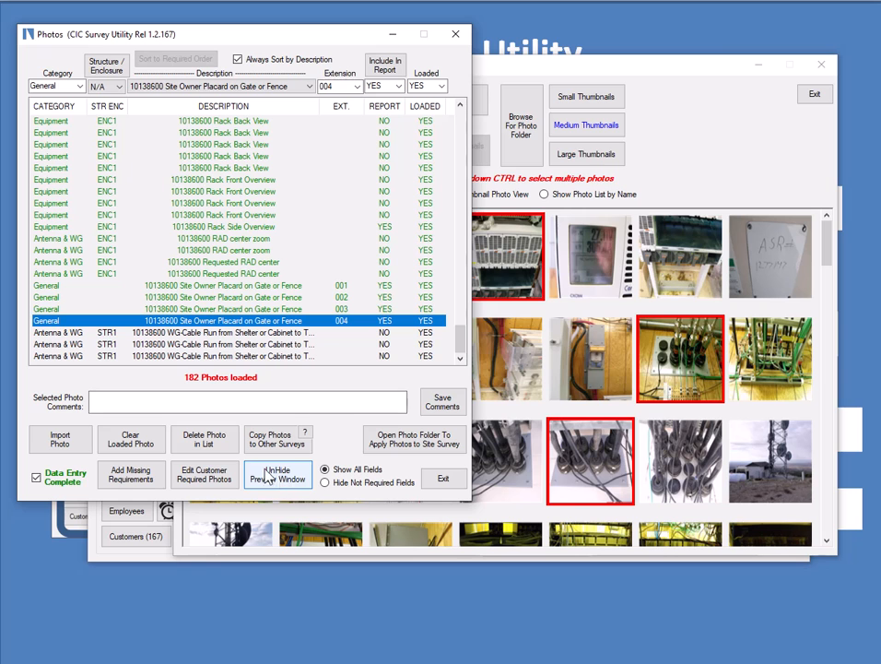
click(277, 475)
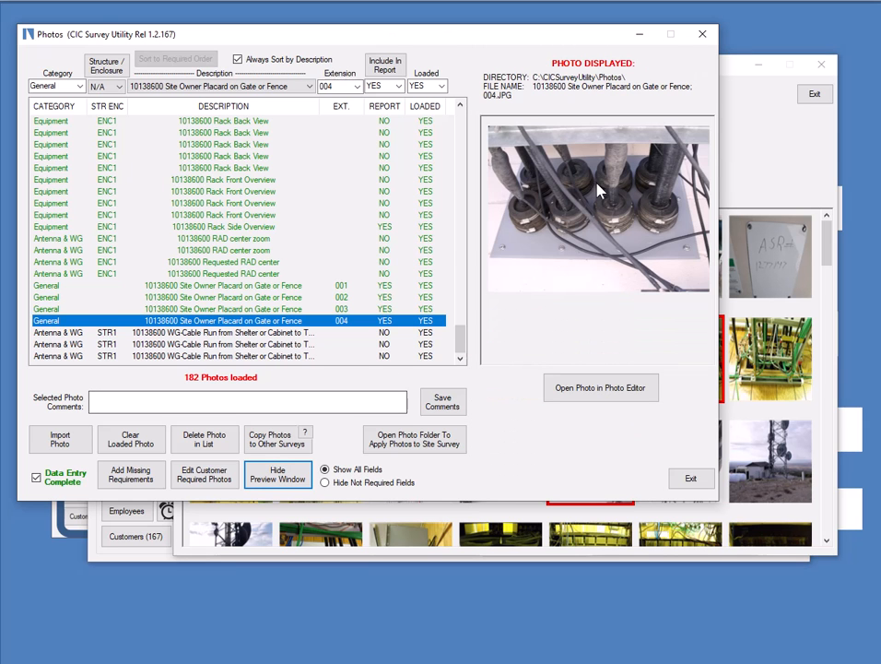
click(223, 297)
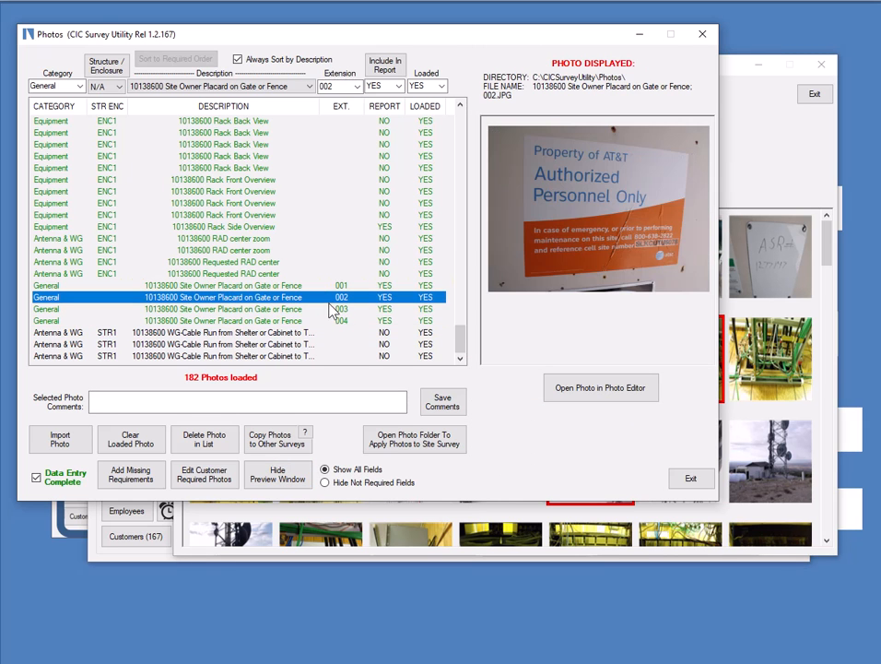
click(224, 285)
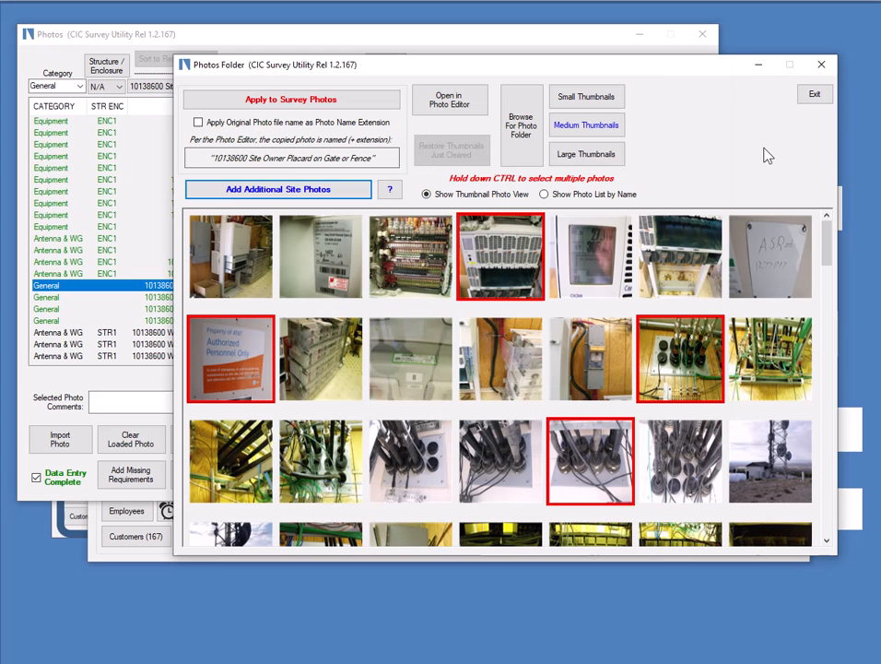
mouse_move(474, 348)
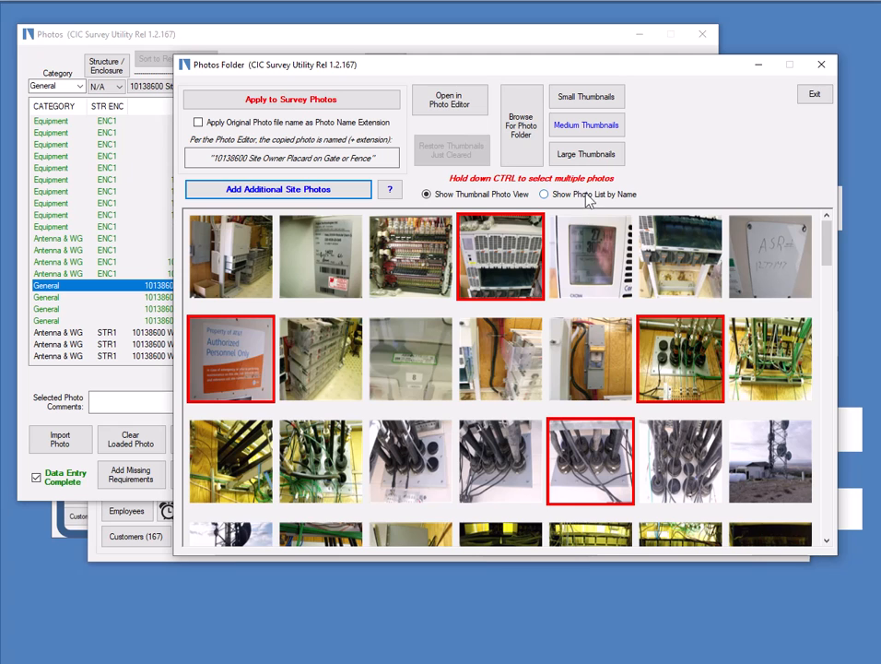
Step: List folder photos by name, return to thumbnail view, and exit the Photos Folder
click(542, 194)
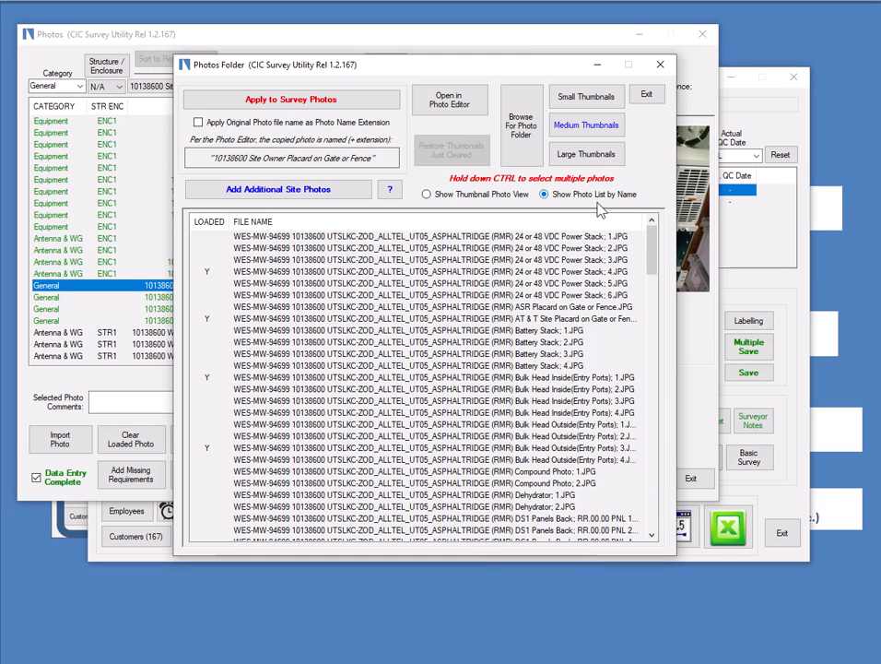
scroll(down, 3)
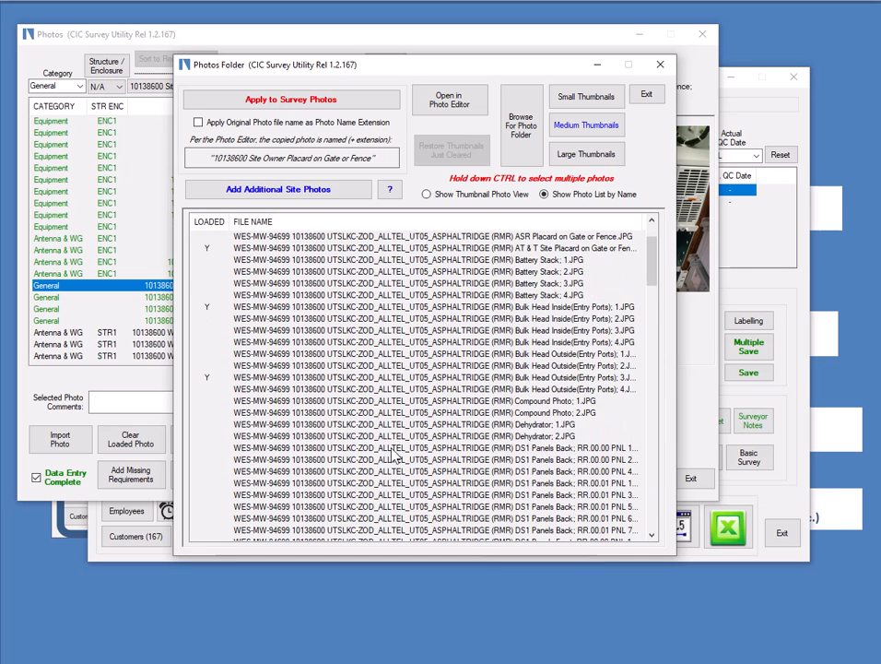
click(426, 194)
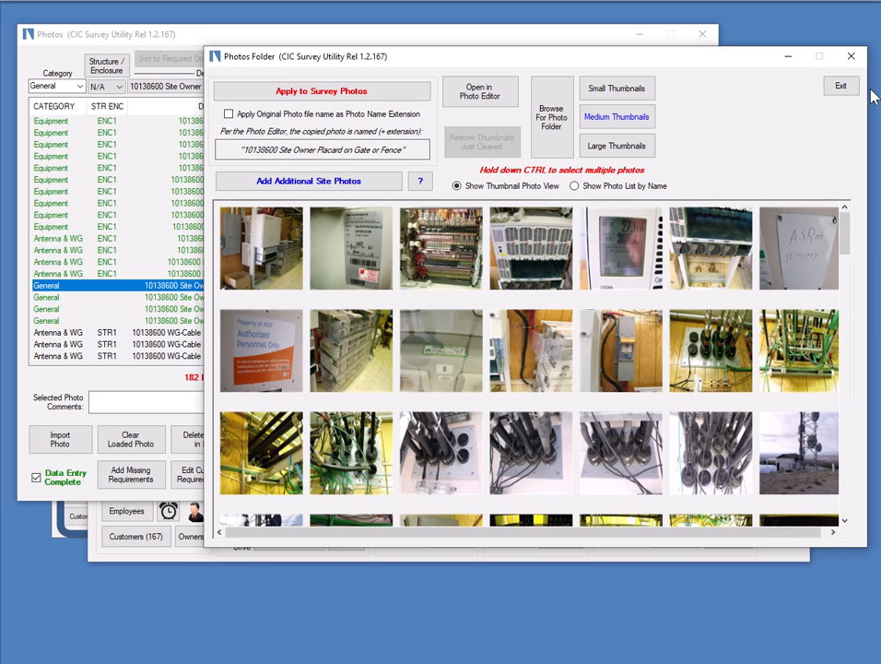
click(841, 85)
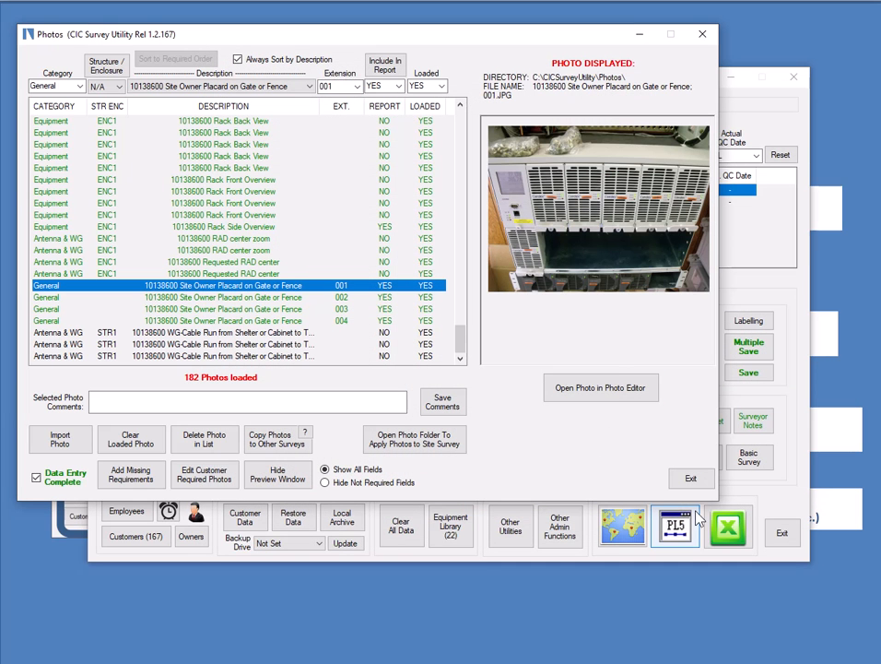
Step: Close Photos, confirm completion, open Drawings and select the Tower SST Antenna Map
click(692, 478)
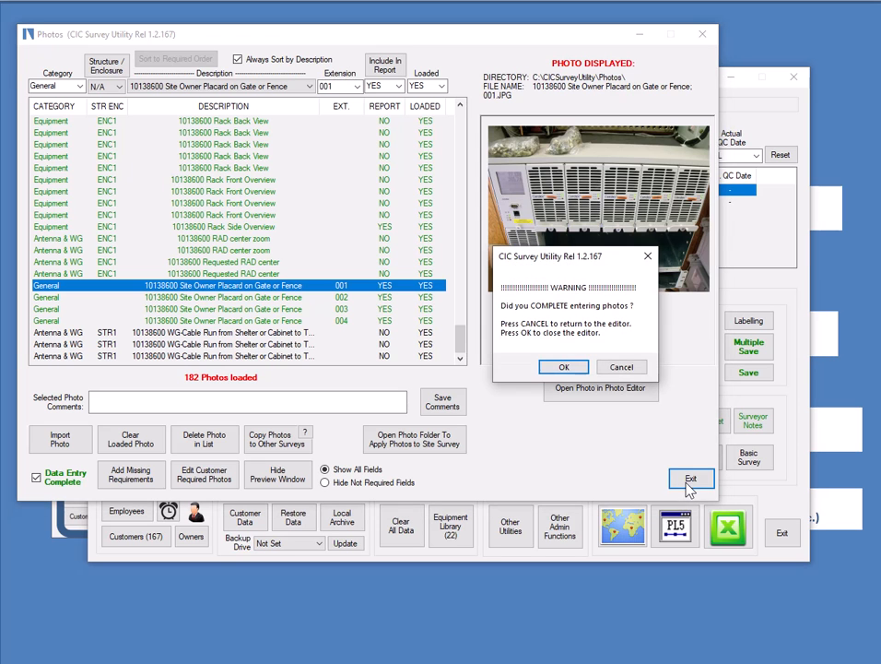
click(563, 367)
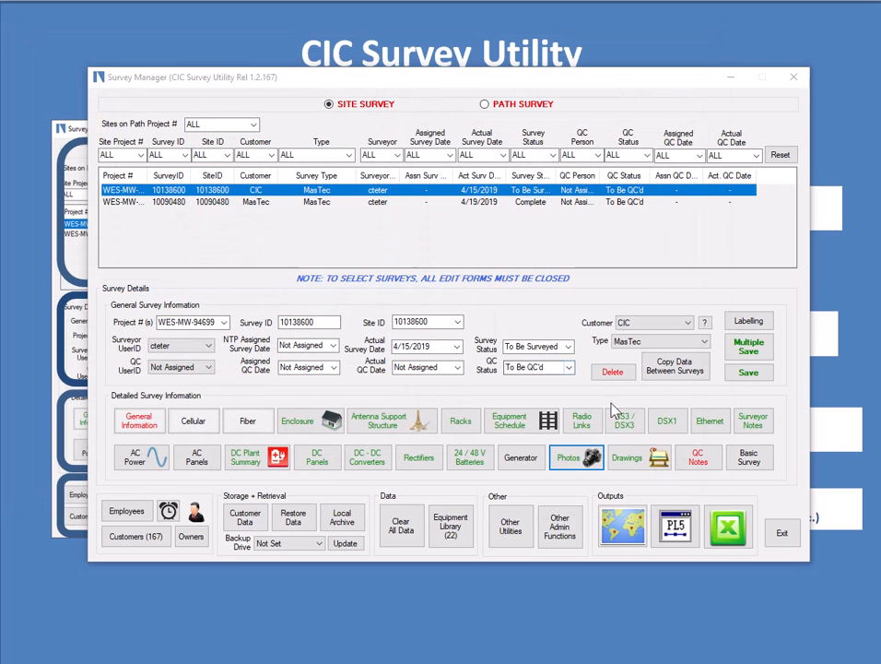
click(638, 456)
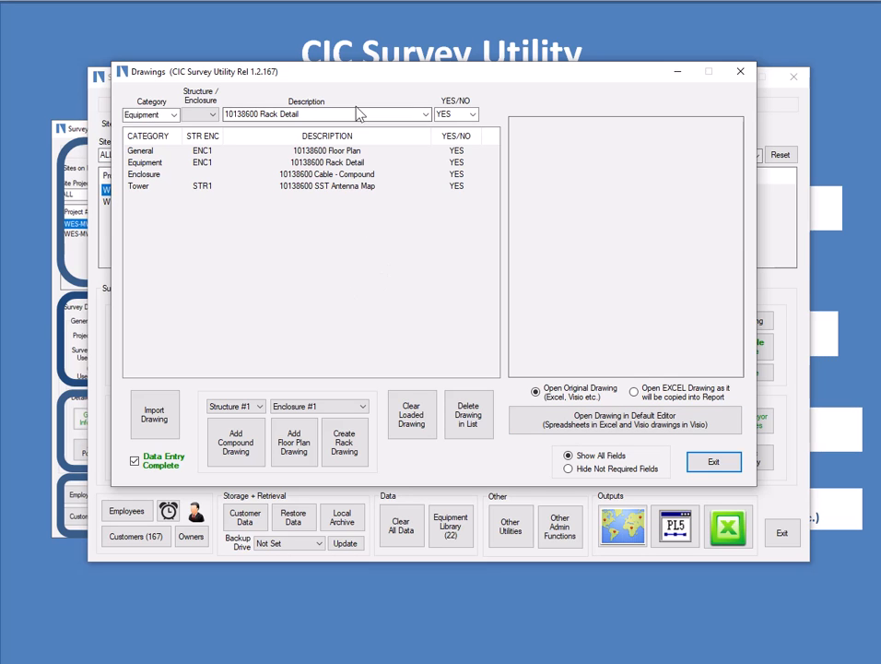
mouse_move(371, 249)
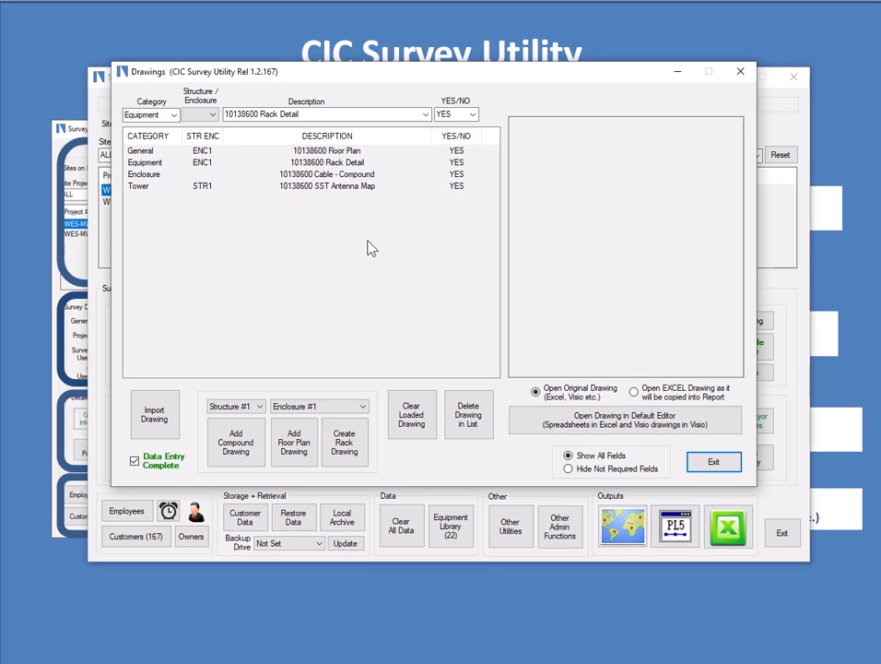
mouse_move(345, 199)
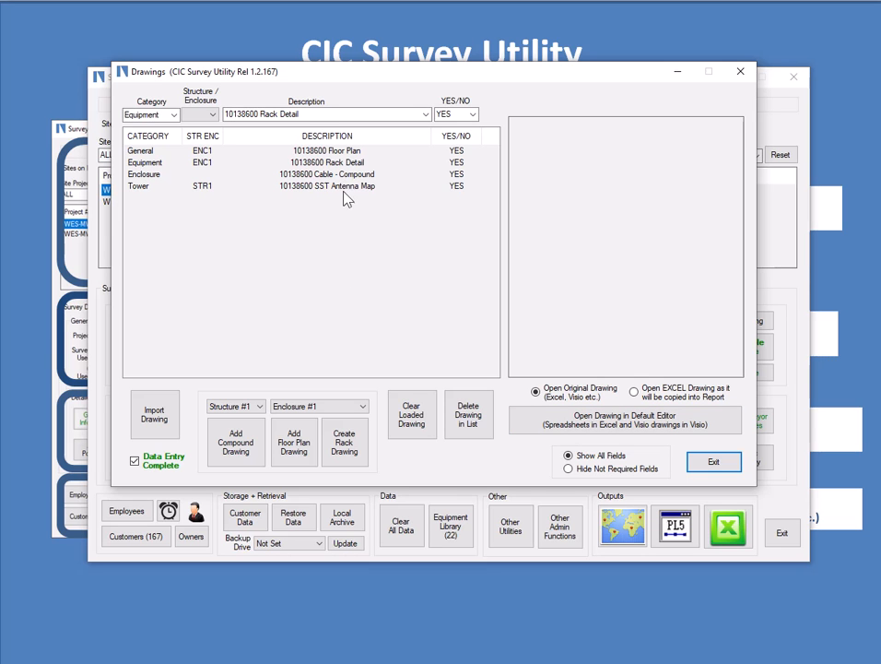
click(328, 185)
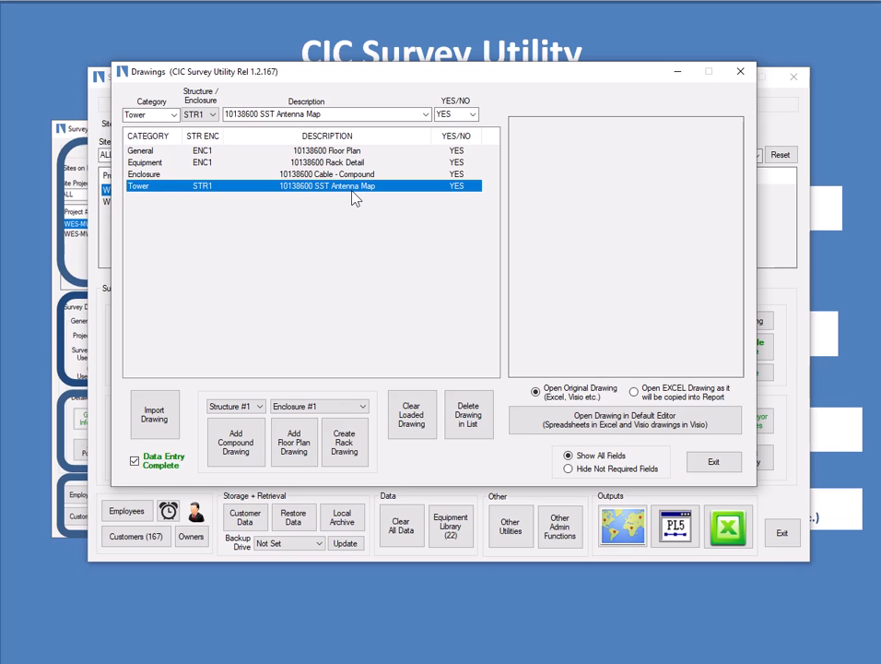
mouse_move(179, 192)
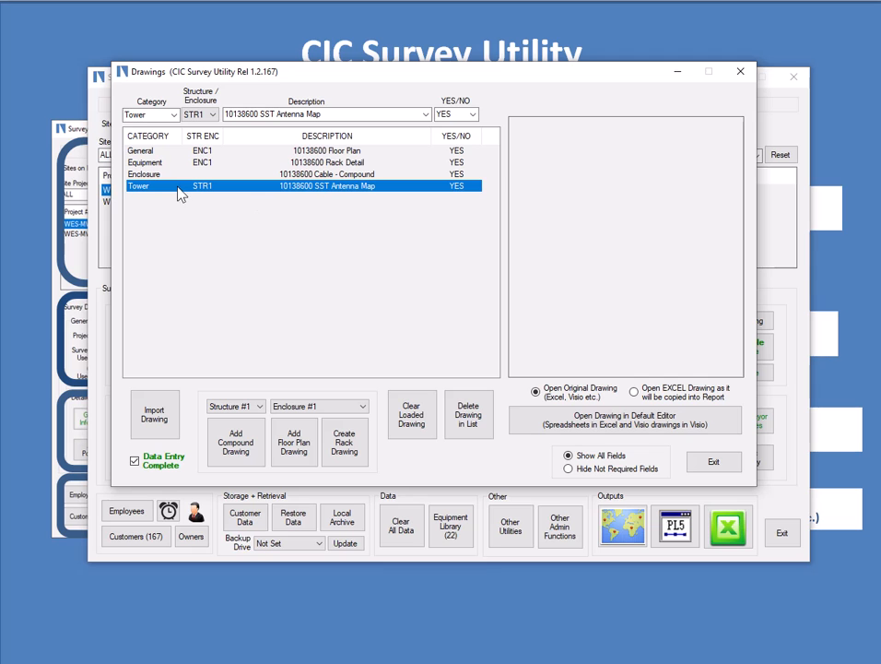
mouse_move(355, 190)
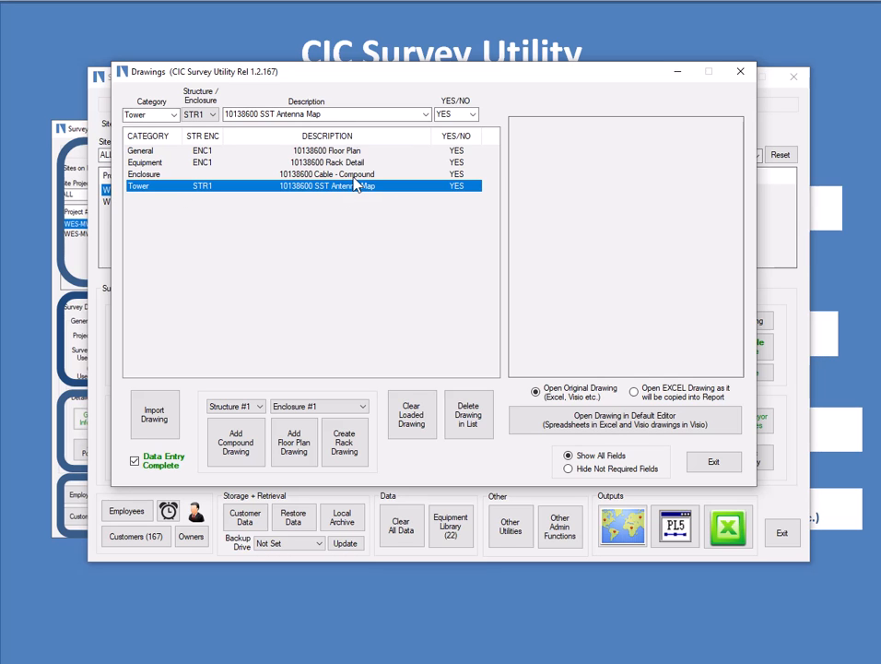
mouse_move(382, 187)
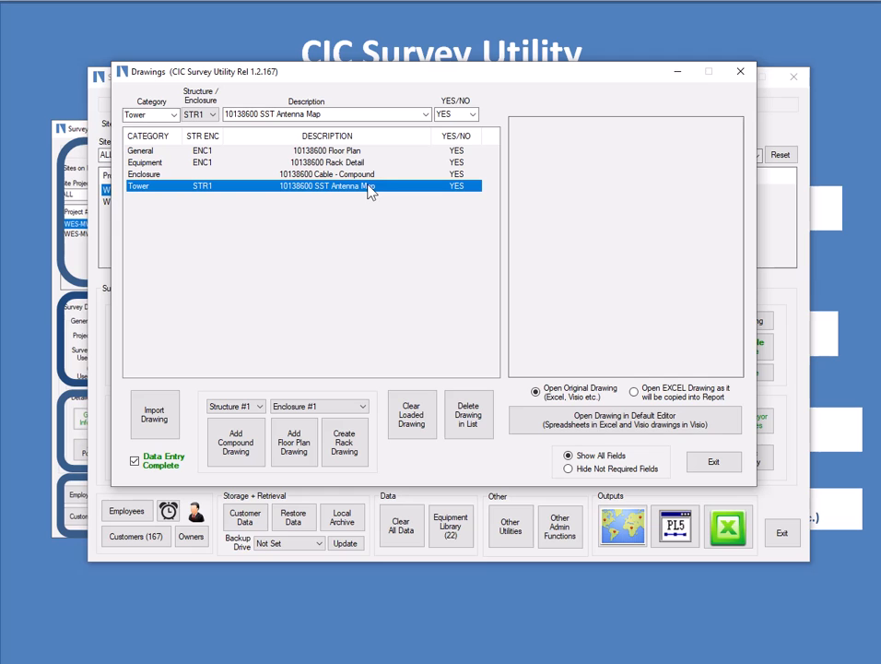
mouse_move(658, 200)
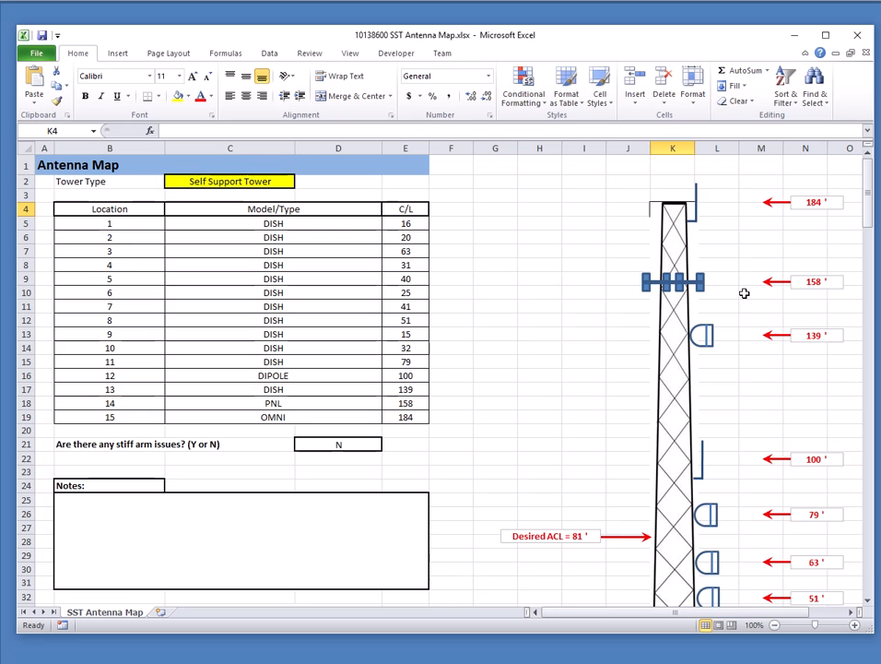
Step: Close the SST Antenna Map workbook and open Equipment 10138600 Rack Detail in Excel
click(349, 53)
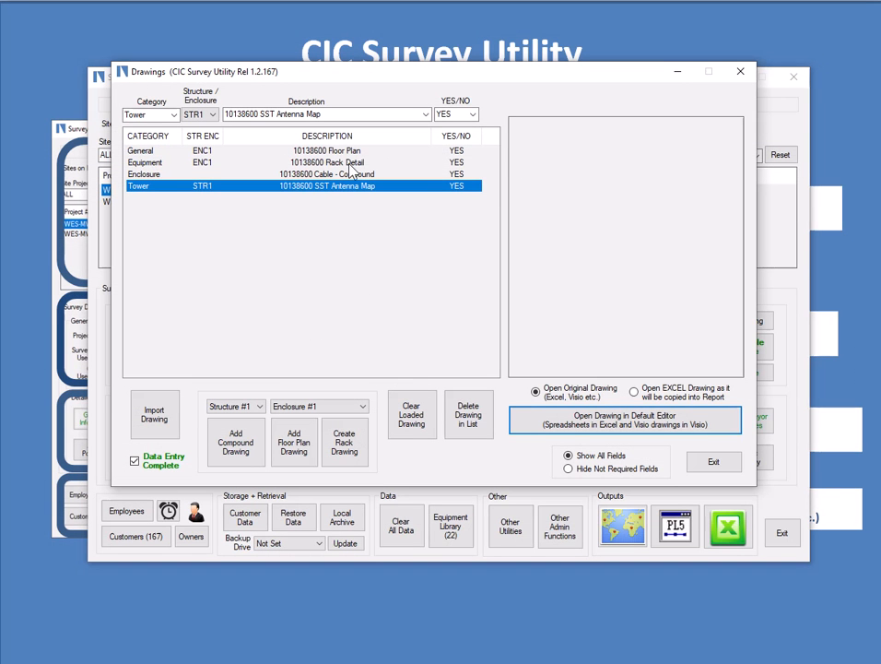
click(304, 162)
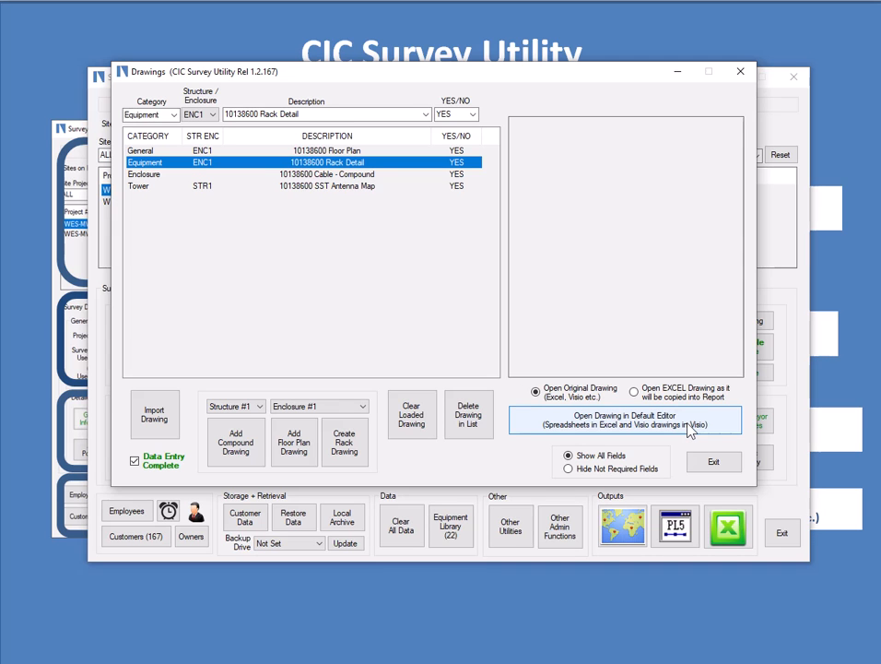
click(622, 425)
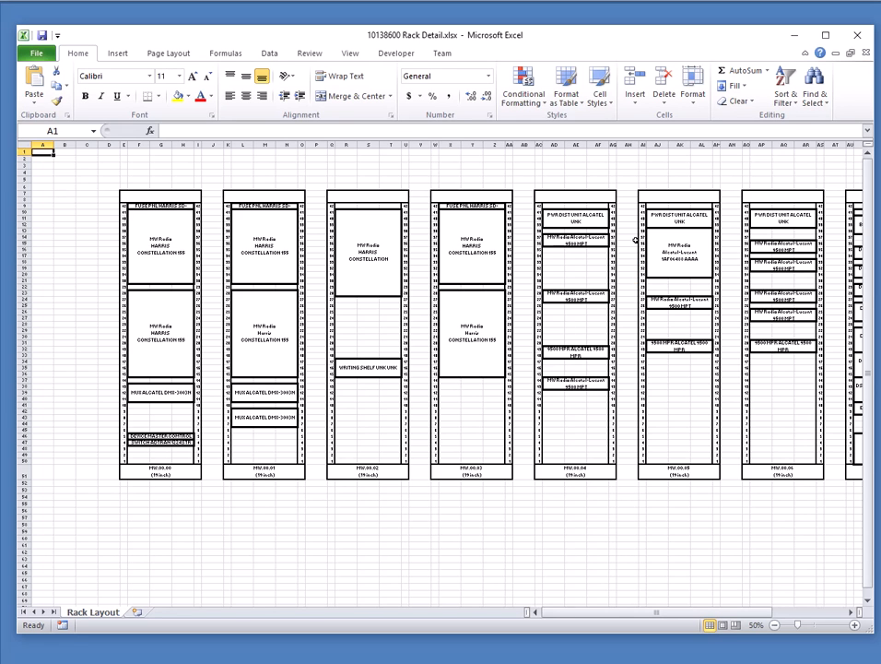
mouse_move(634, 295)
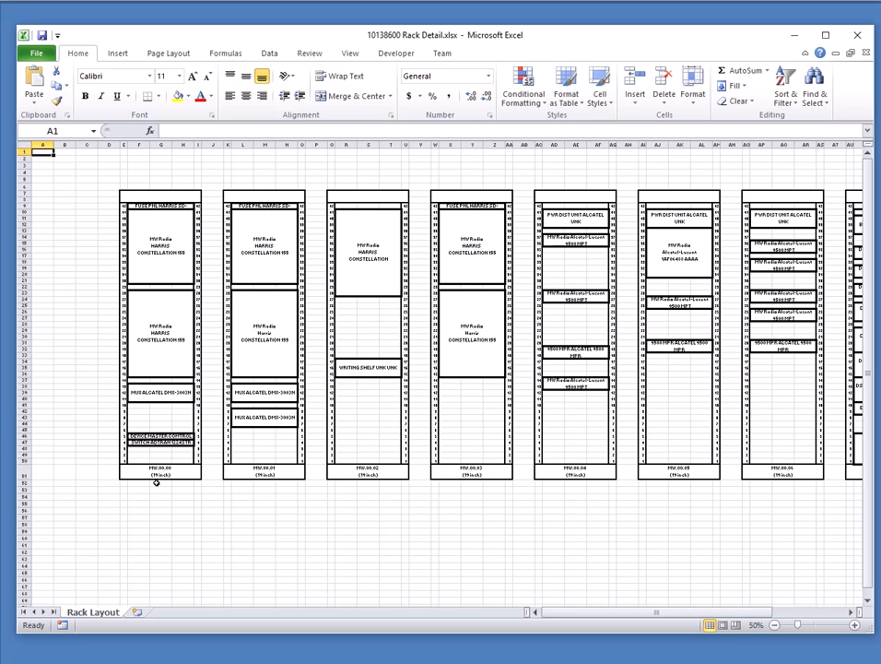
mouse_move(192, 419)
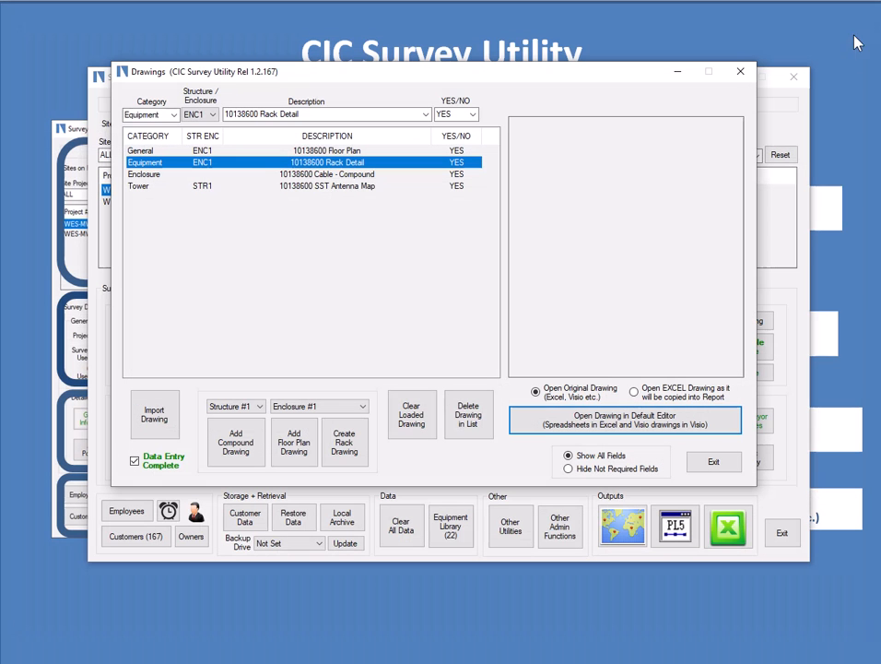
mouse_move(333, 213)
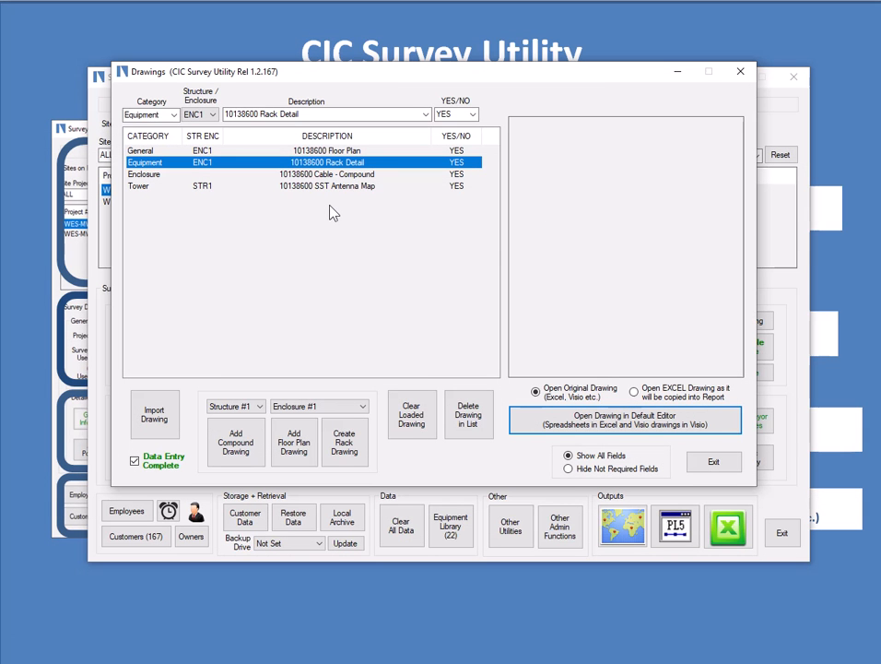
Step: Select the Cable - Compound drawing, then exit the Drawings editor and confirm completion
click(327, 175)
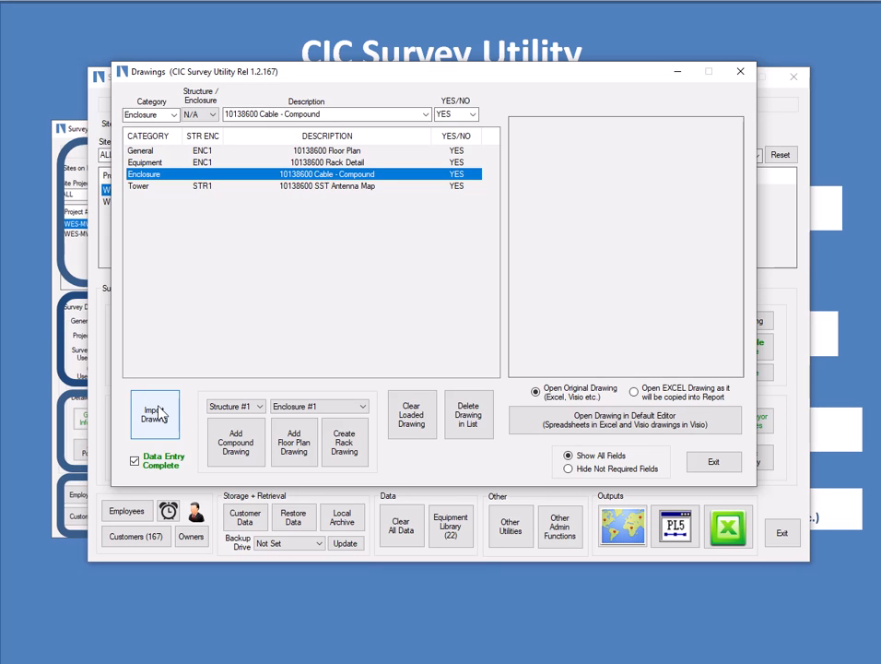
mouse_move(398, 149)
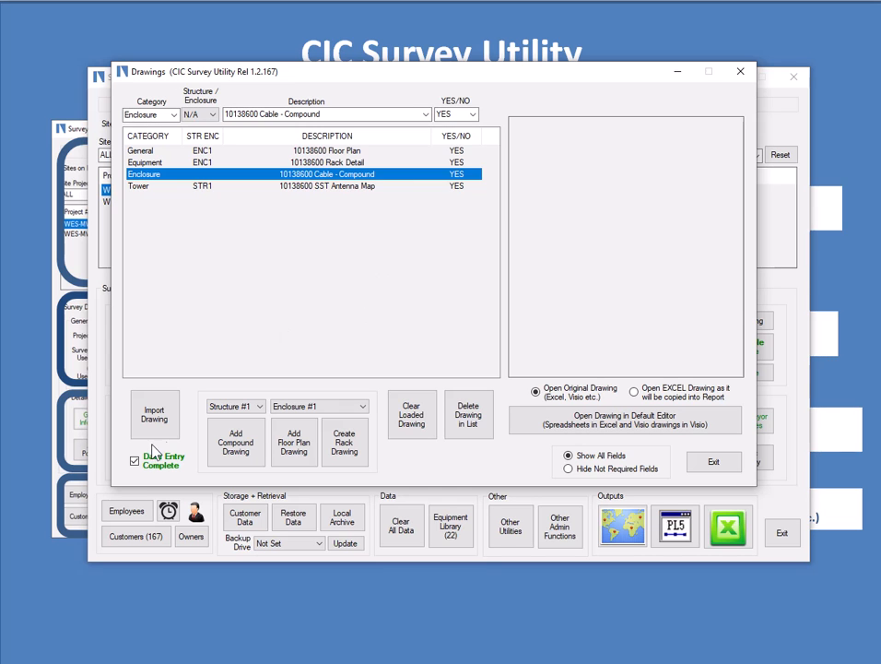
mouse_move(684, 520)
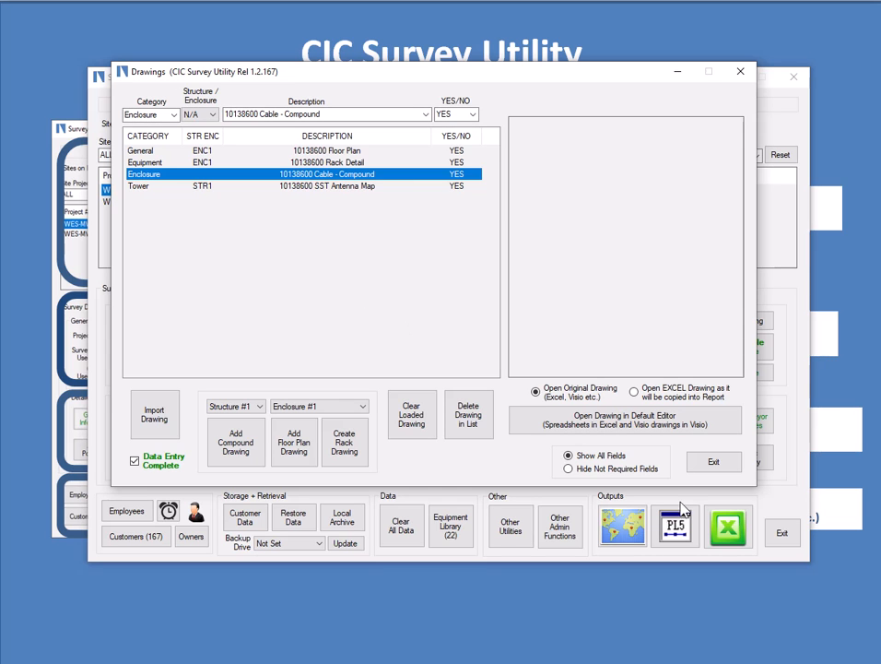
click(714, 461)
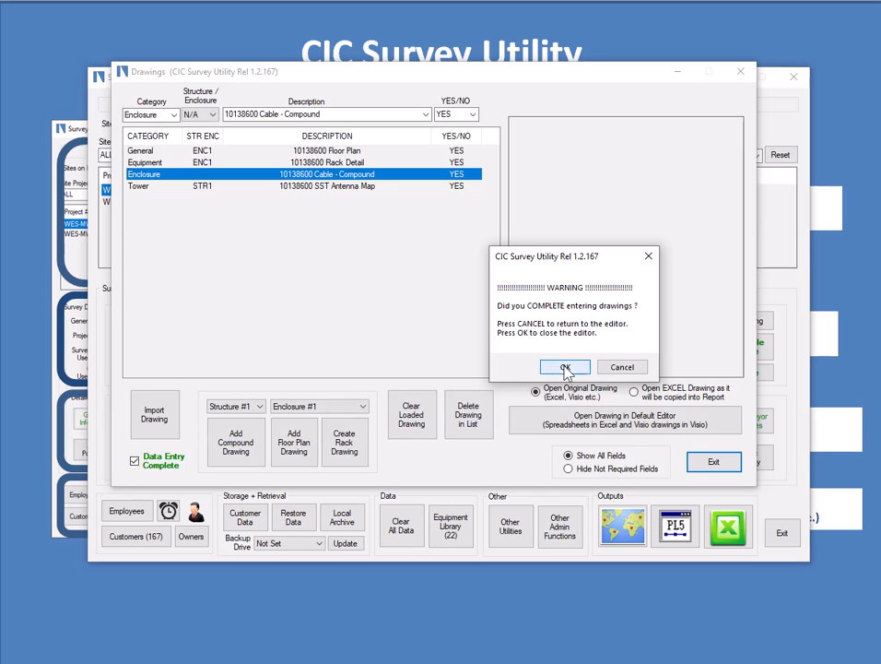
click(566, 367)
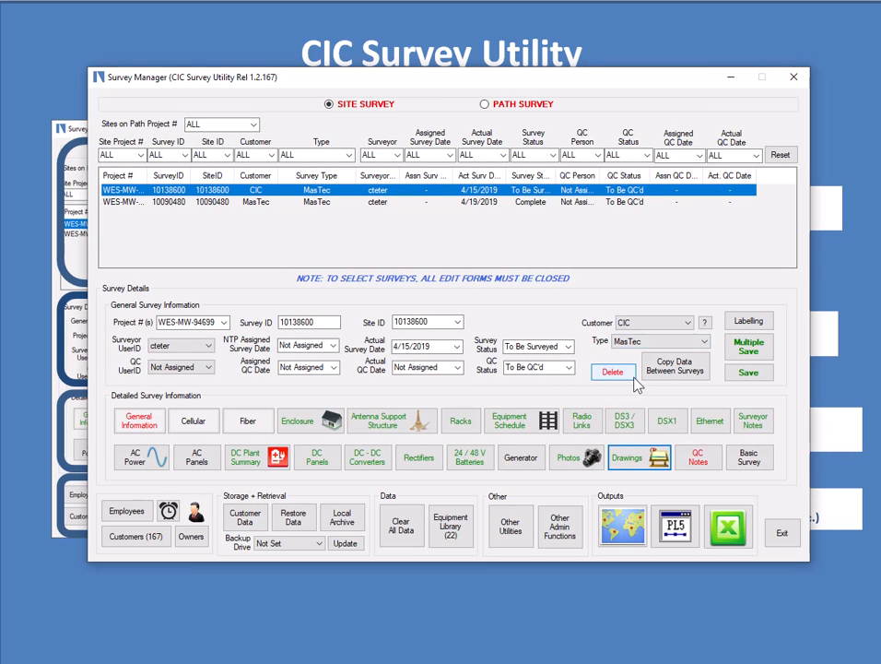
mouse_move(667, 421)
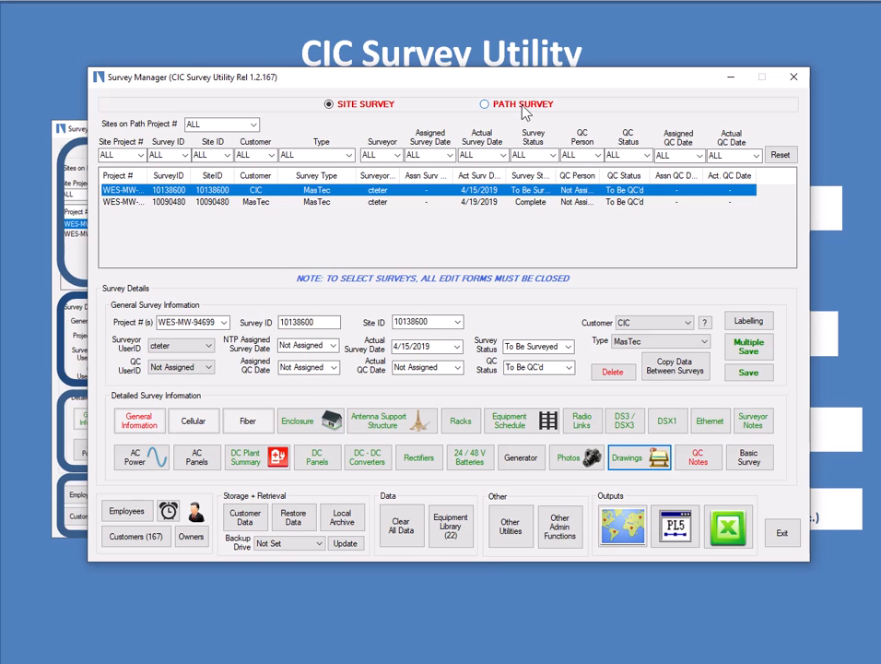
Step: Switch to PATH SURVEY to show Path 1 between sites 10010249 and 10138069
click(487, 103)
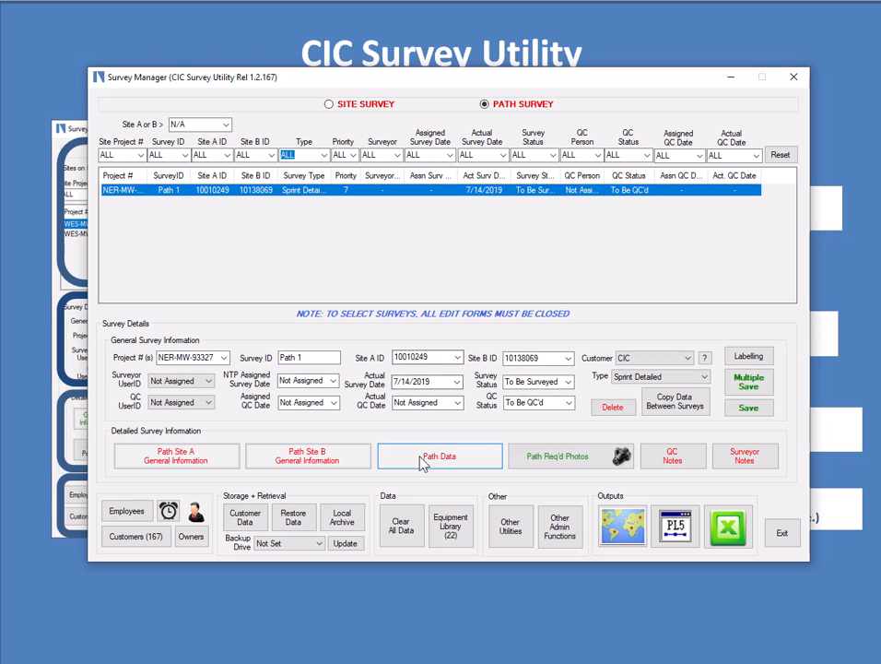
mouse_move(610, 465)
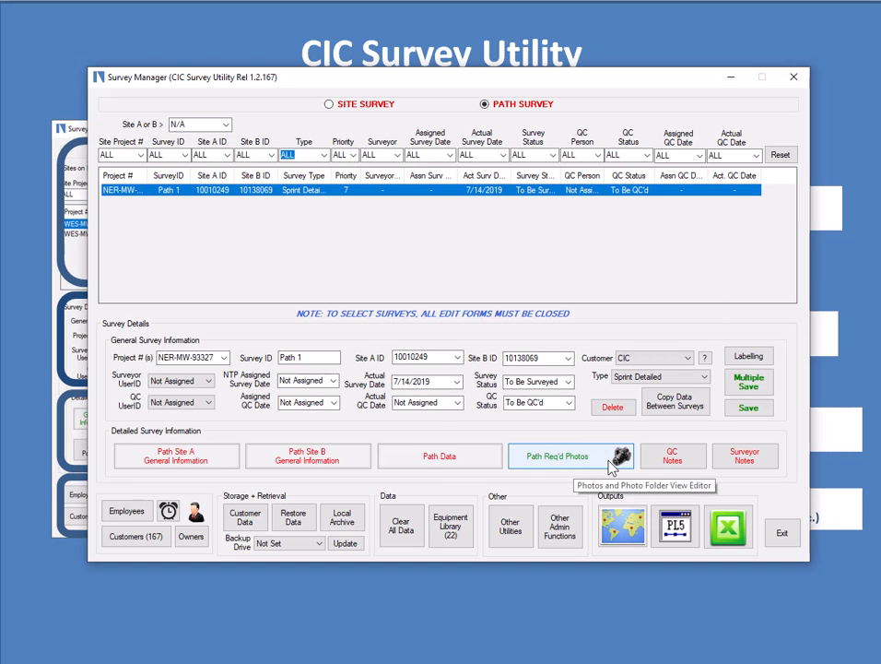
mouse_move(439, 455)
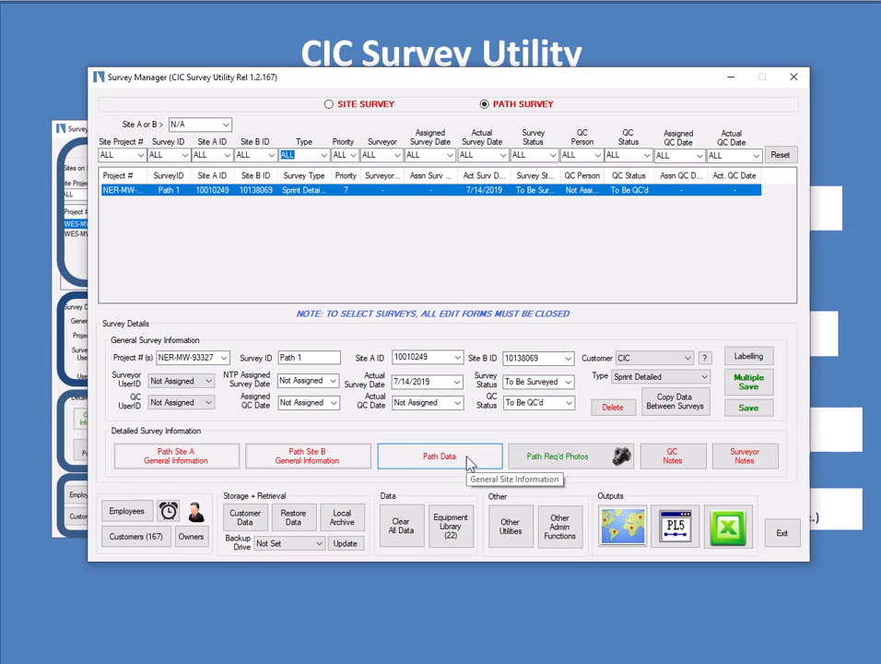
click(439, 456)
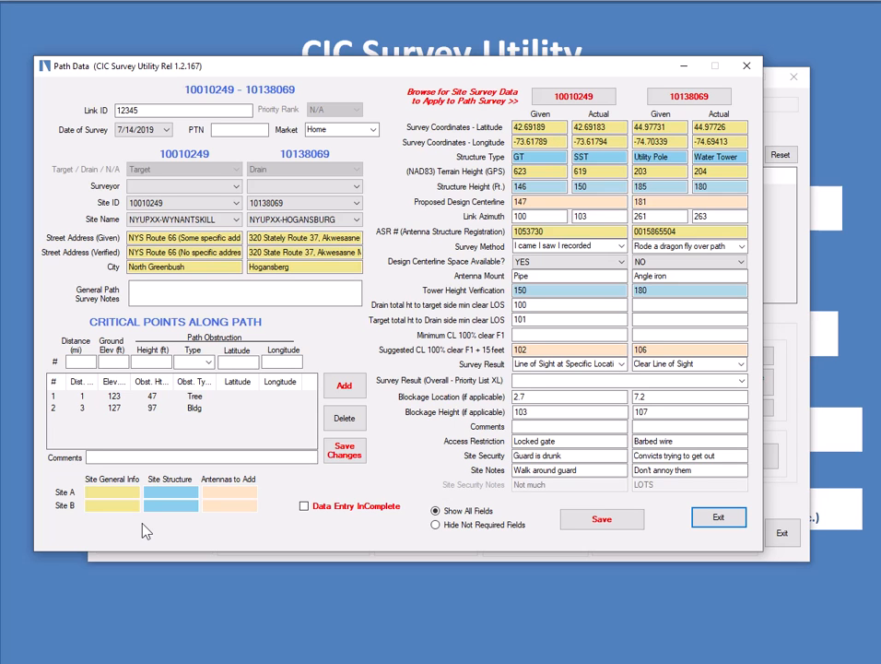
mouse_move(171, 522)
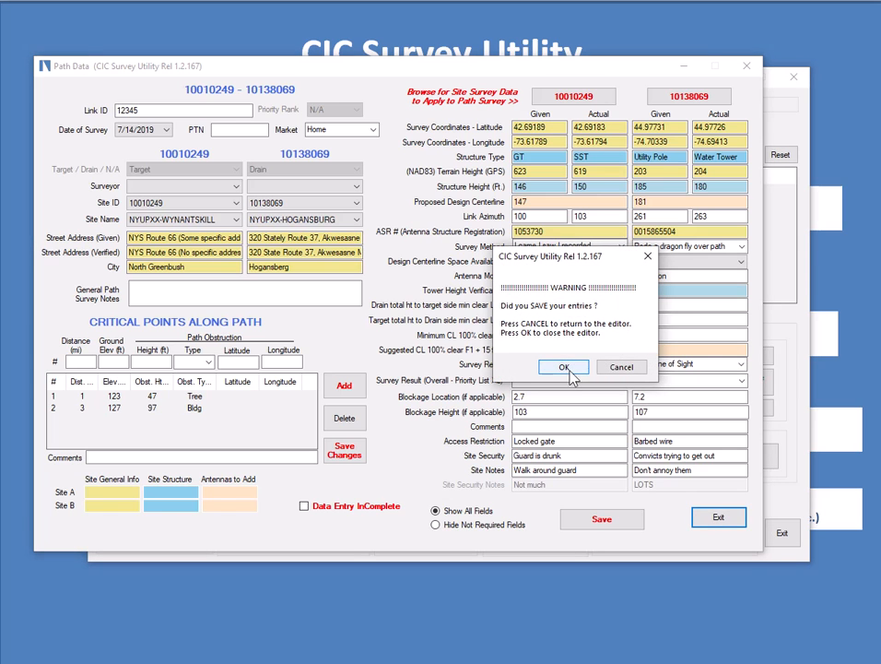
click(562, 366)
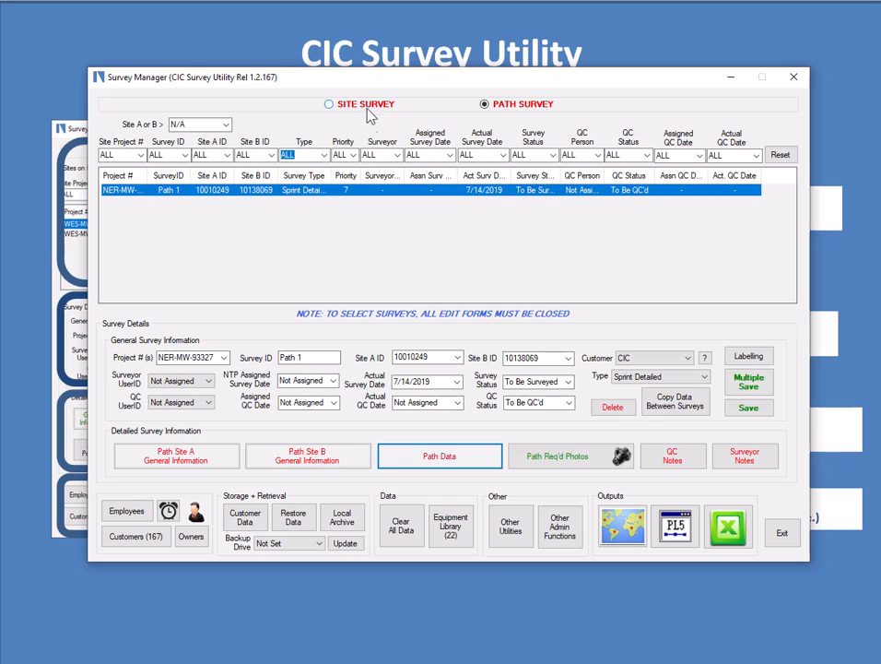
mouse_move(496, 455)
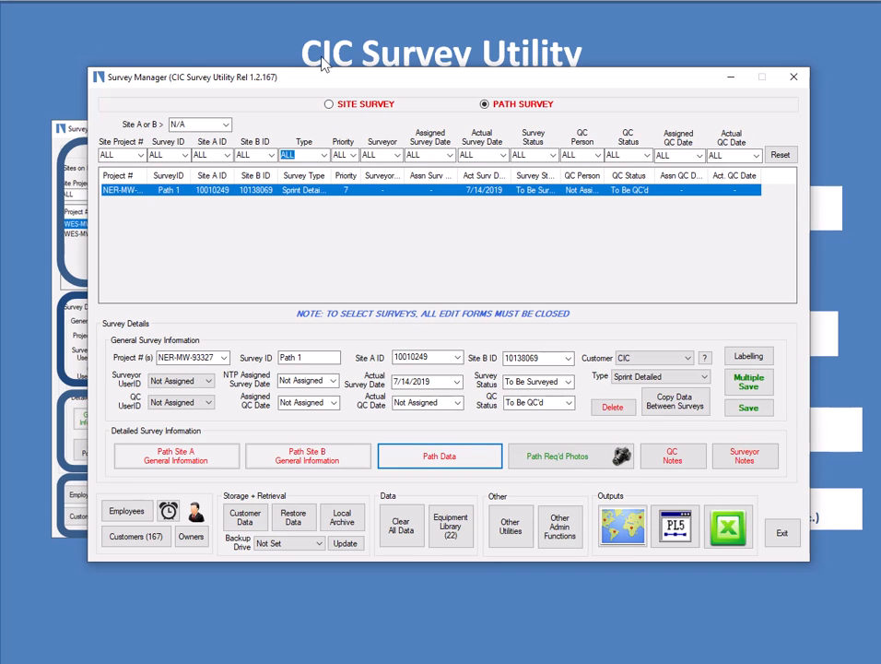
Step: Switch back to SITE SURVEY, listing surveys 10138600 and 10090480
click(327, 104)
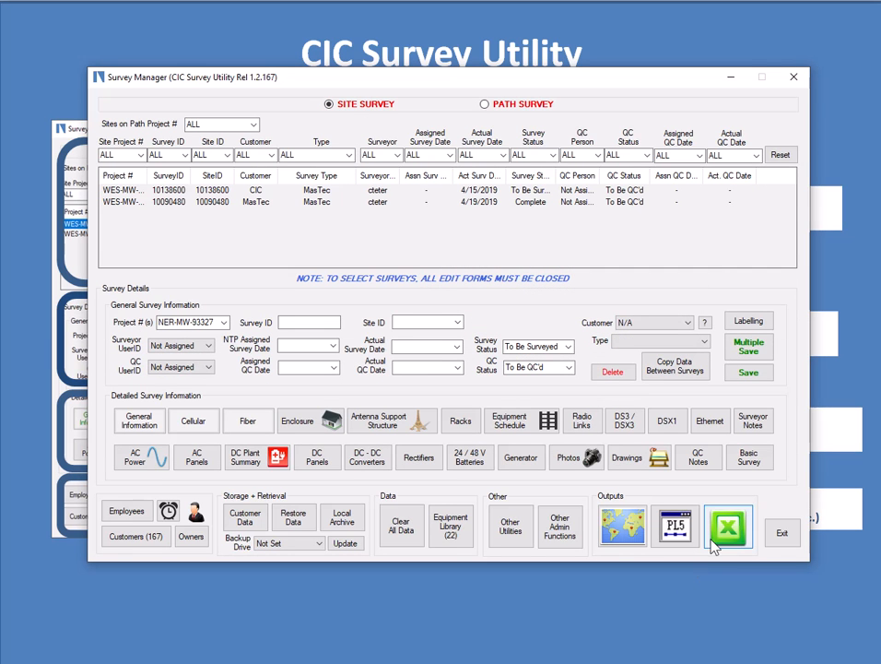
mouse_move(728, 530)
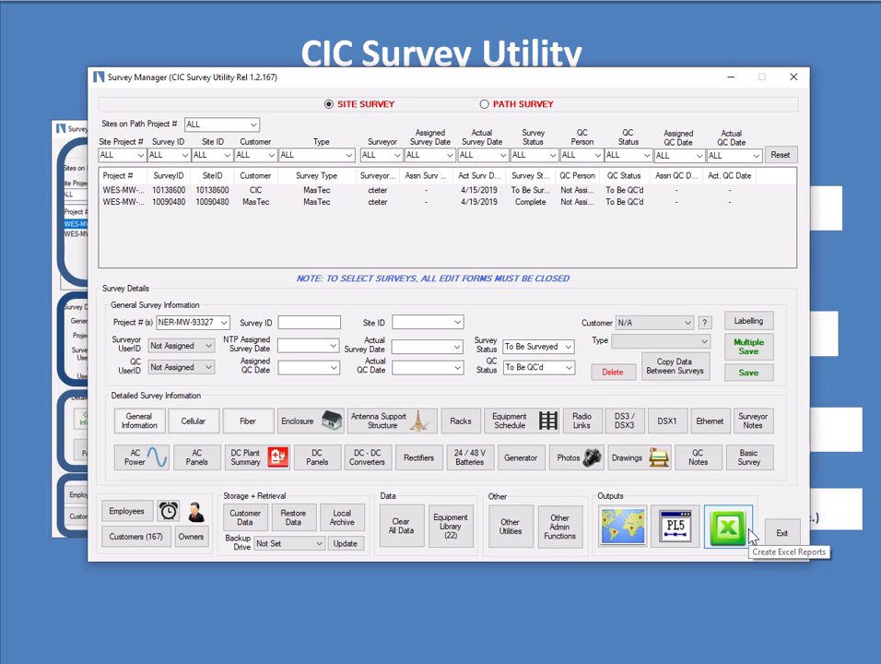
mouse_move(749, 542)
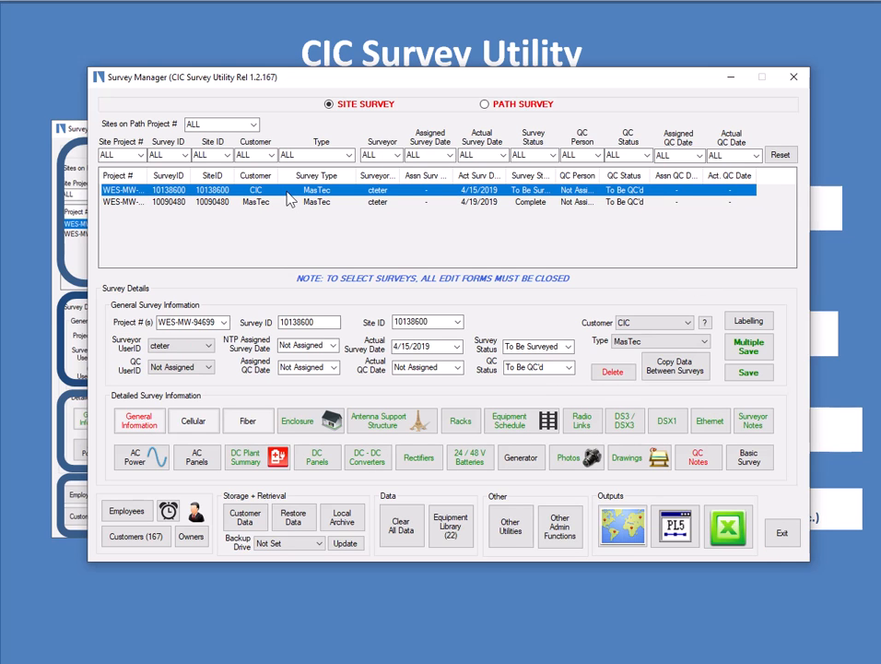
mouse_move(727, 528)
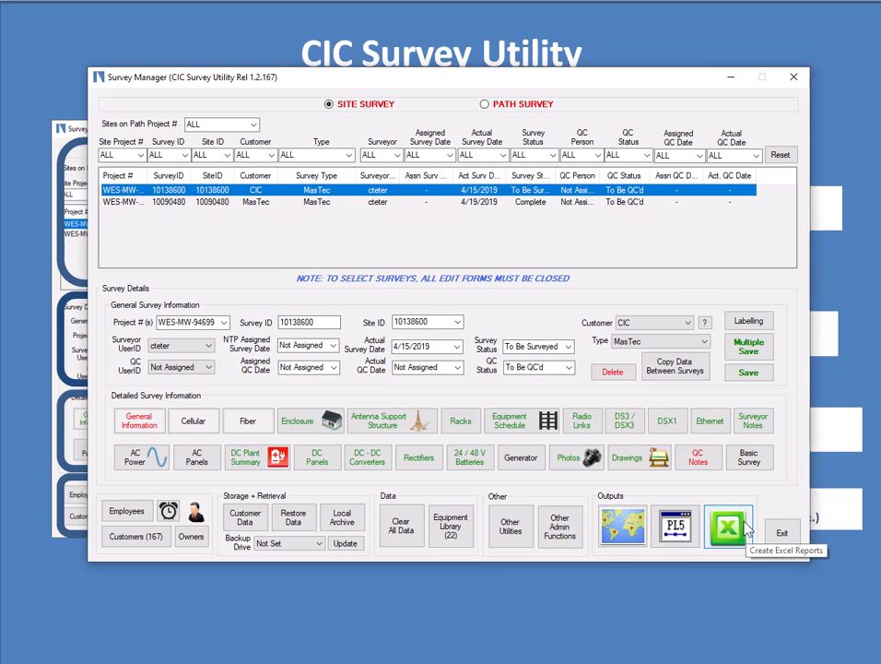
mouse_move(743, 525)
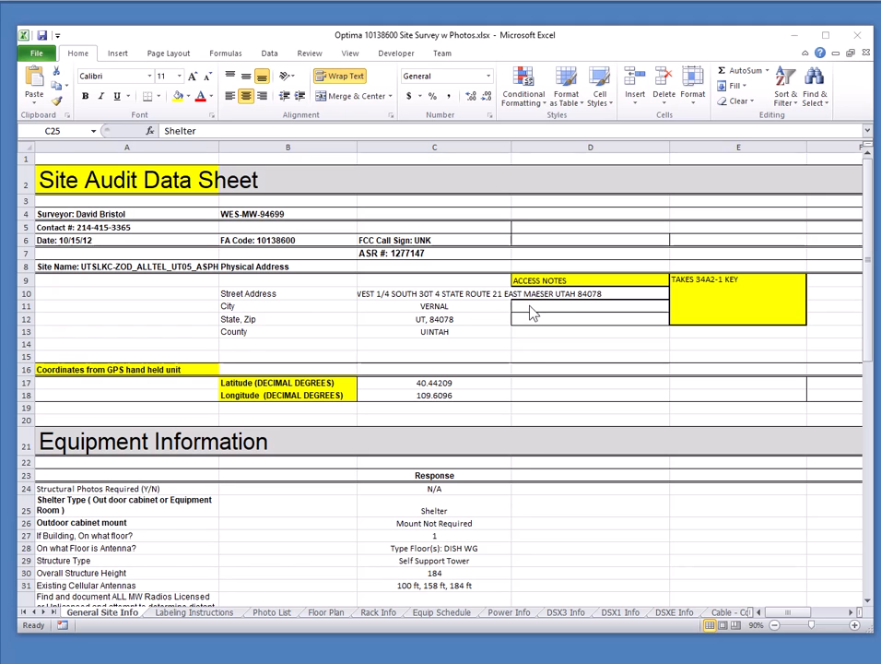
mouse_move(564, 519)
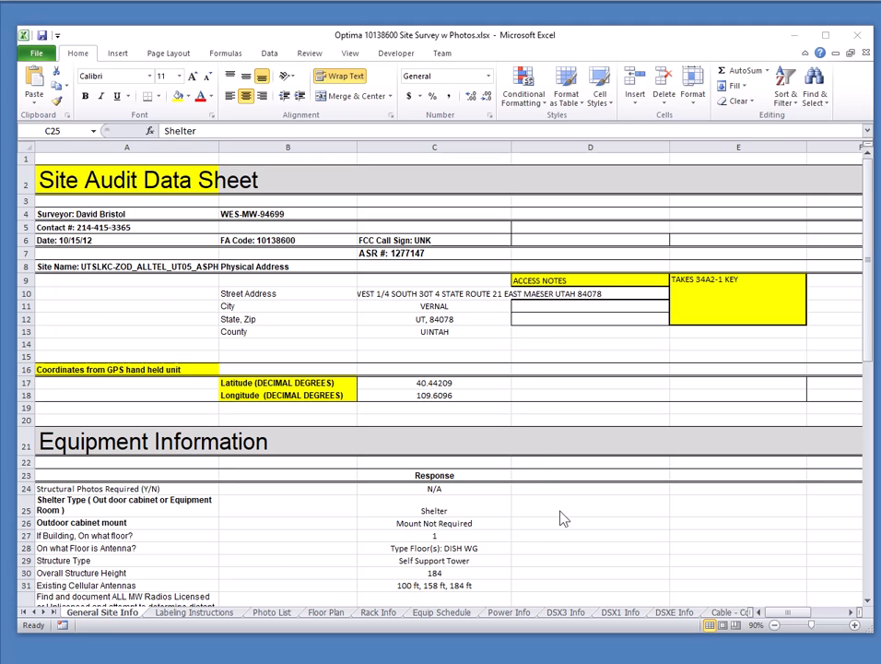
mouse_move(547, 524)
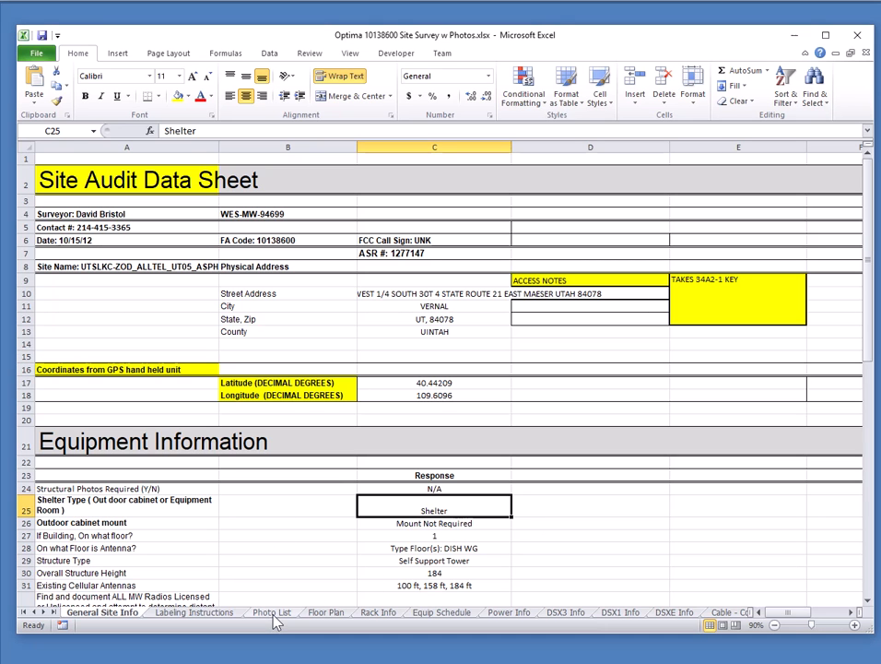
Step: Browse the Photo List, Floor Plan, Equip Schedule, Power Info and DSX1 Info sheets
click(271, 612)
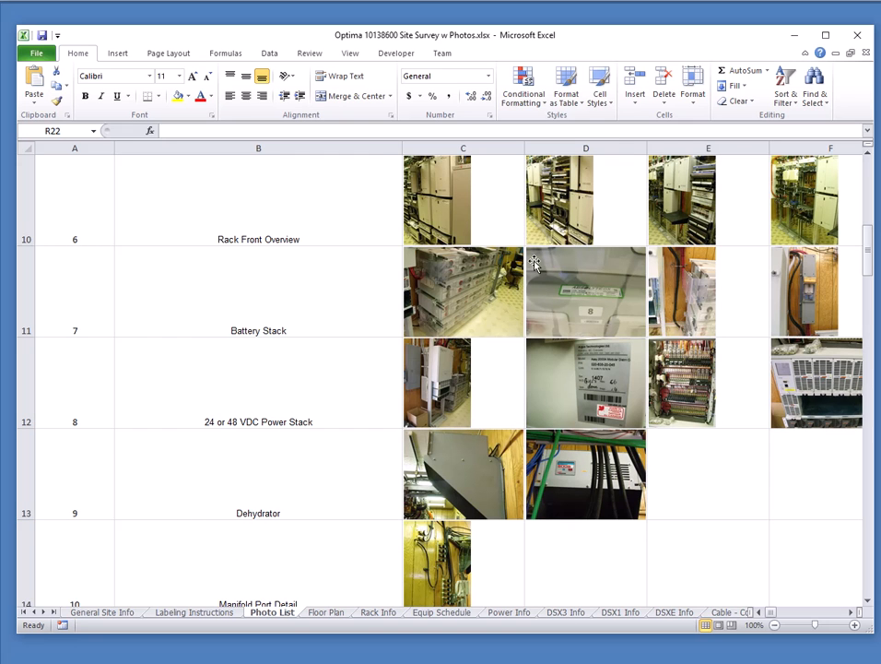
mouse_move(348, 584)
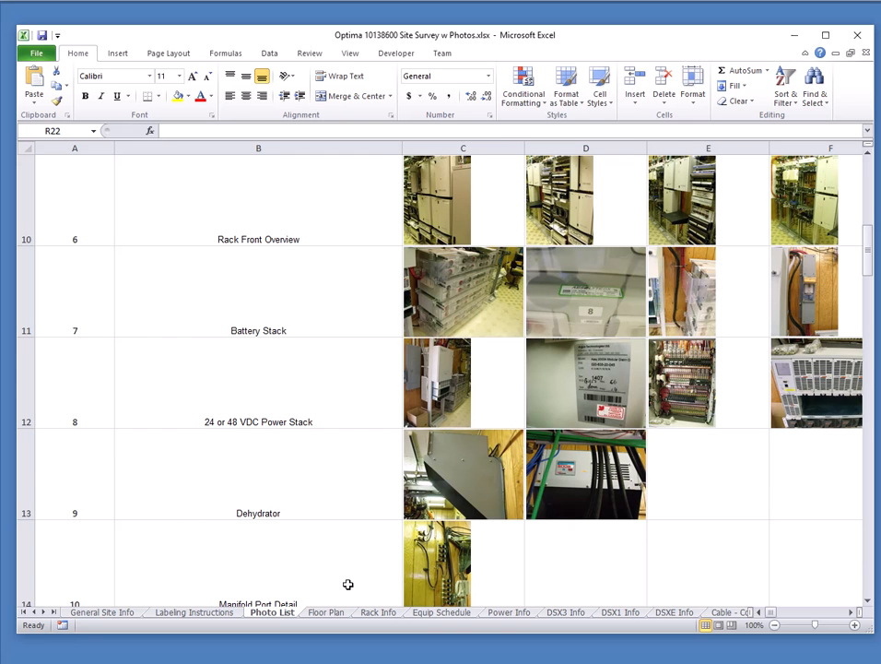
click(326, 613)
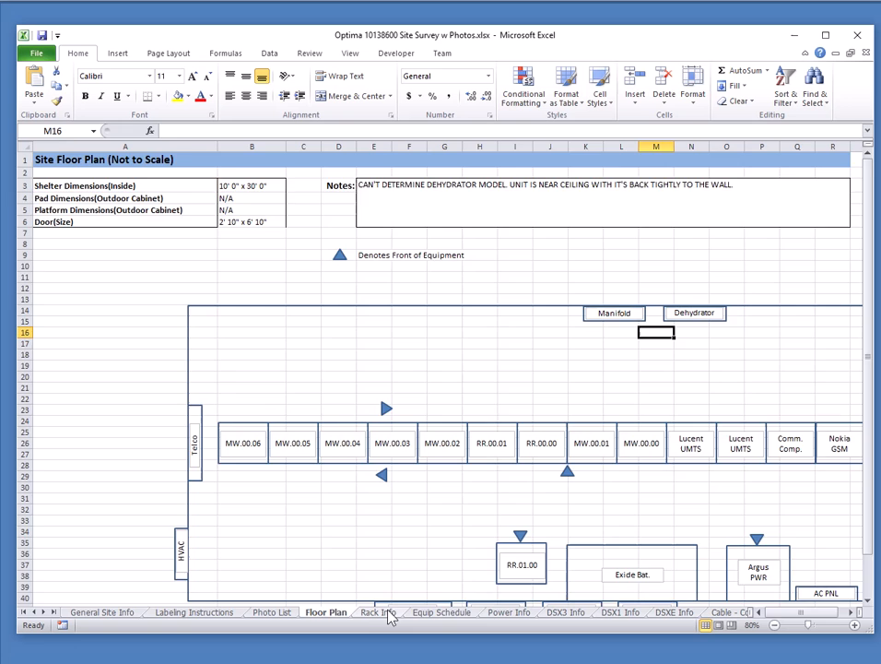
click(378, 612)
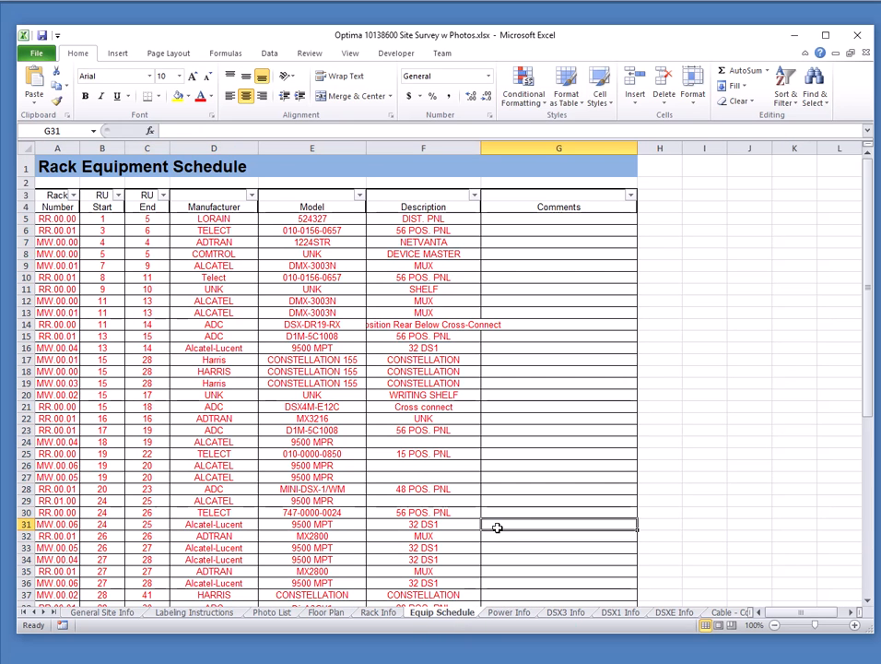
click(506, 613)
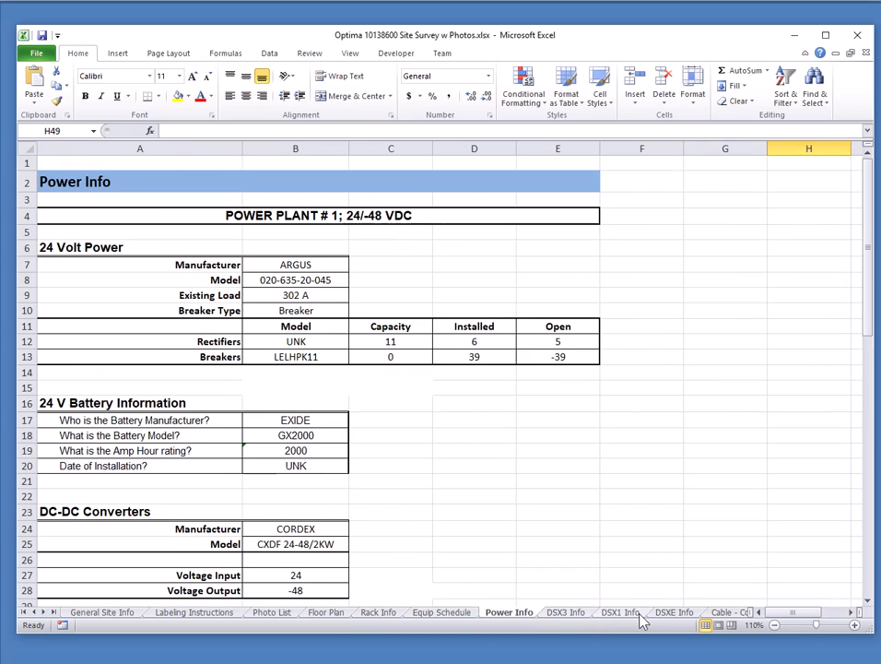
click(618, 612)
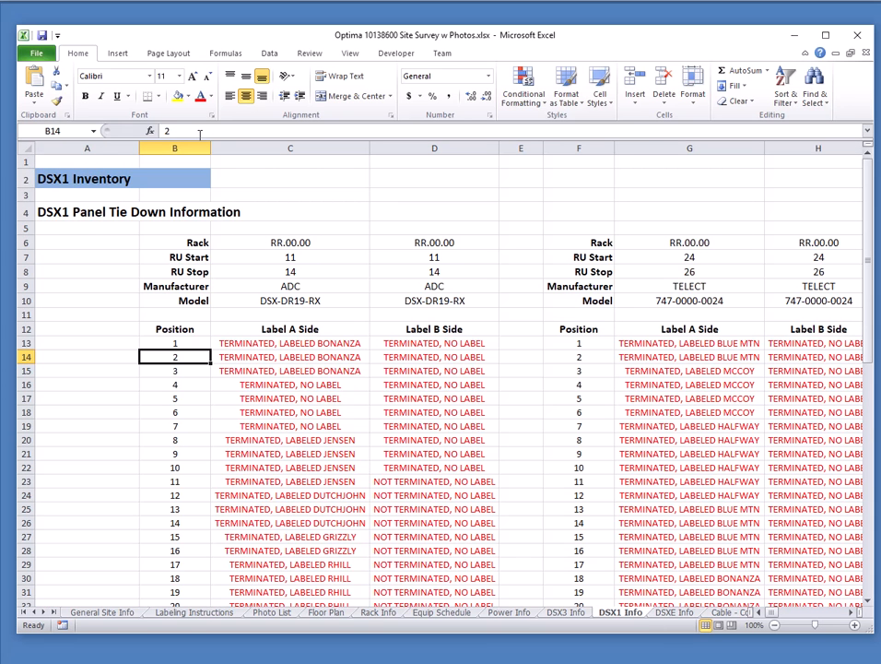
mouse_move(372, 238)
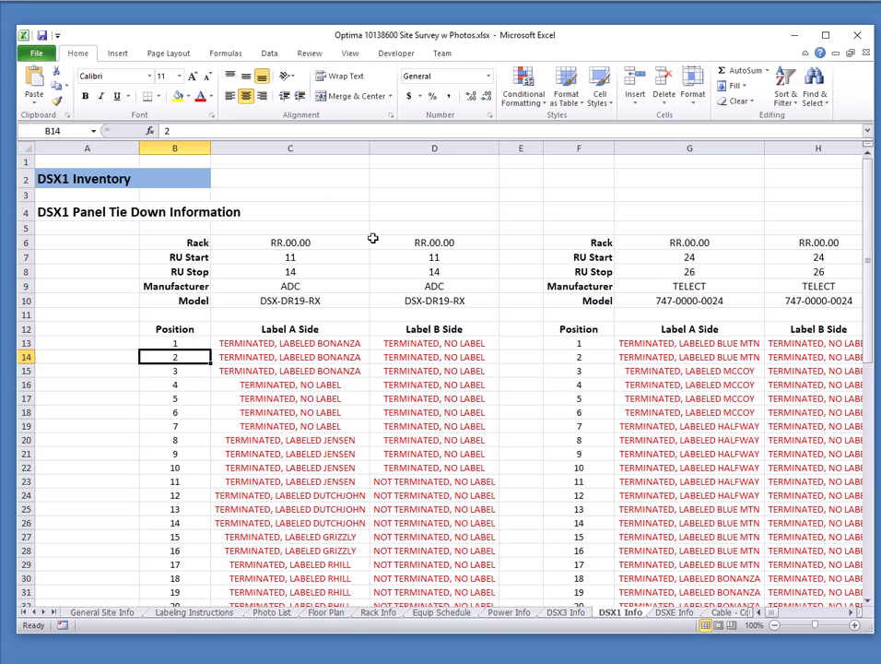
mouse_move(525, 309)
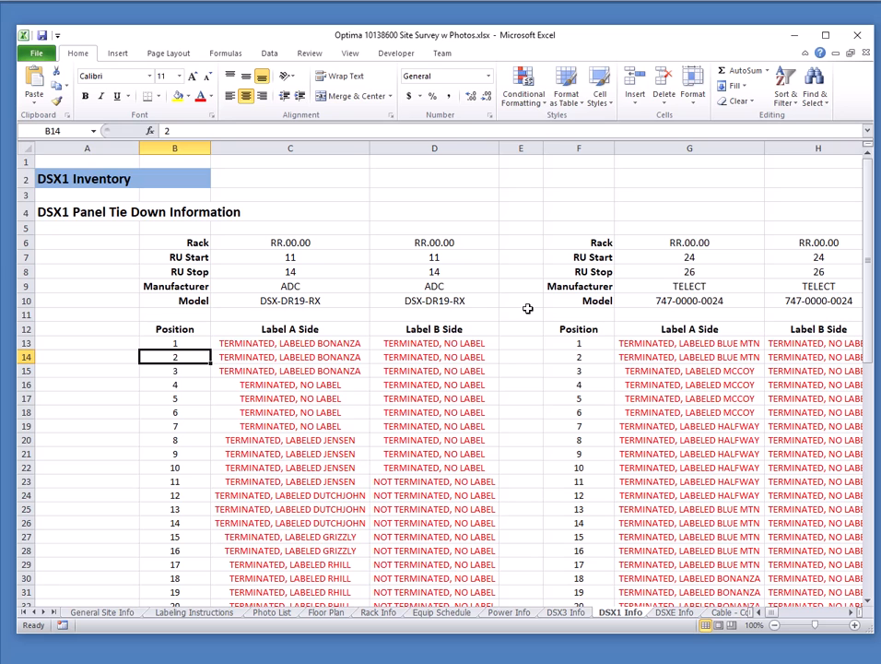
mouse_move(668, 185)
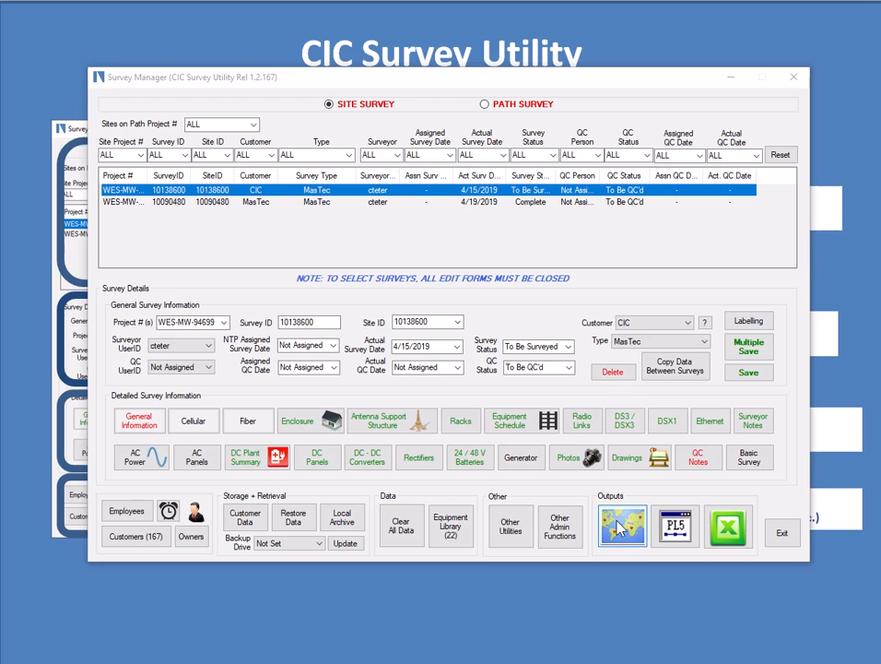
mouse_move(628, 535)
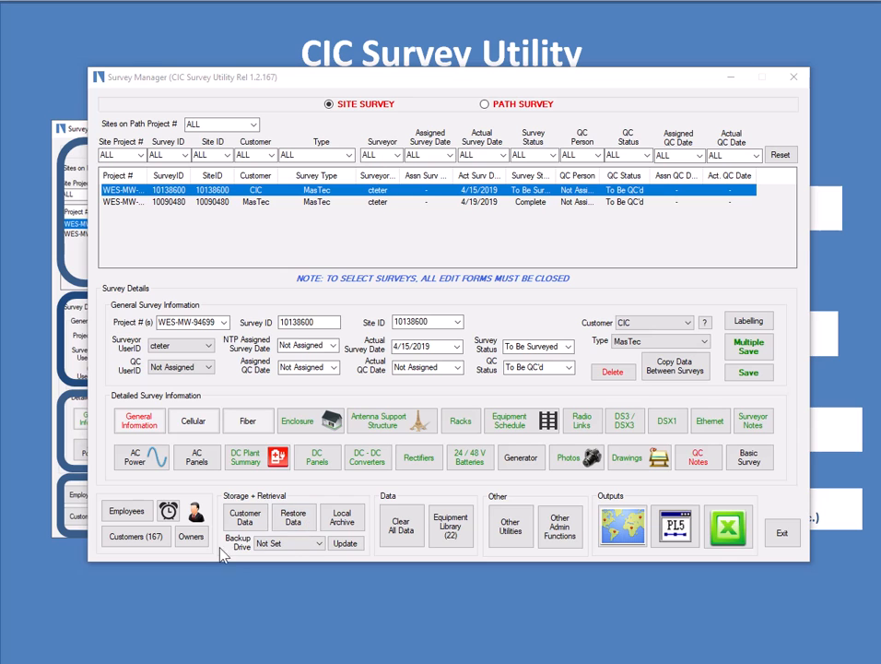
mouse_move(287, 531)
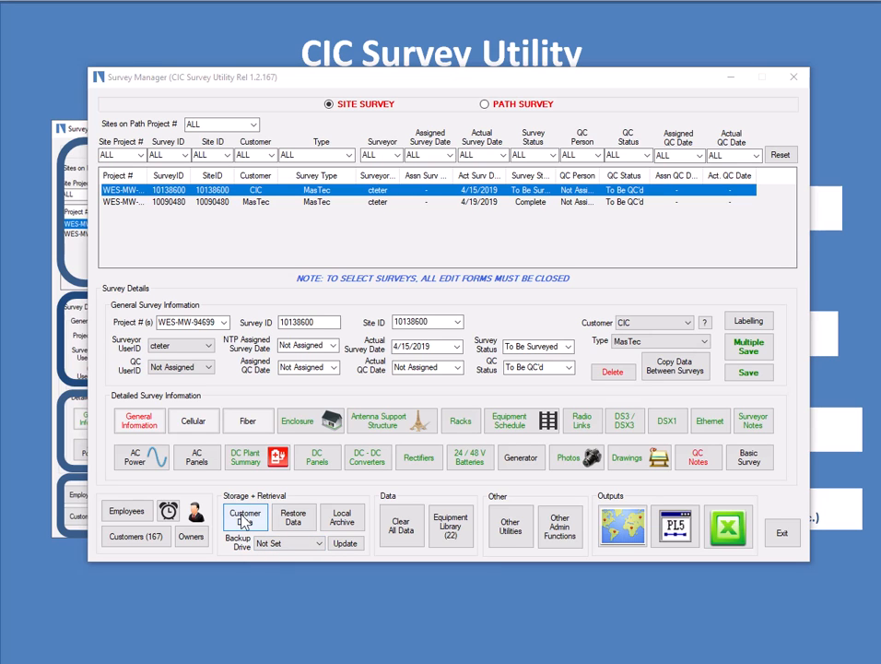
mouse_move(626, 489)
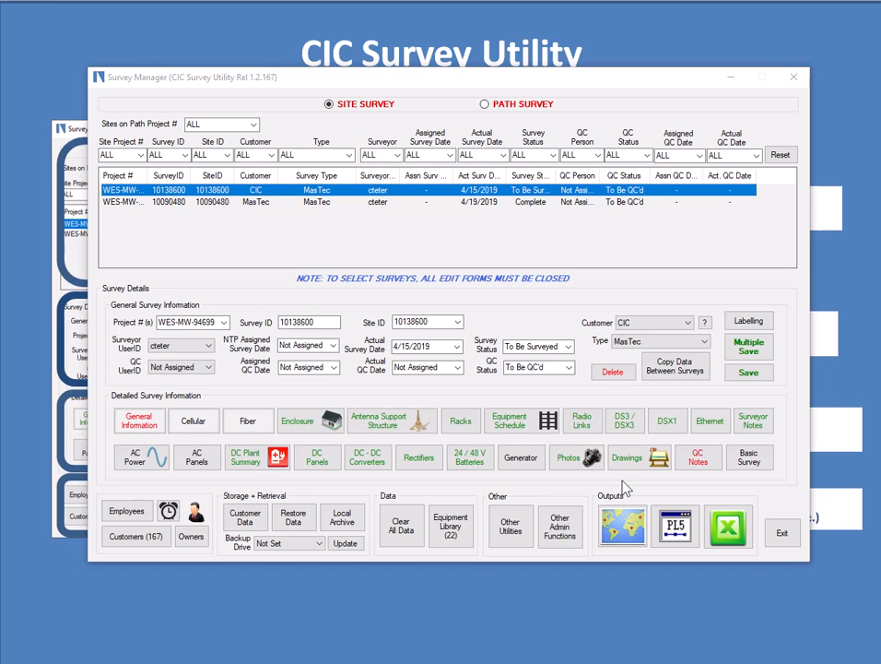